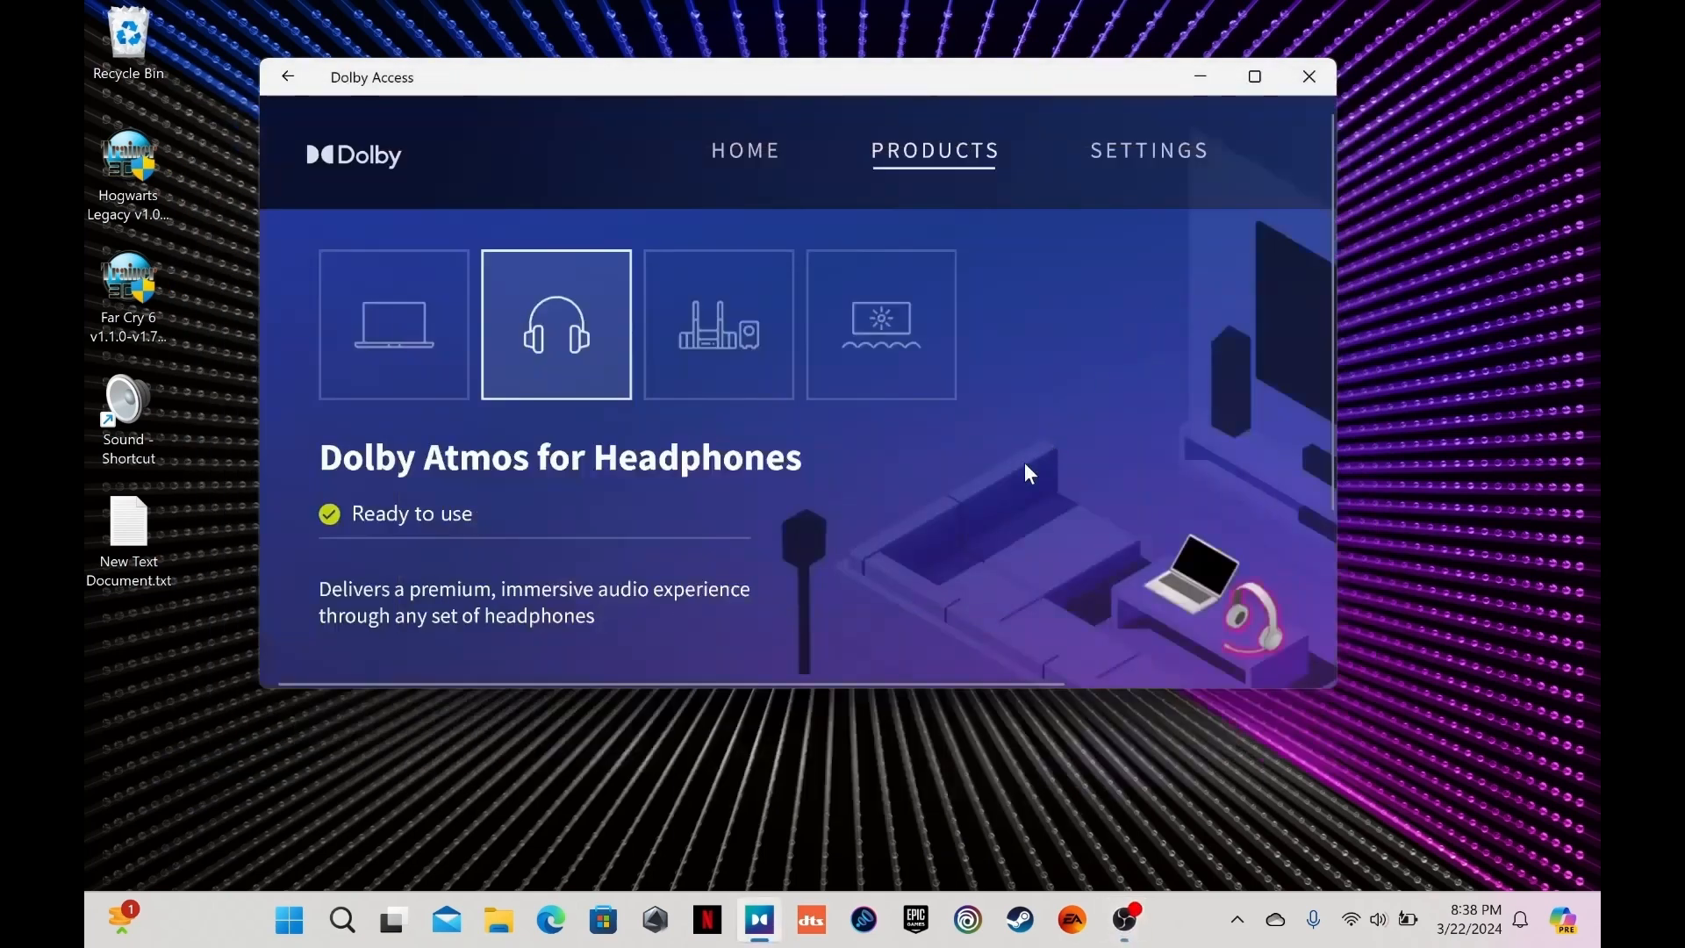
mouse_move(555, 589)
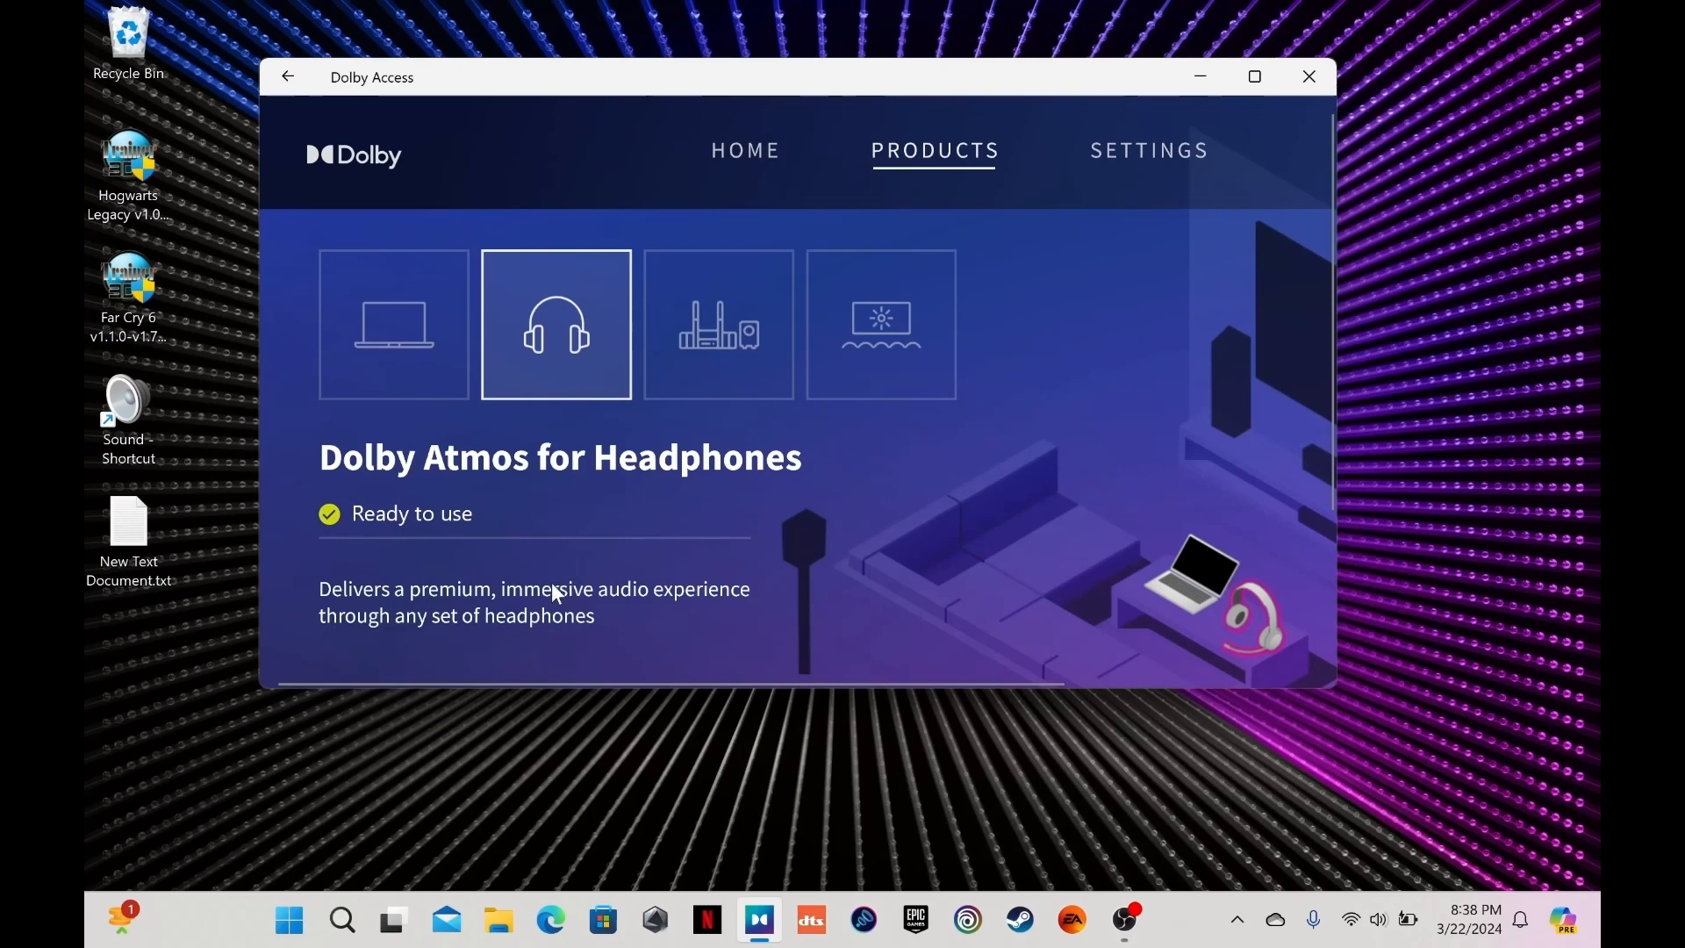
mouse_move(454, 428)
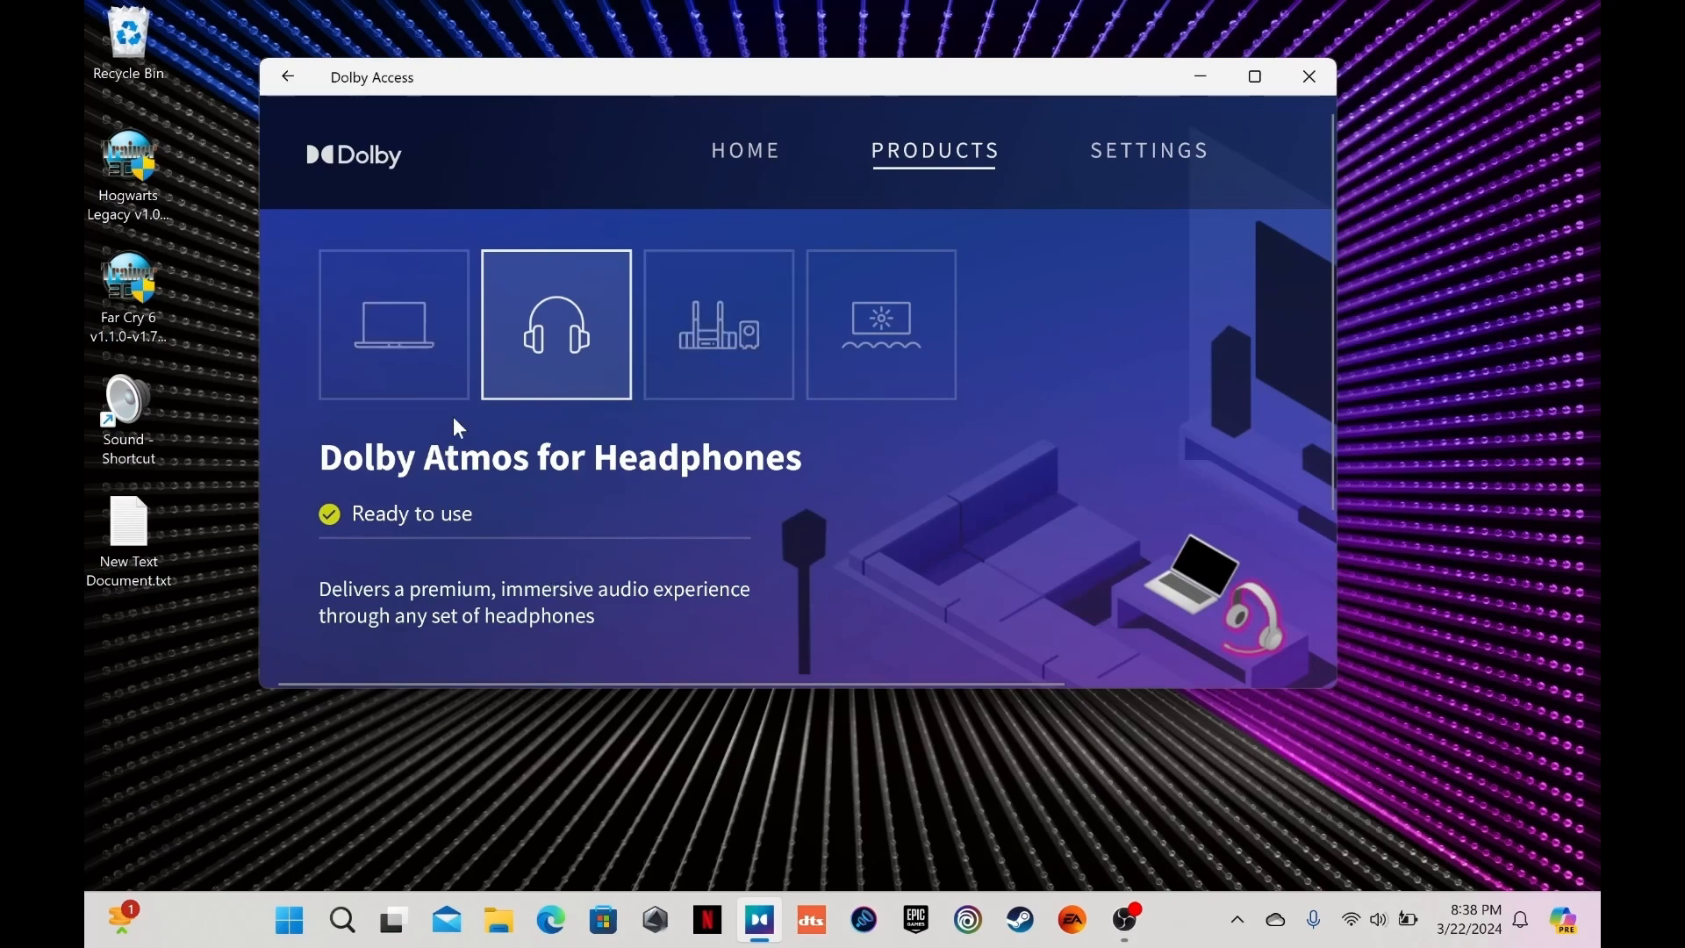
mouse_move(686, 513)
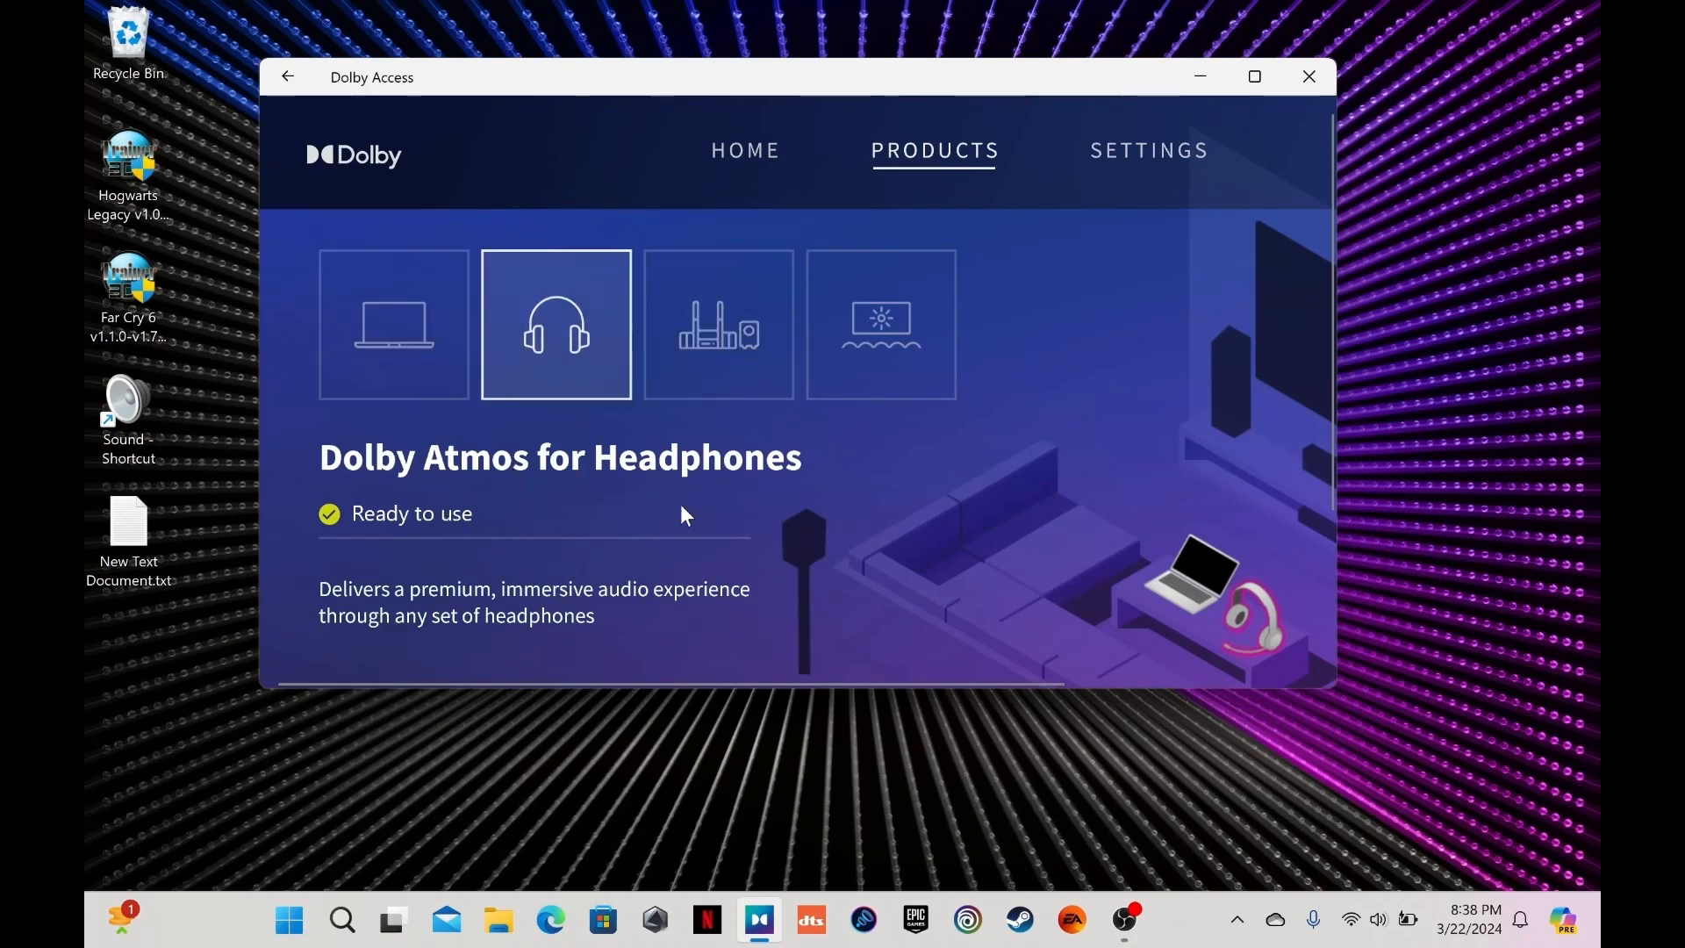
mouse_move(1267, 523)
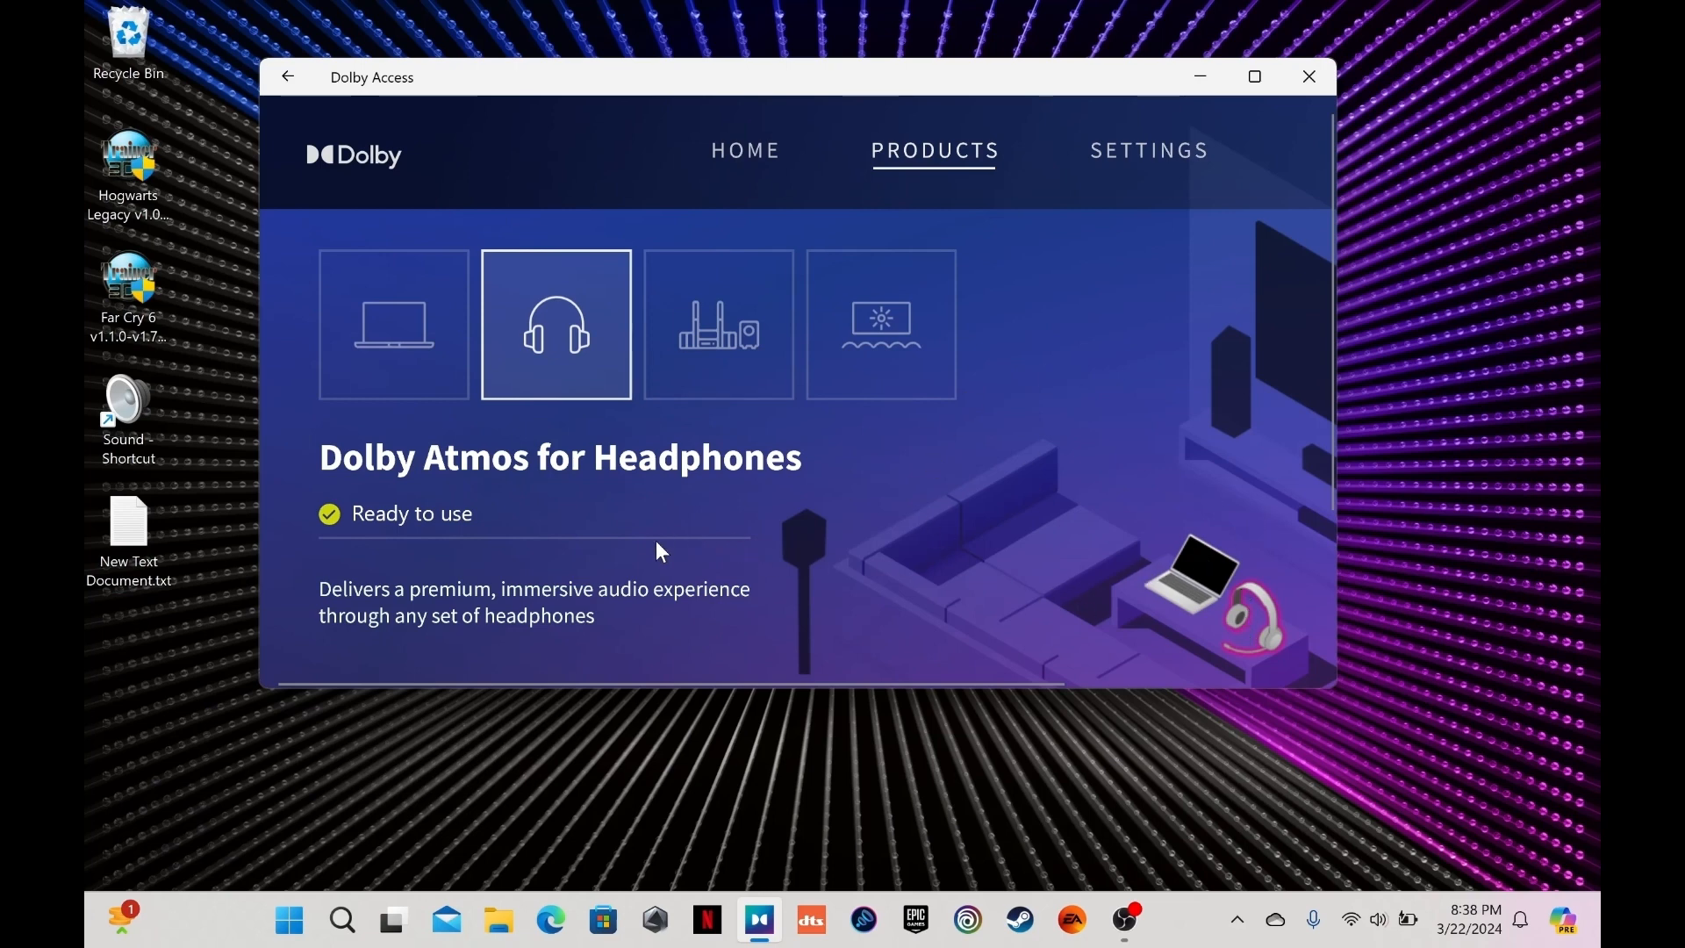
mouse_move(1278, 580)
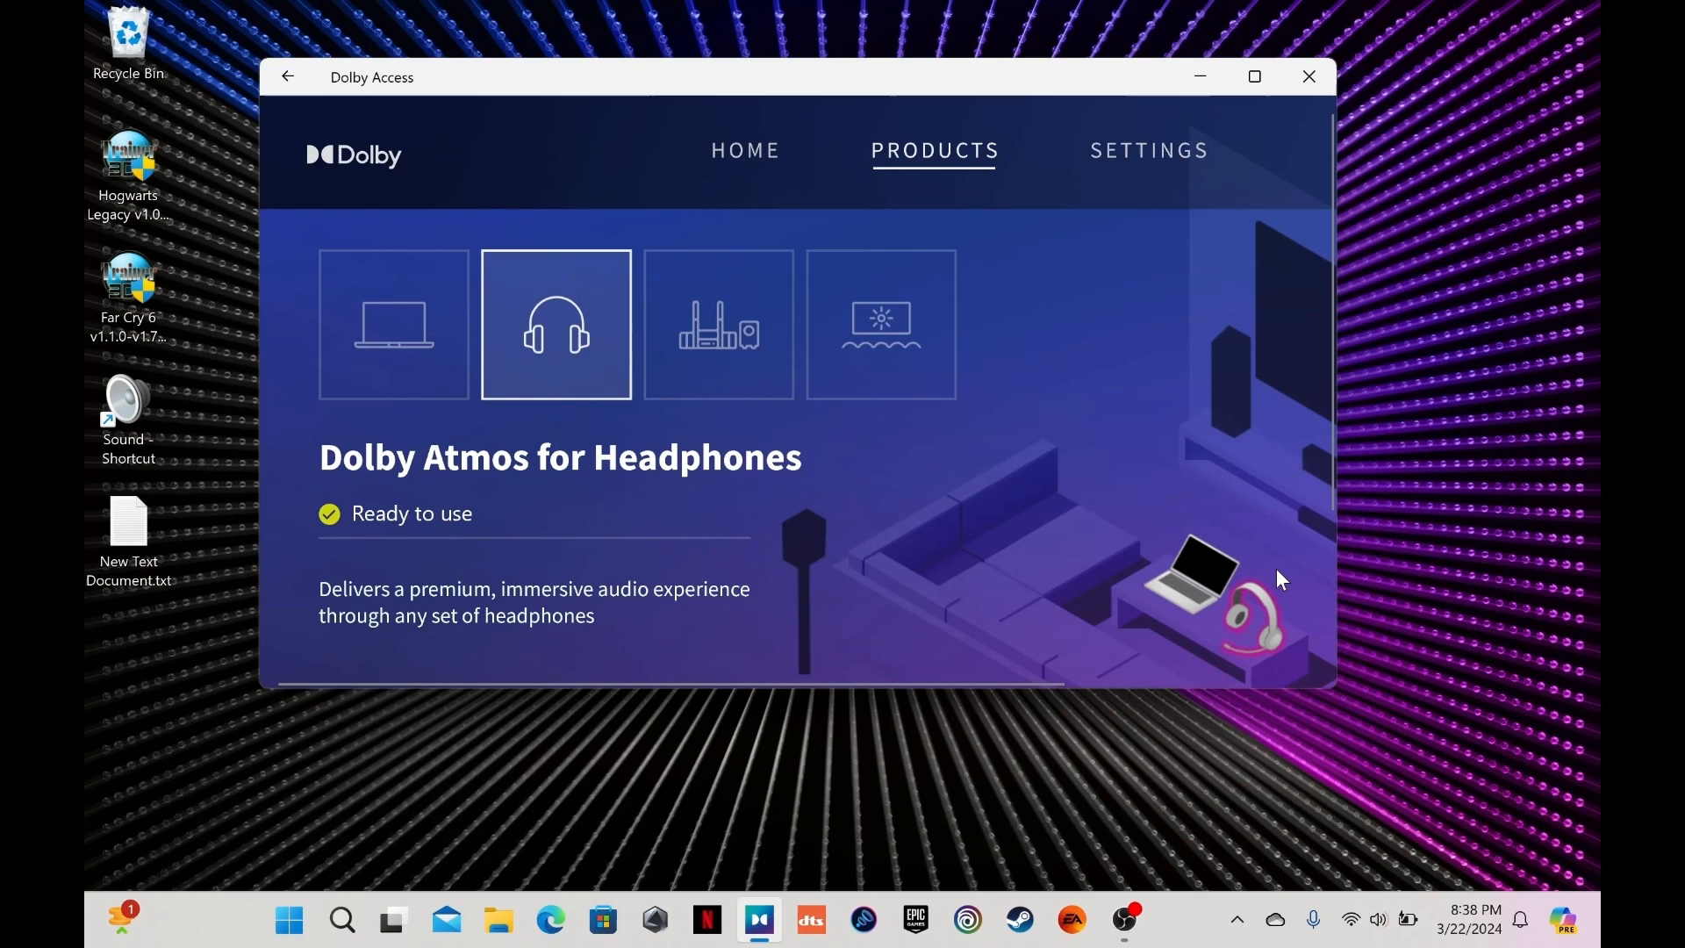
mouse_move(1249, 641)
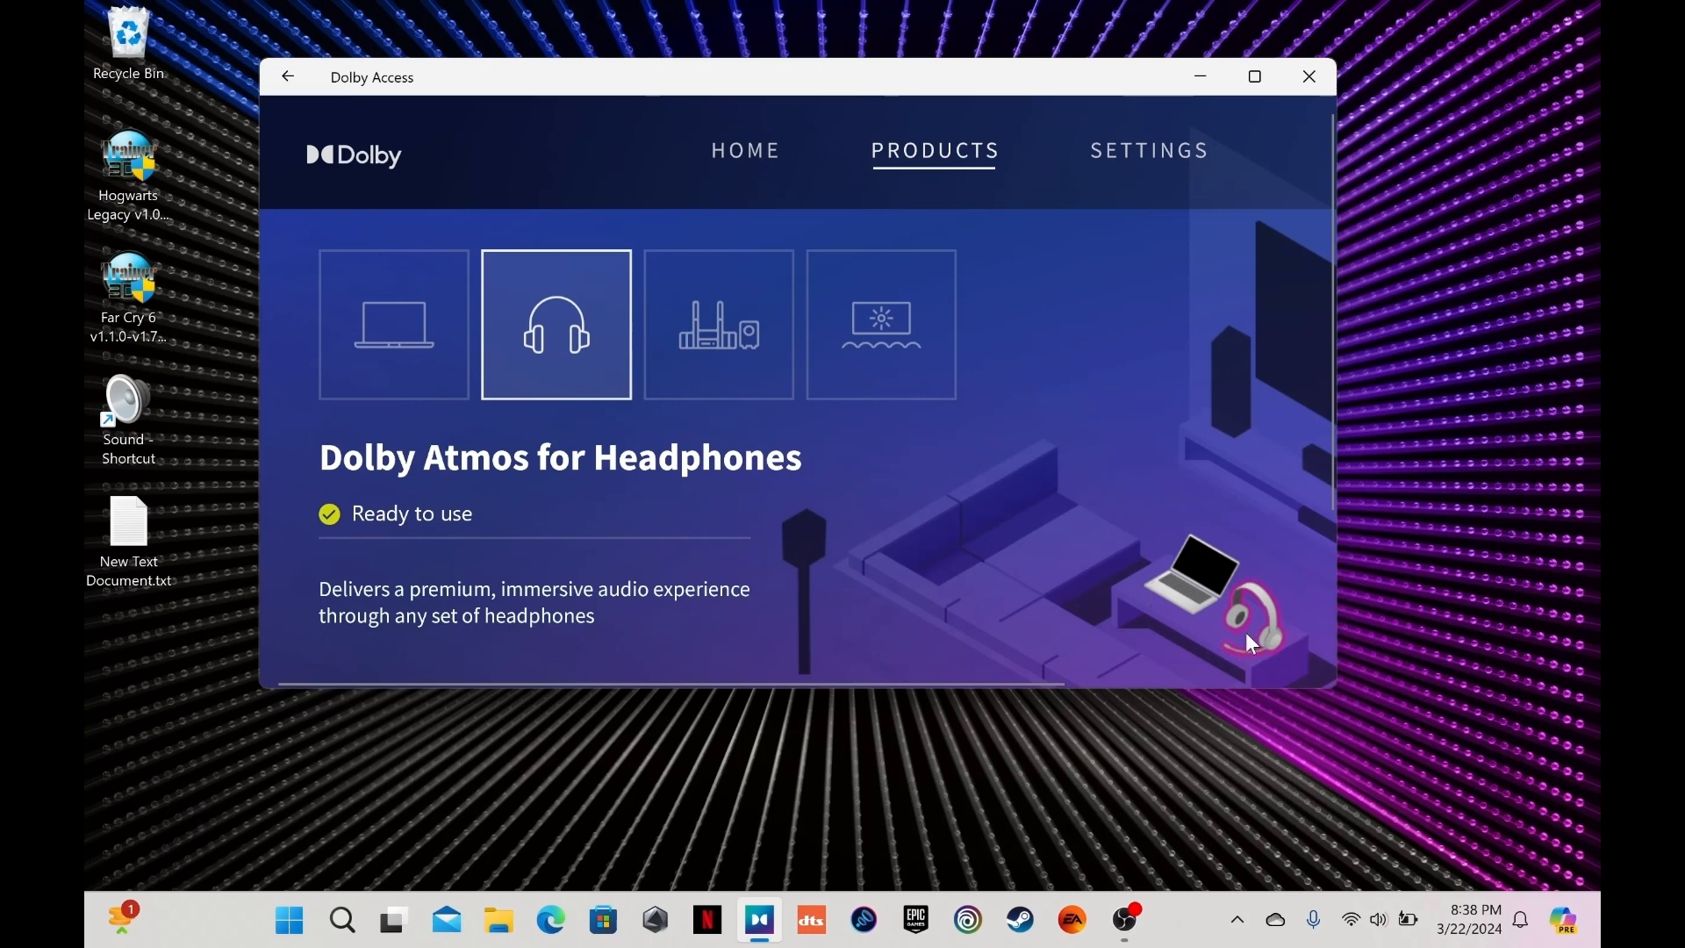
Browse the built-in speakers, home theater and headphones Atmos products, ending on home theater
left_click(393, 325)
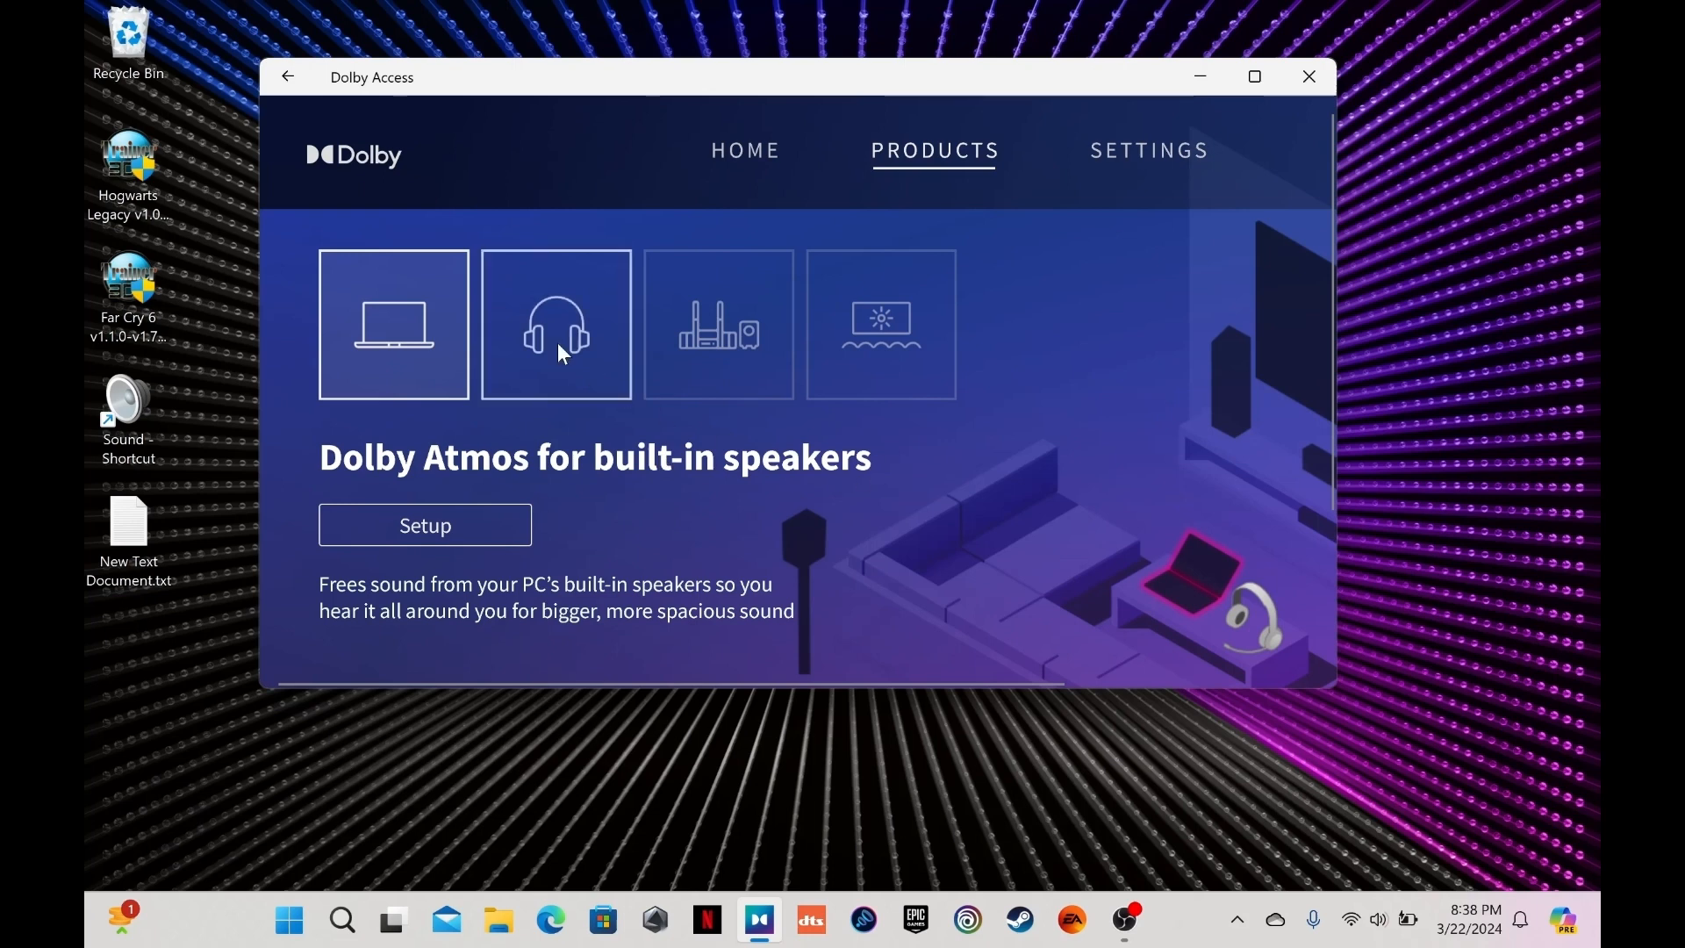
left_click(717, 325)
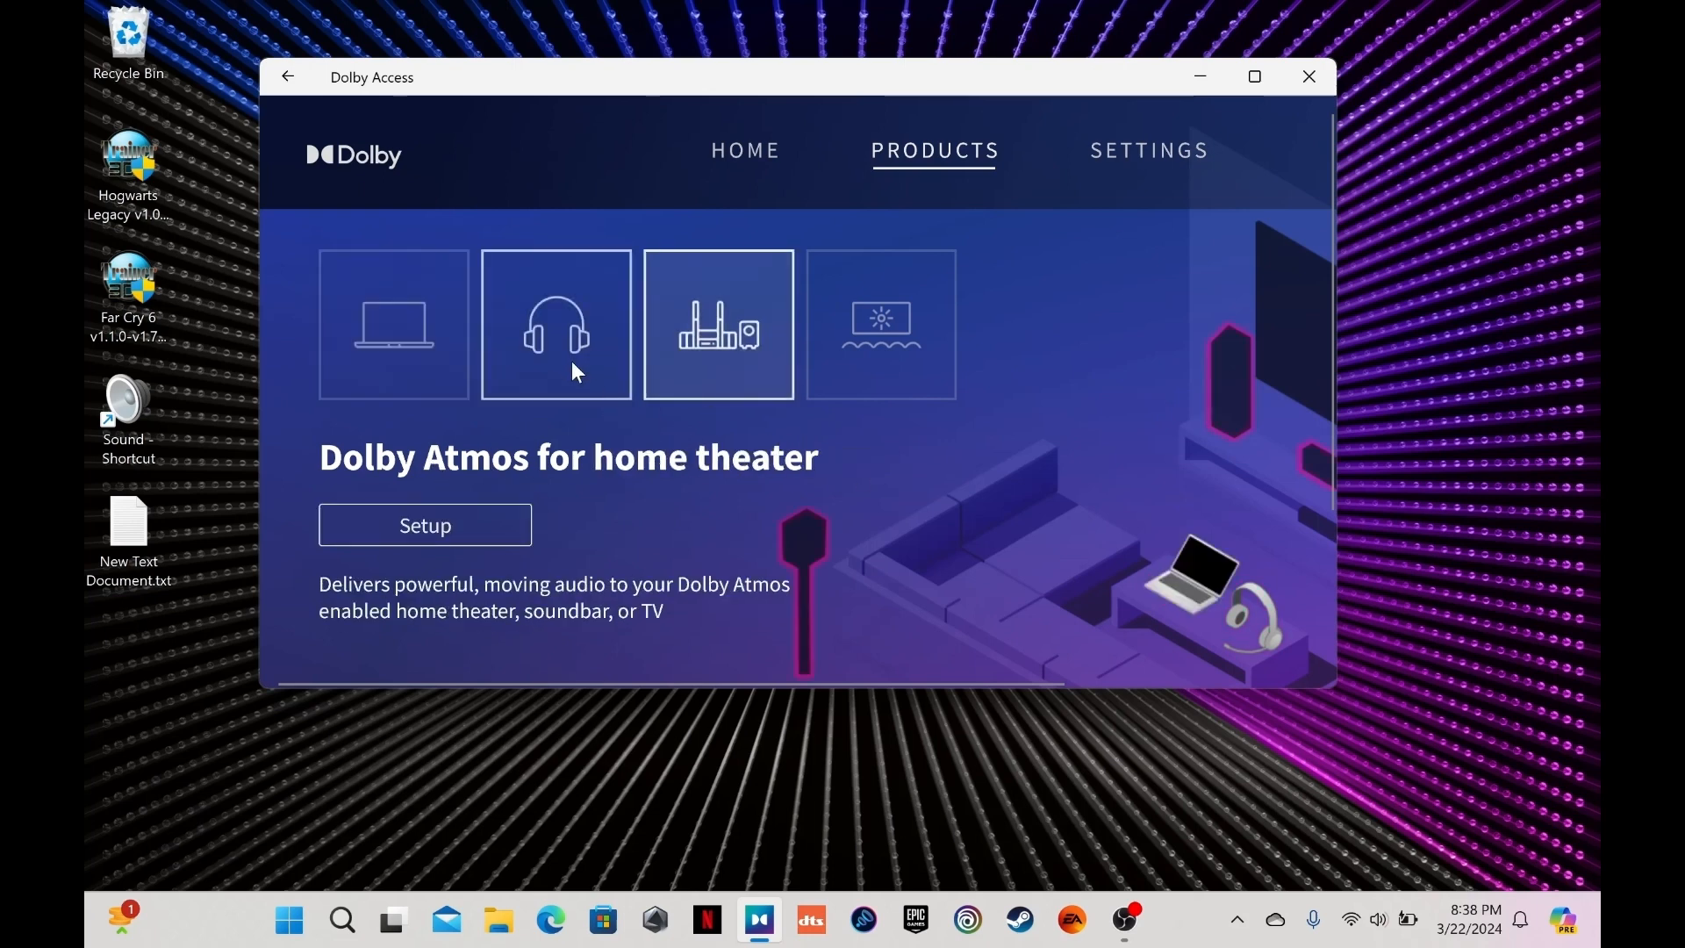
left_click(555, 325)
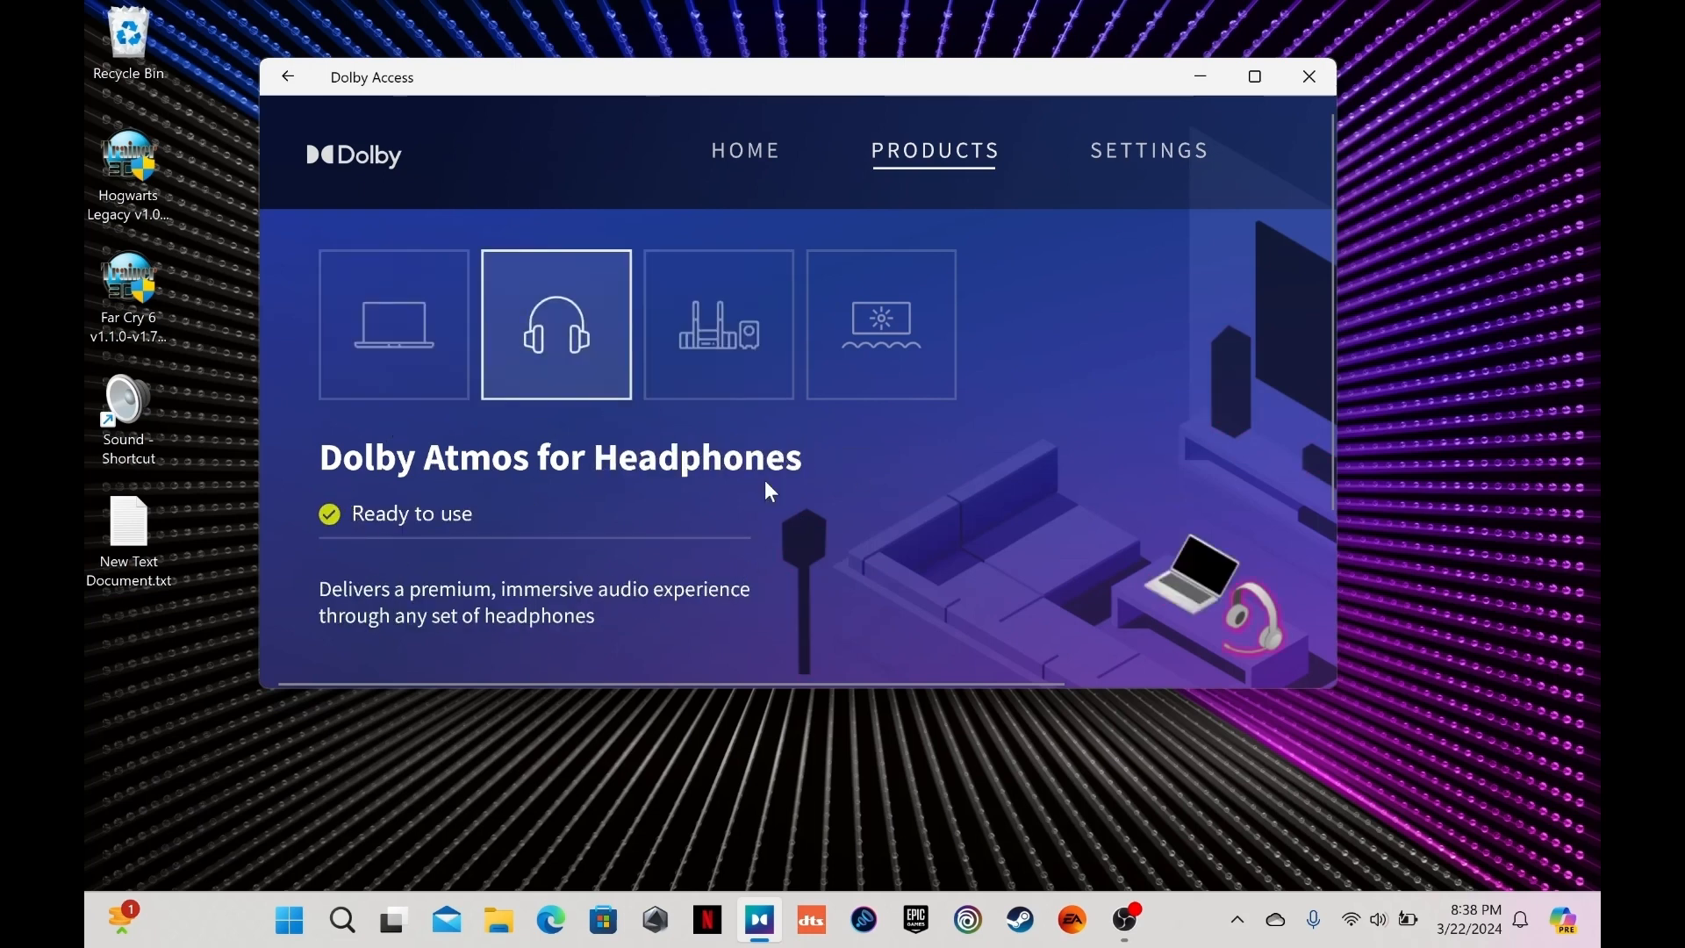
mouse_move(569, 542)
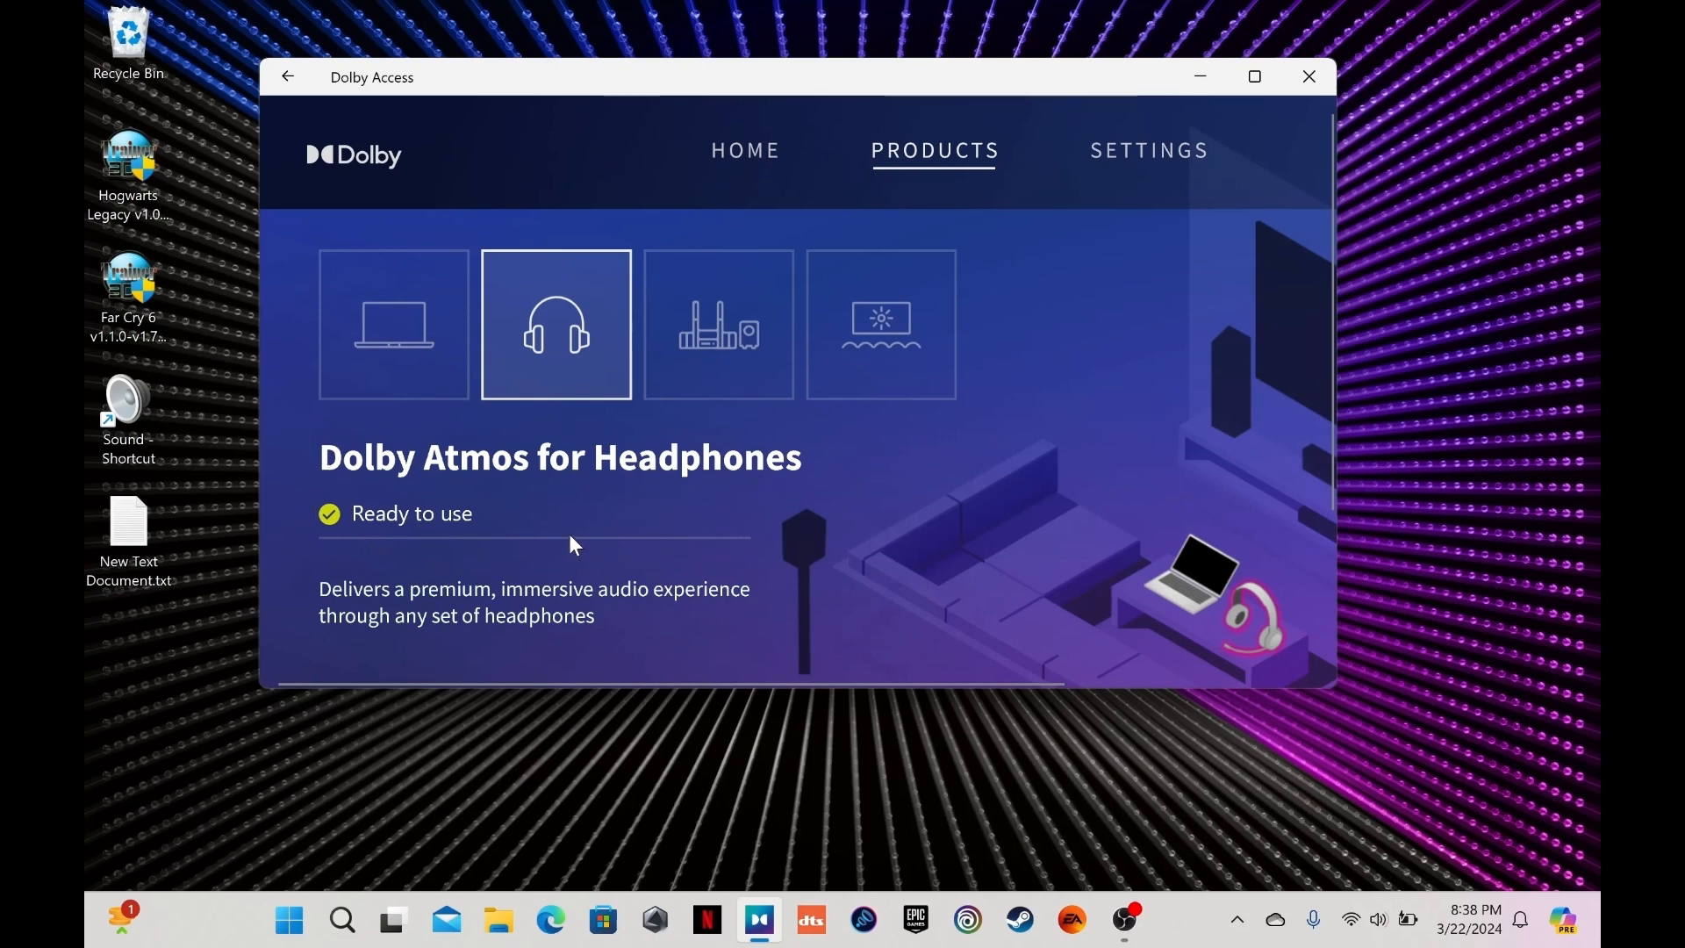
mouse_move(454, 544)
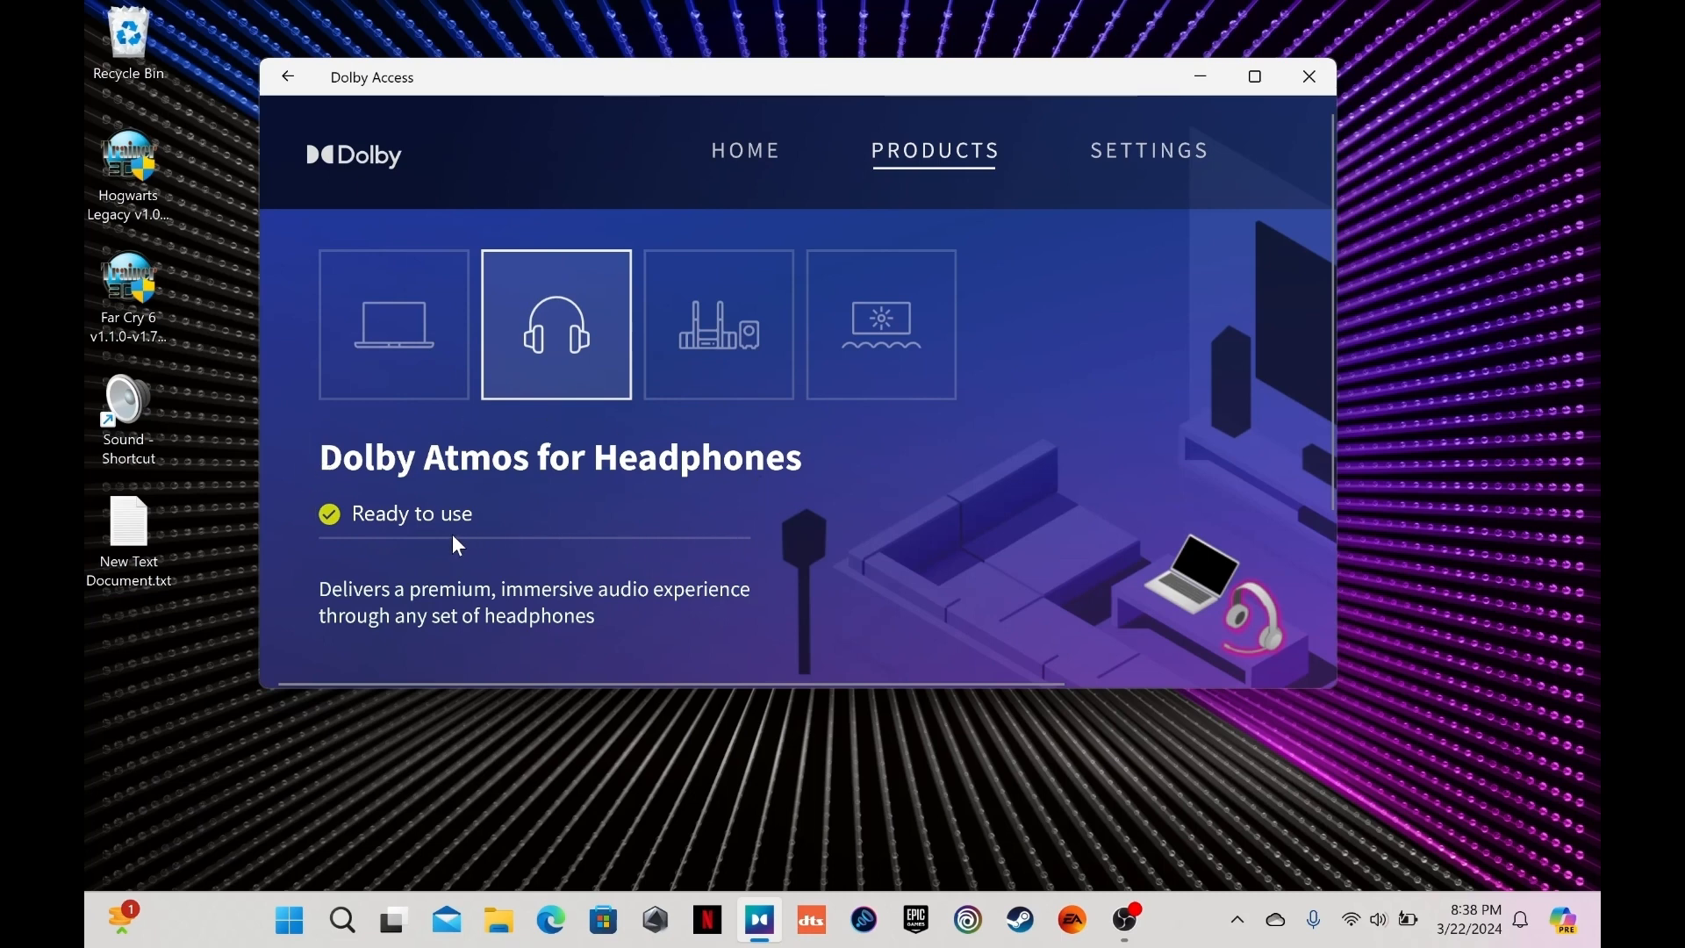
mouse_move(709, 560)
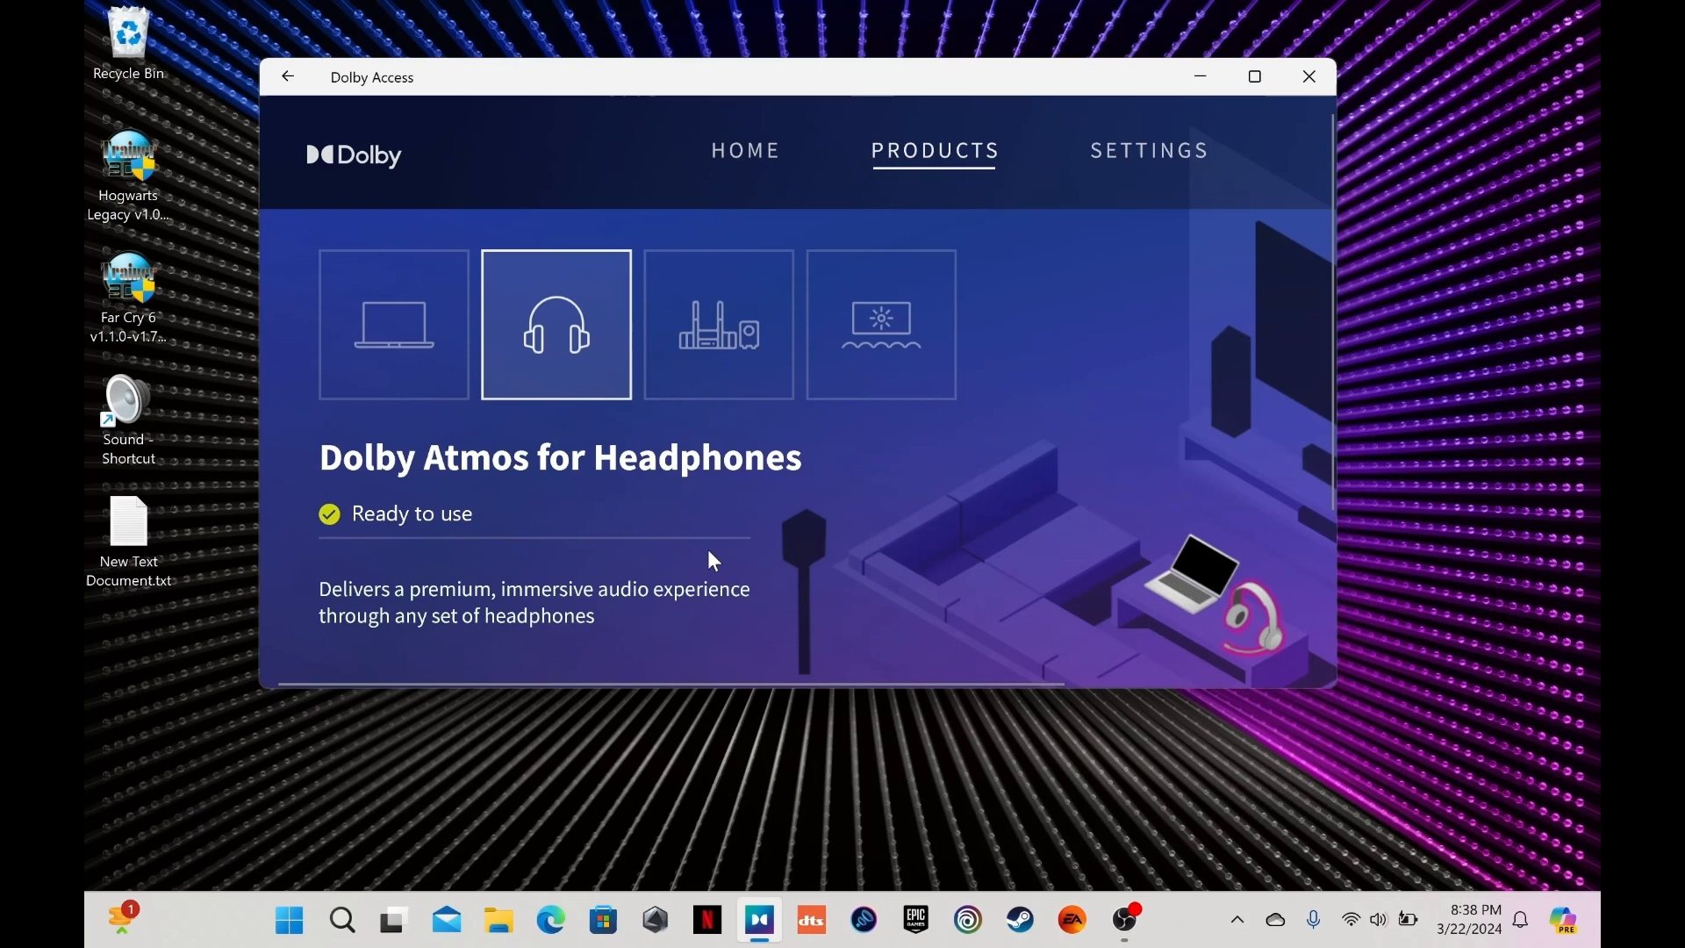
mouse_move(709, 545)
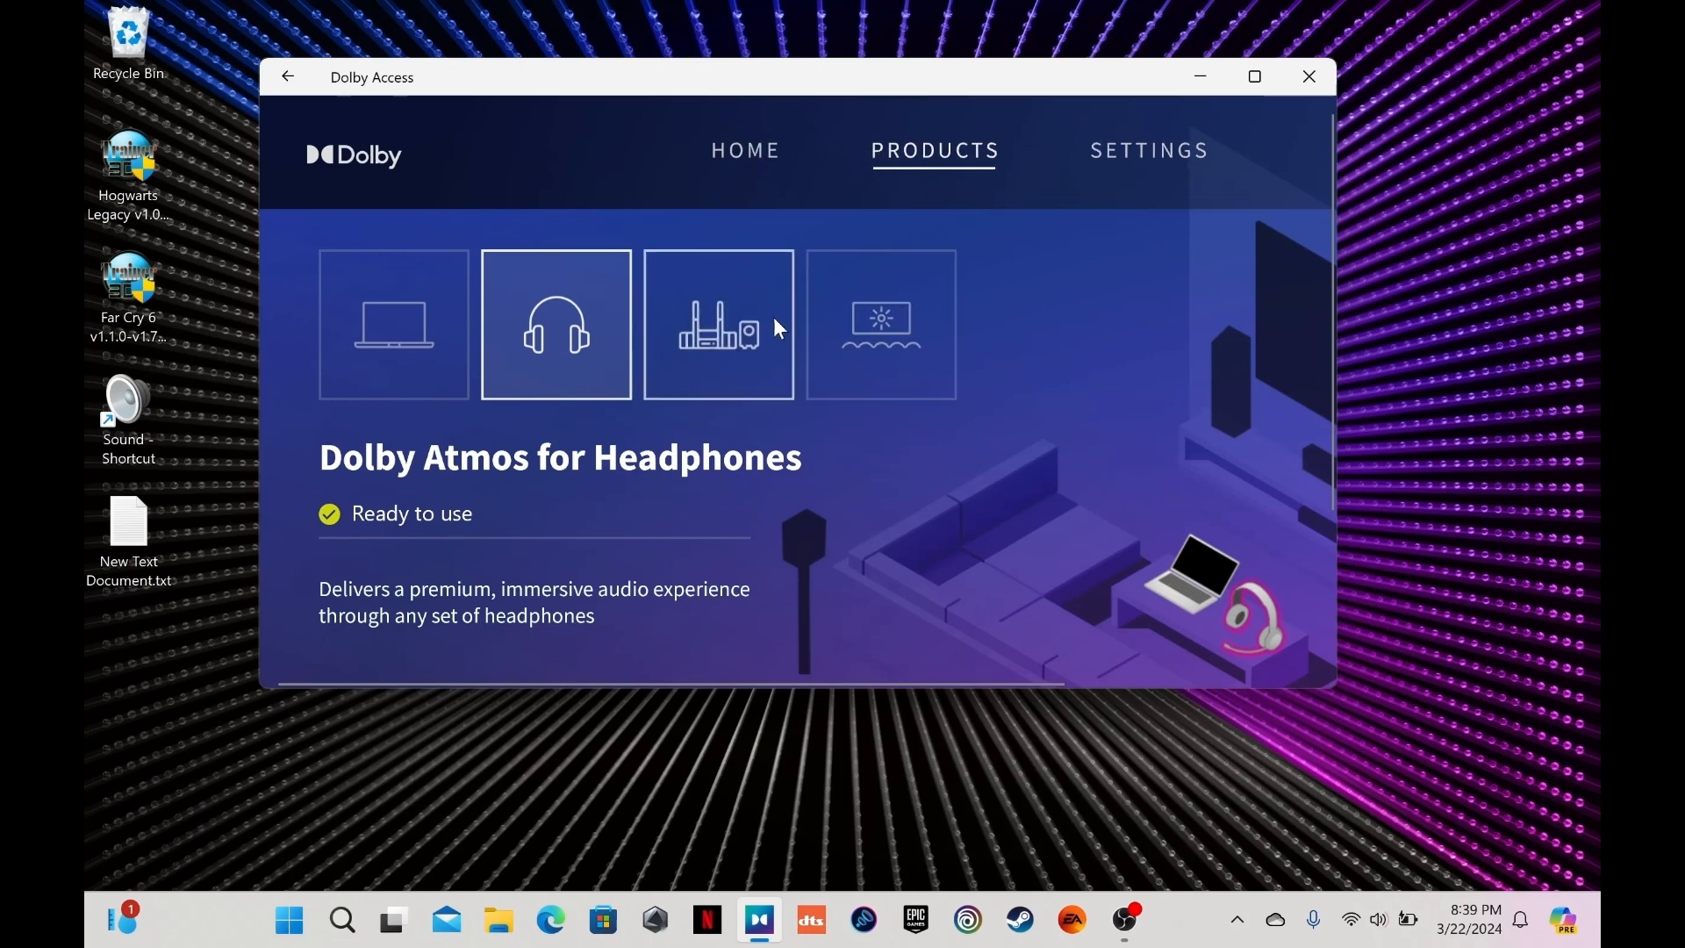
left_click(717, 324)
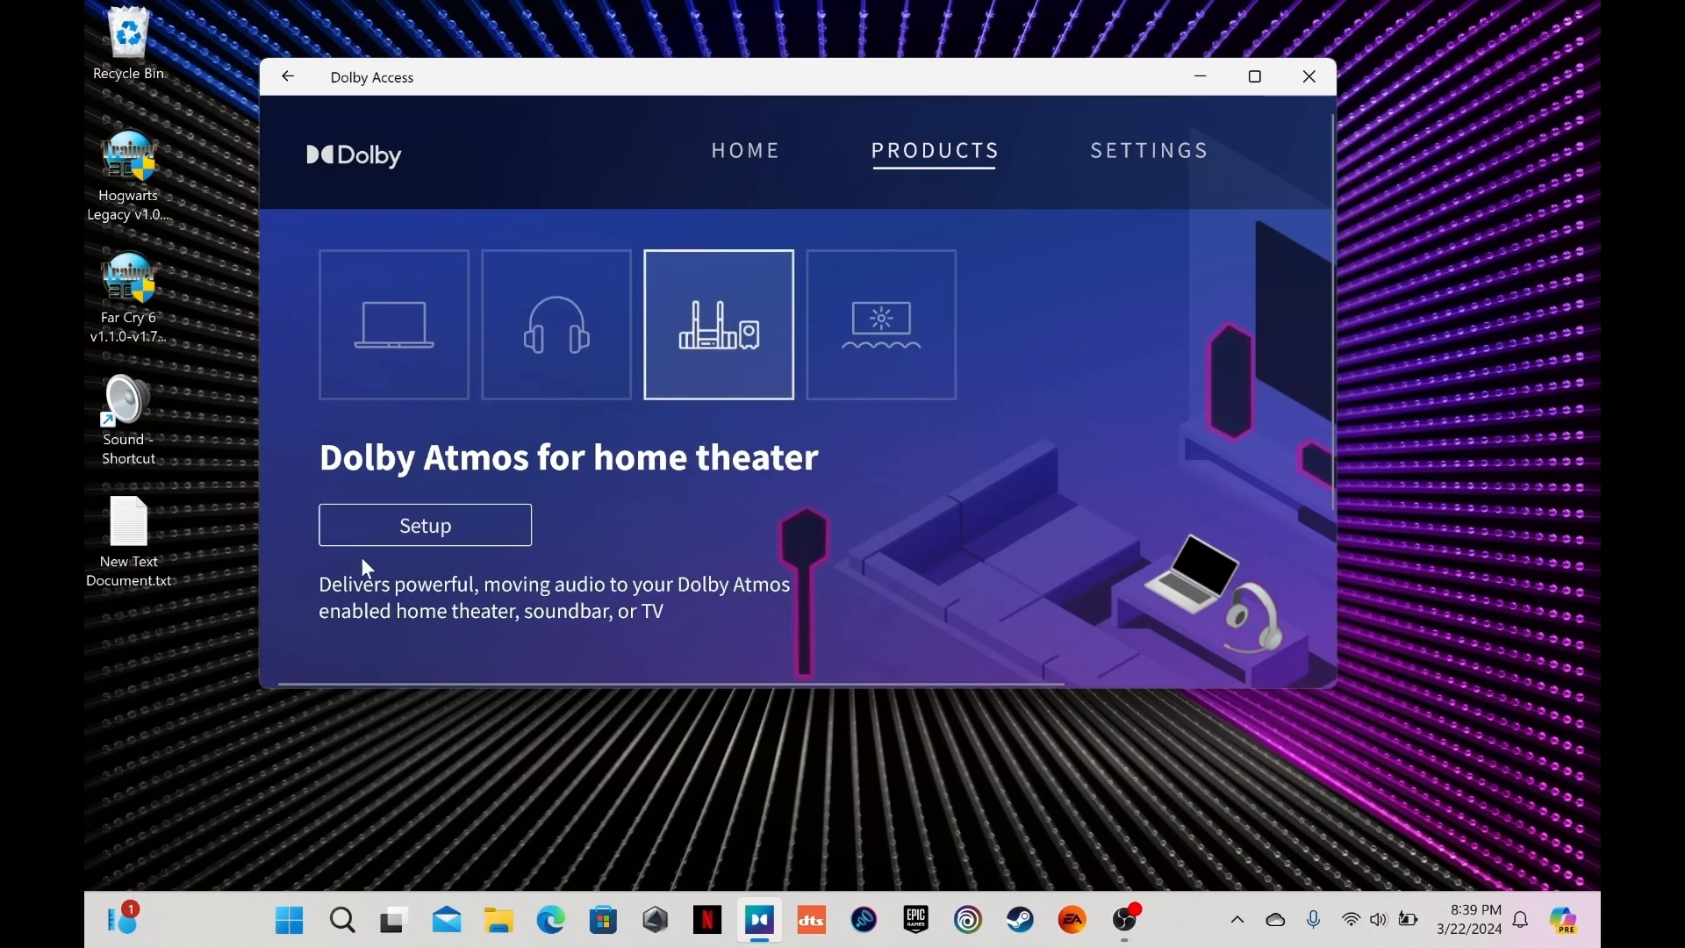
mouse_move(1292, 473)
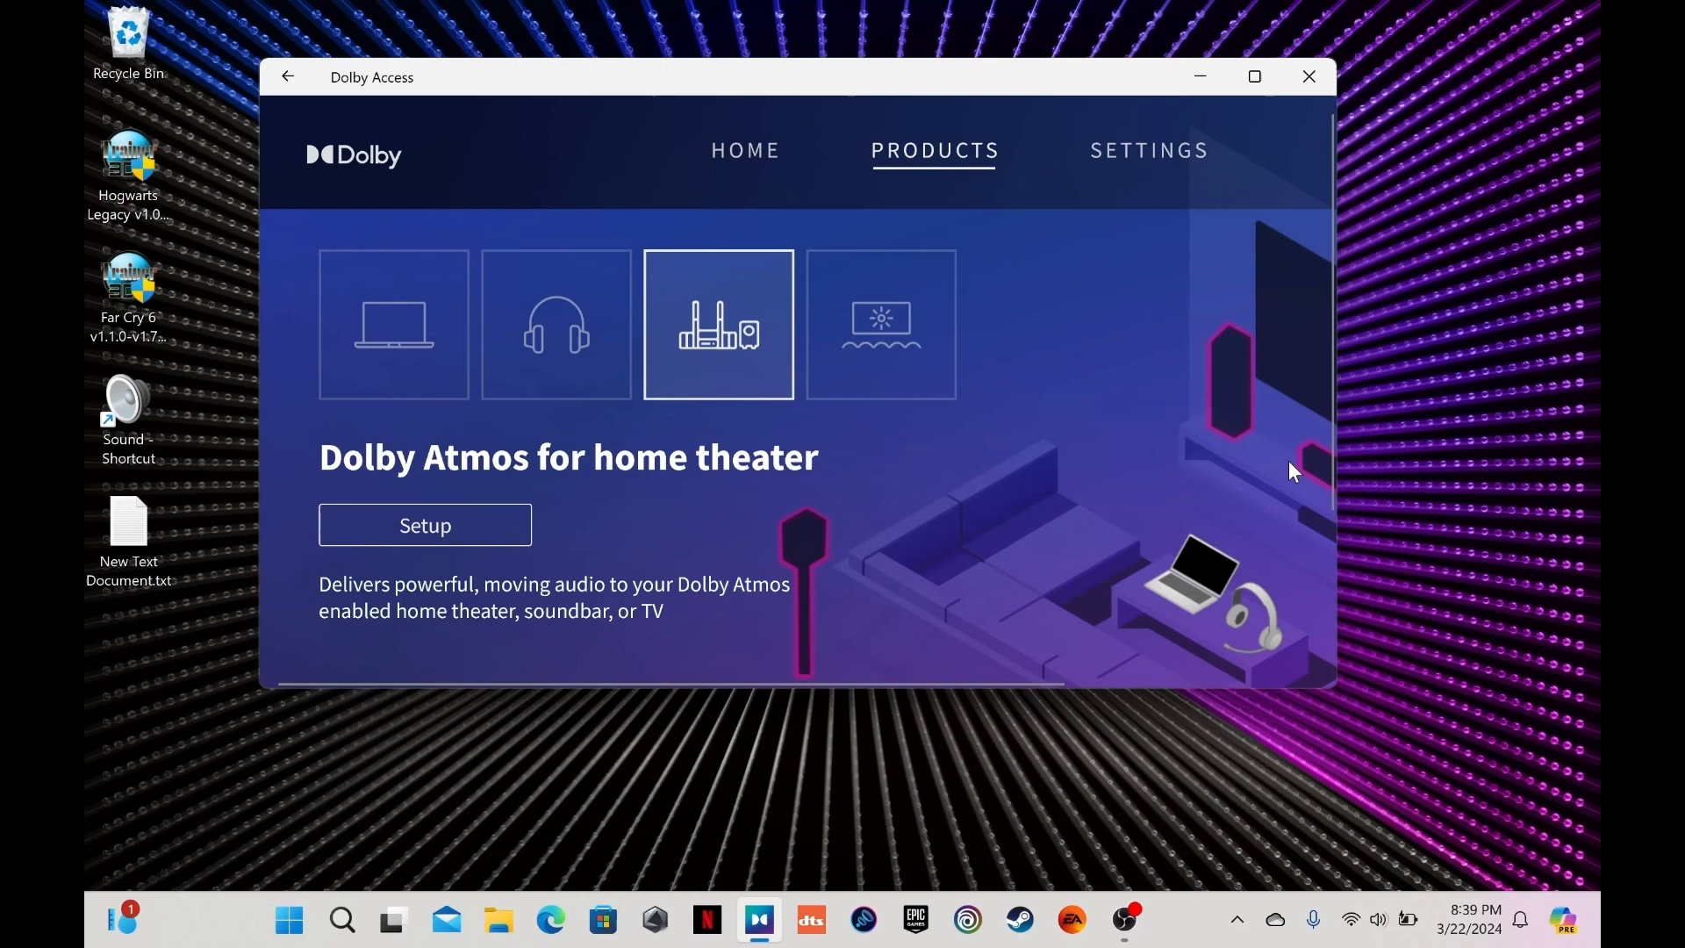
mouse_move(1332, 344)
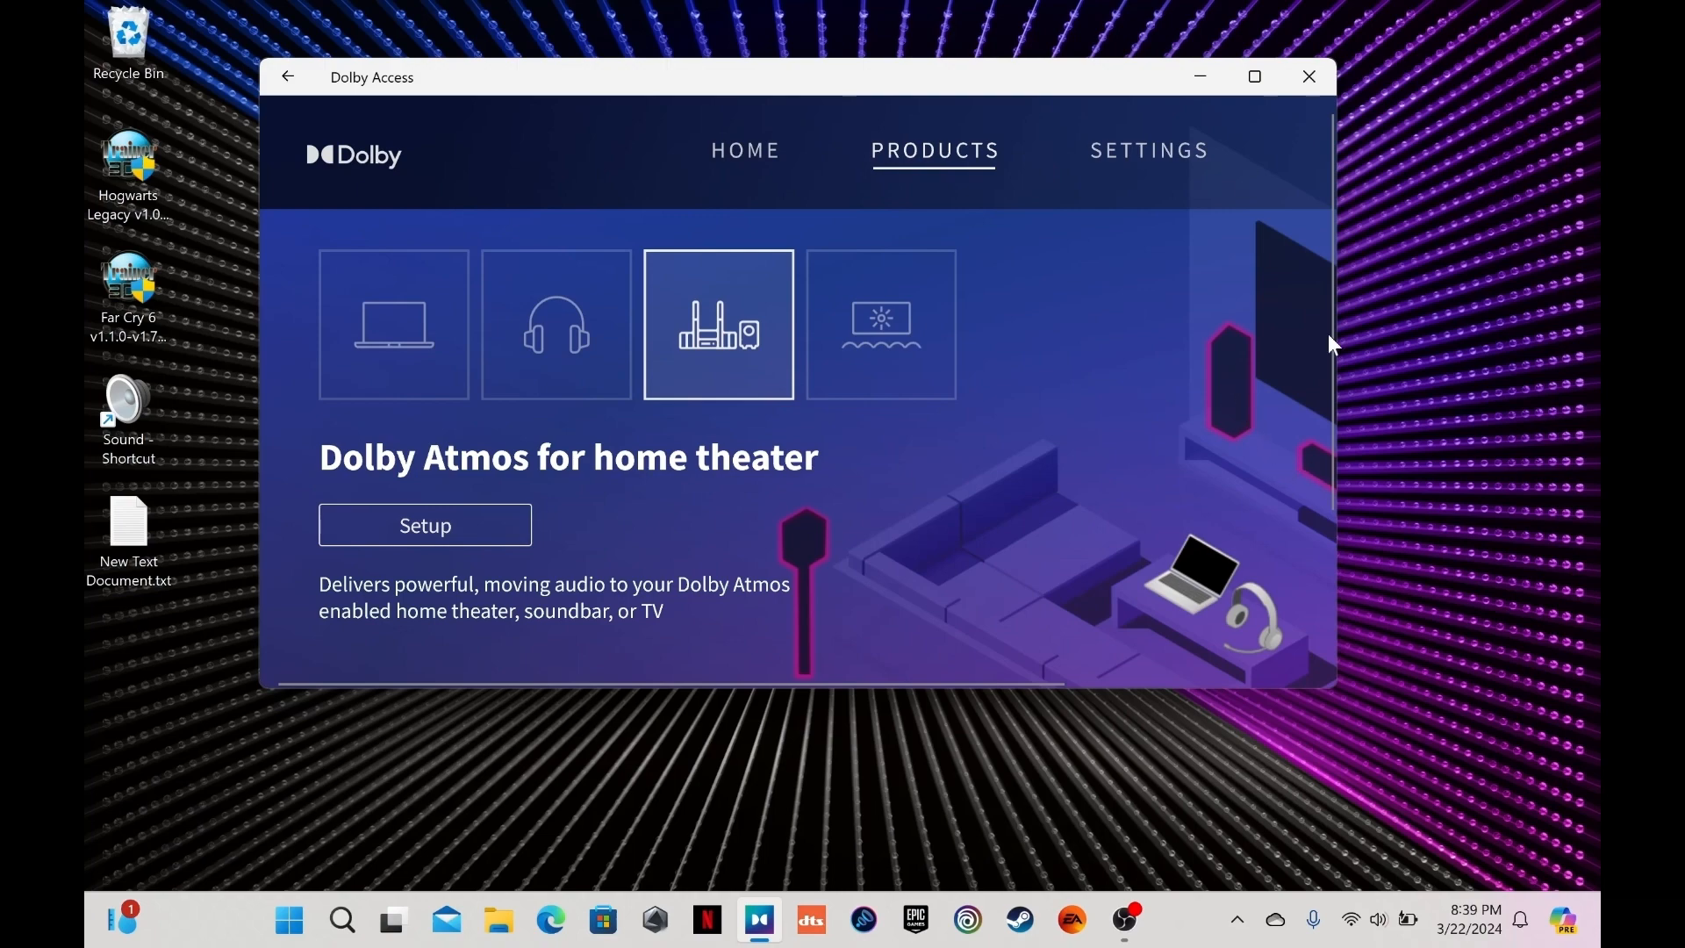
Maximize Dolby Access, reopen the Headphones product, then put the app away to show the desktop
left_click(1253, 76)
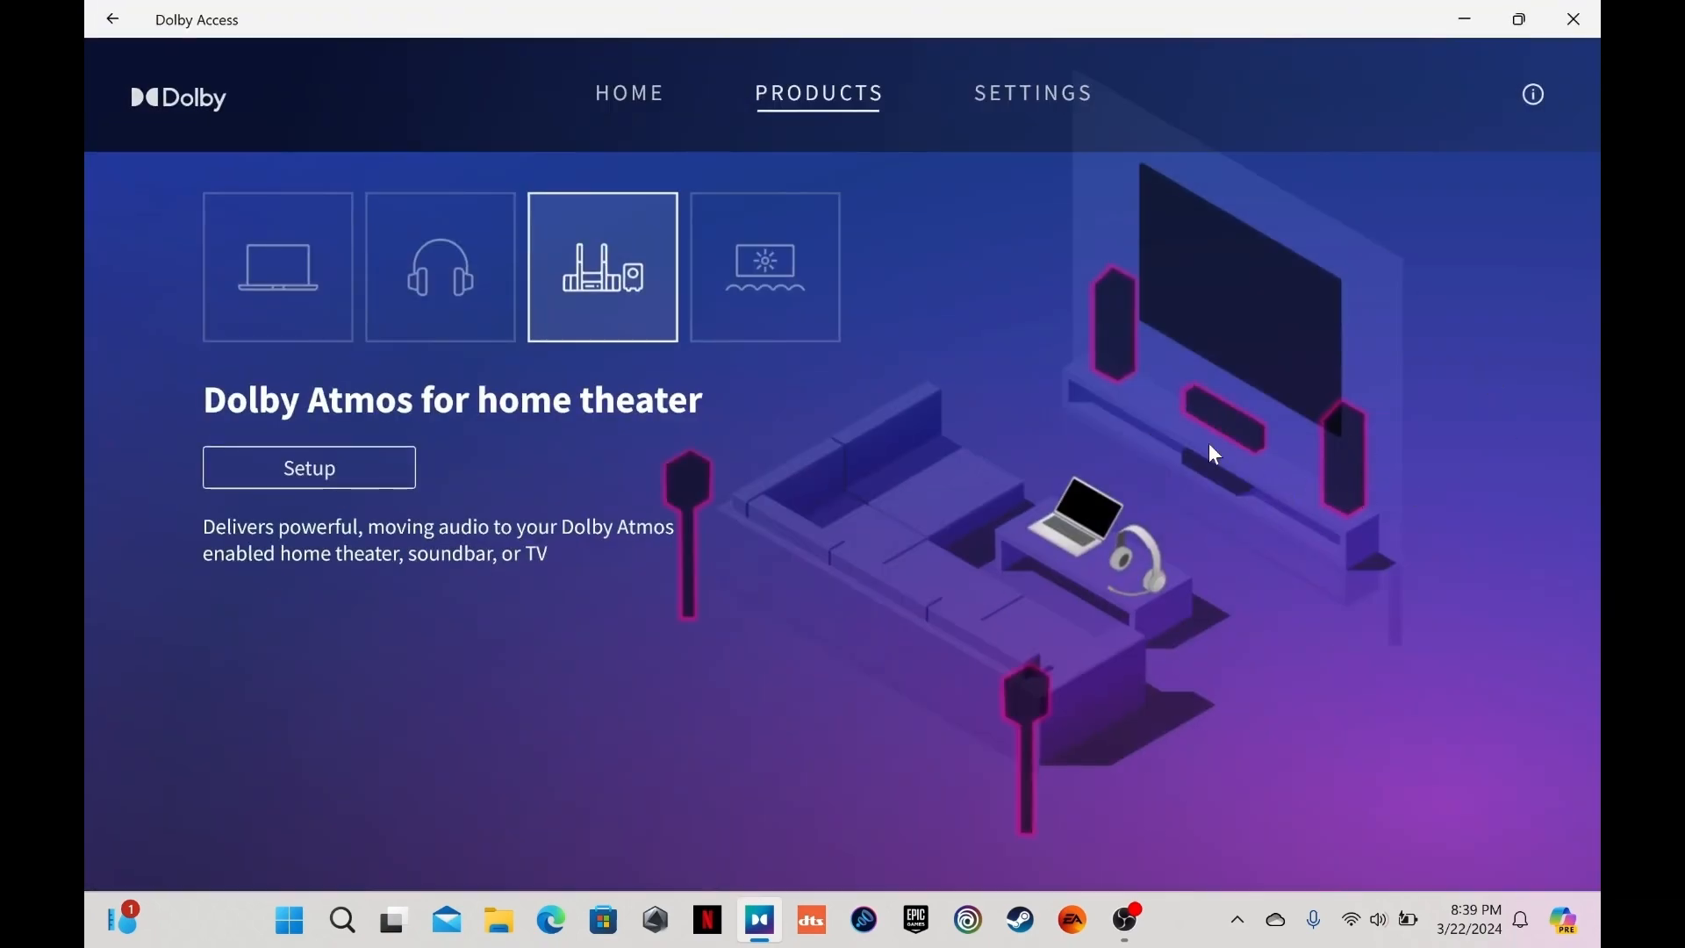
mouse_move(1088, 200)
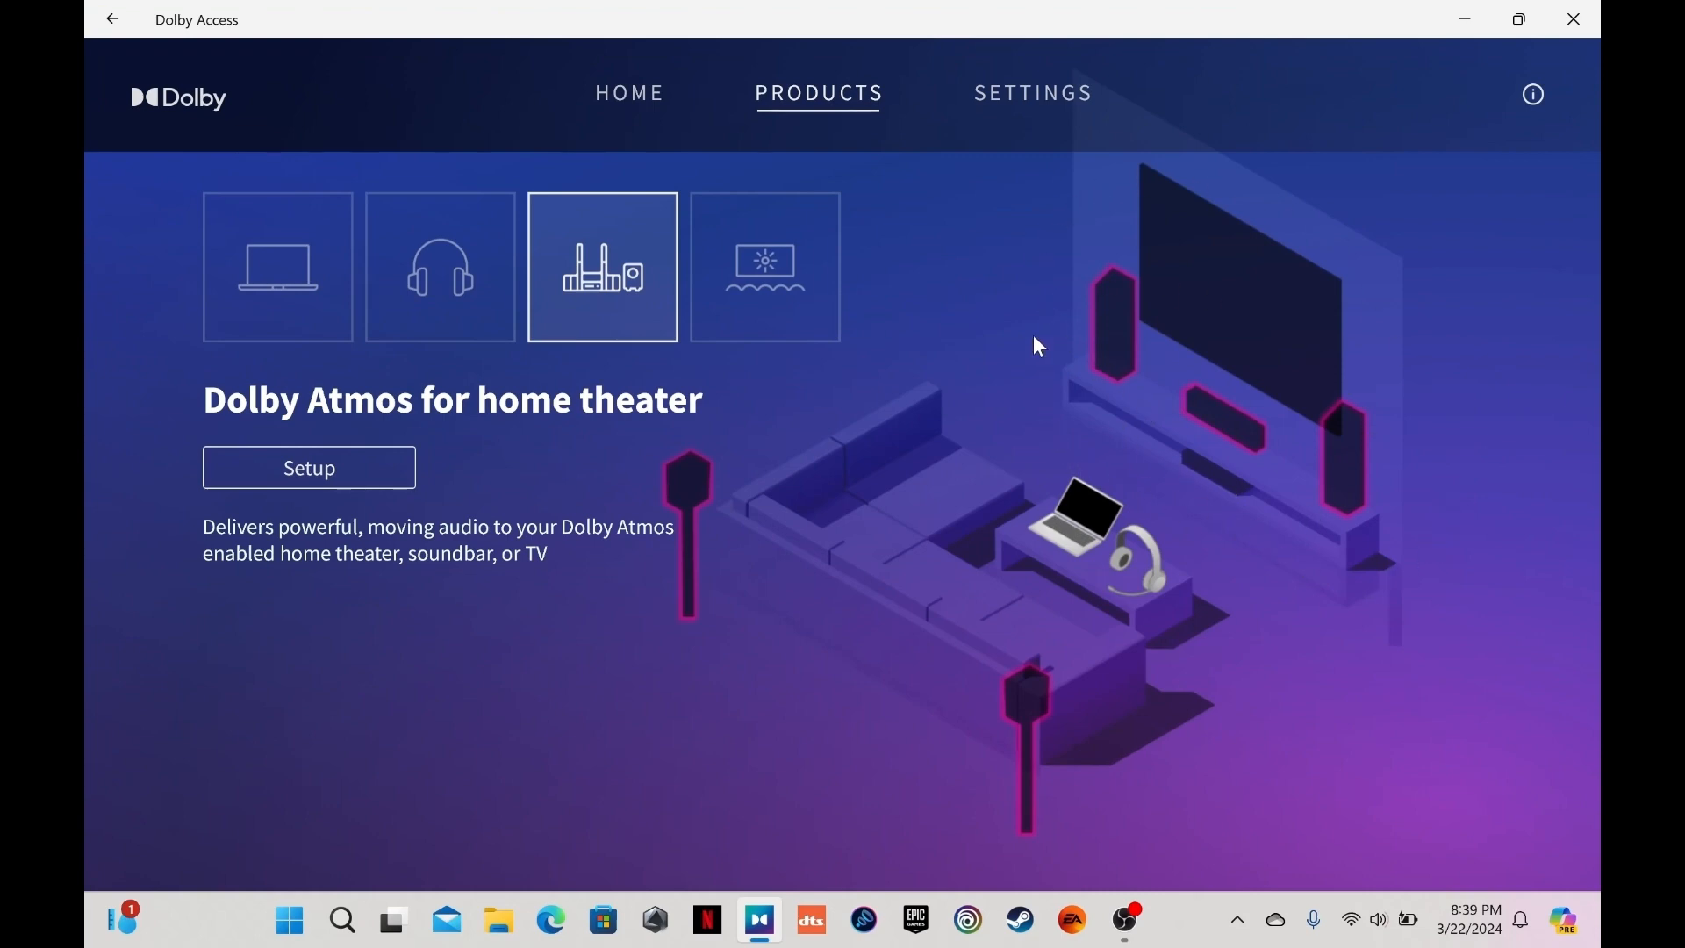
mouse_move(994, 700)
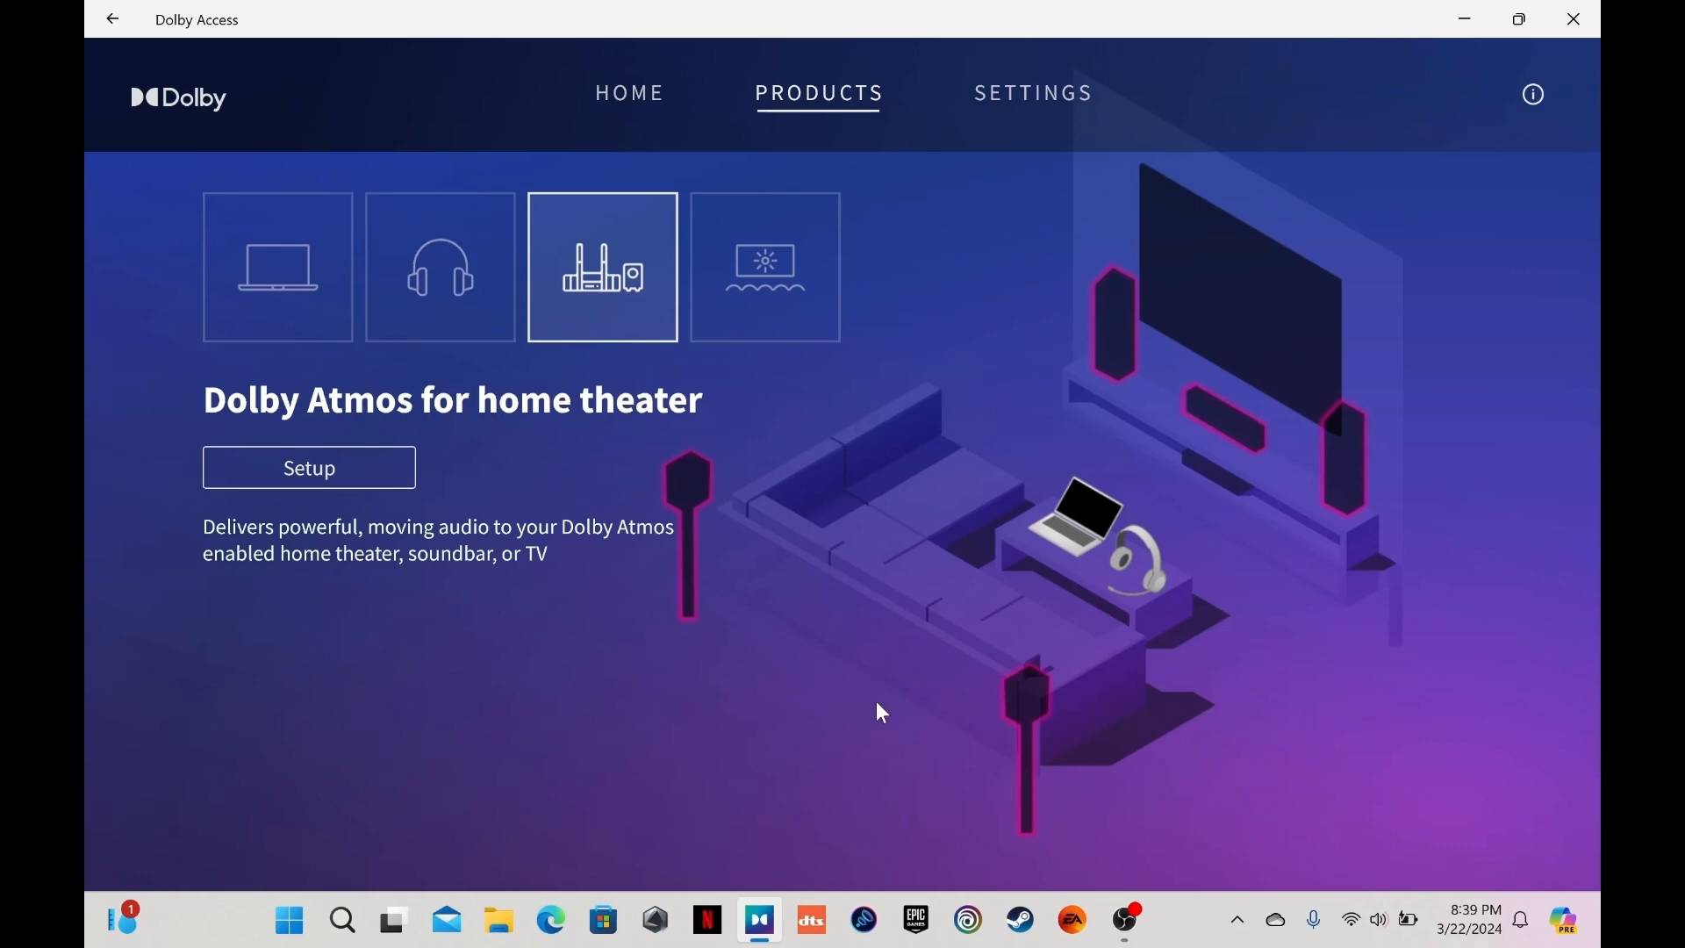
mouse_move(1200, 540)
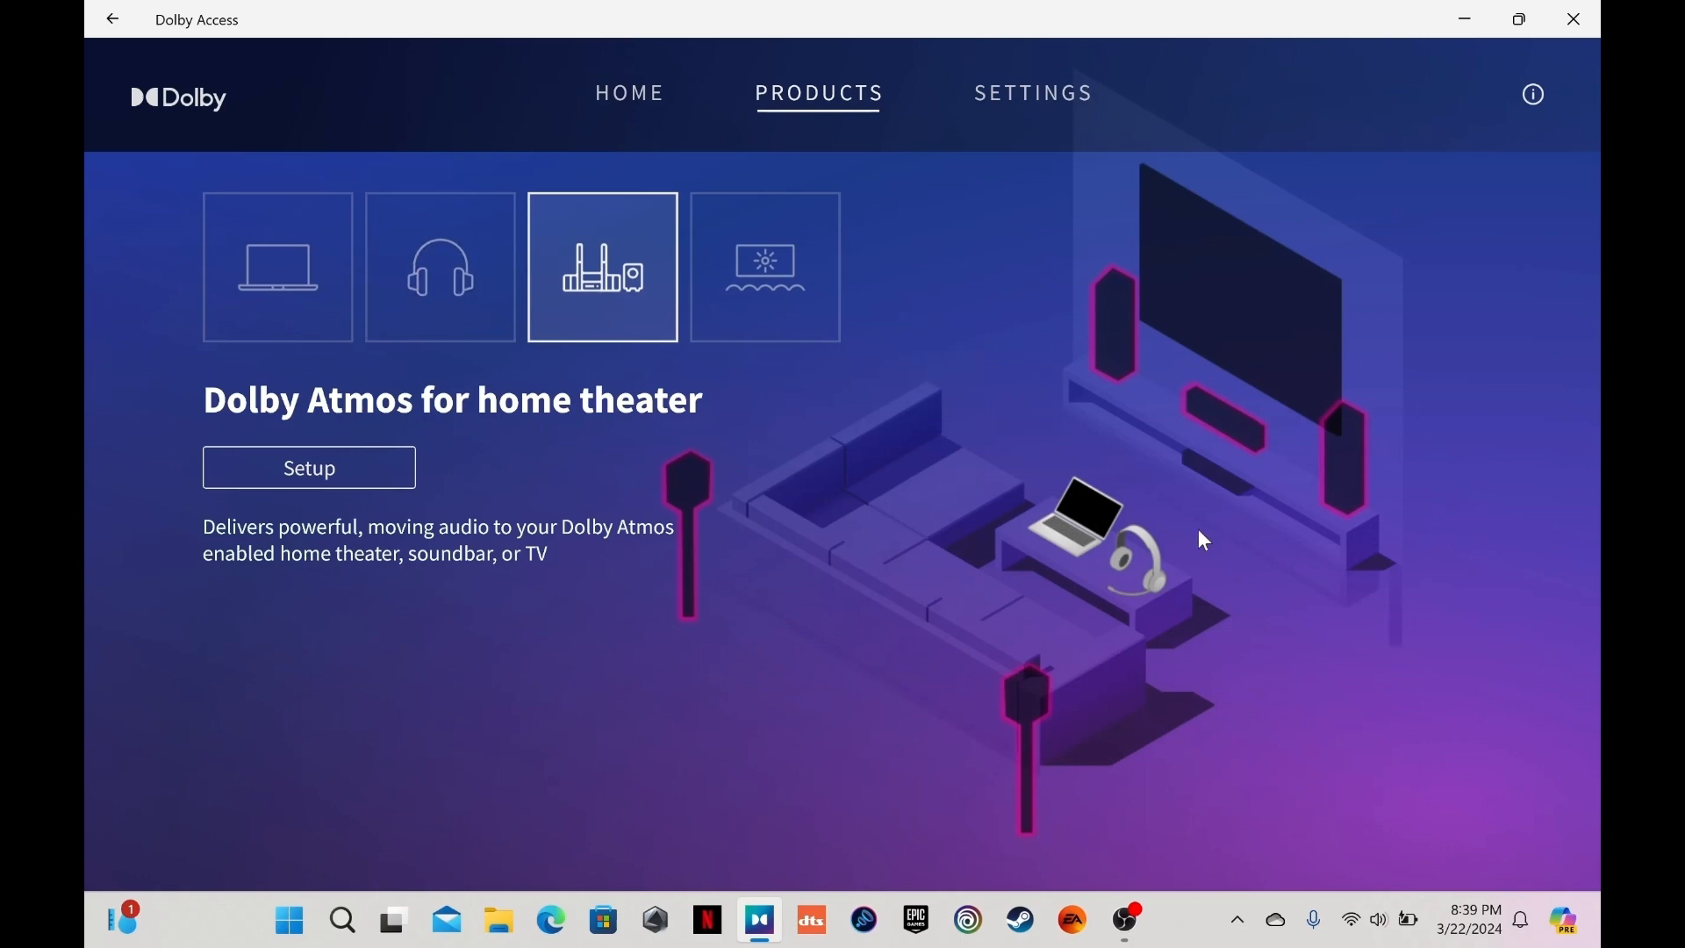
mouse_move(513, 556)
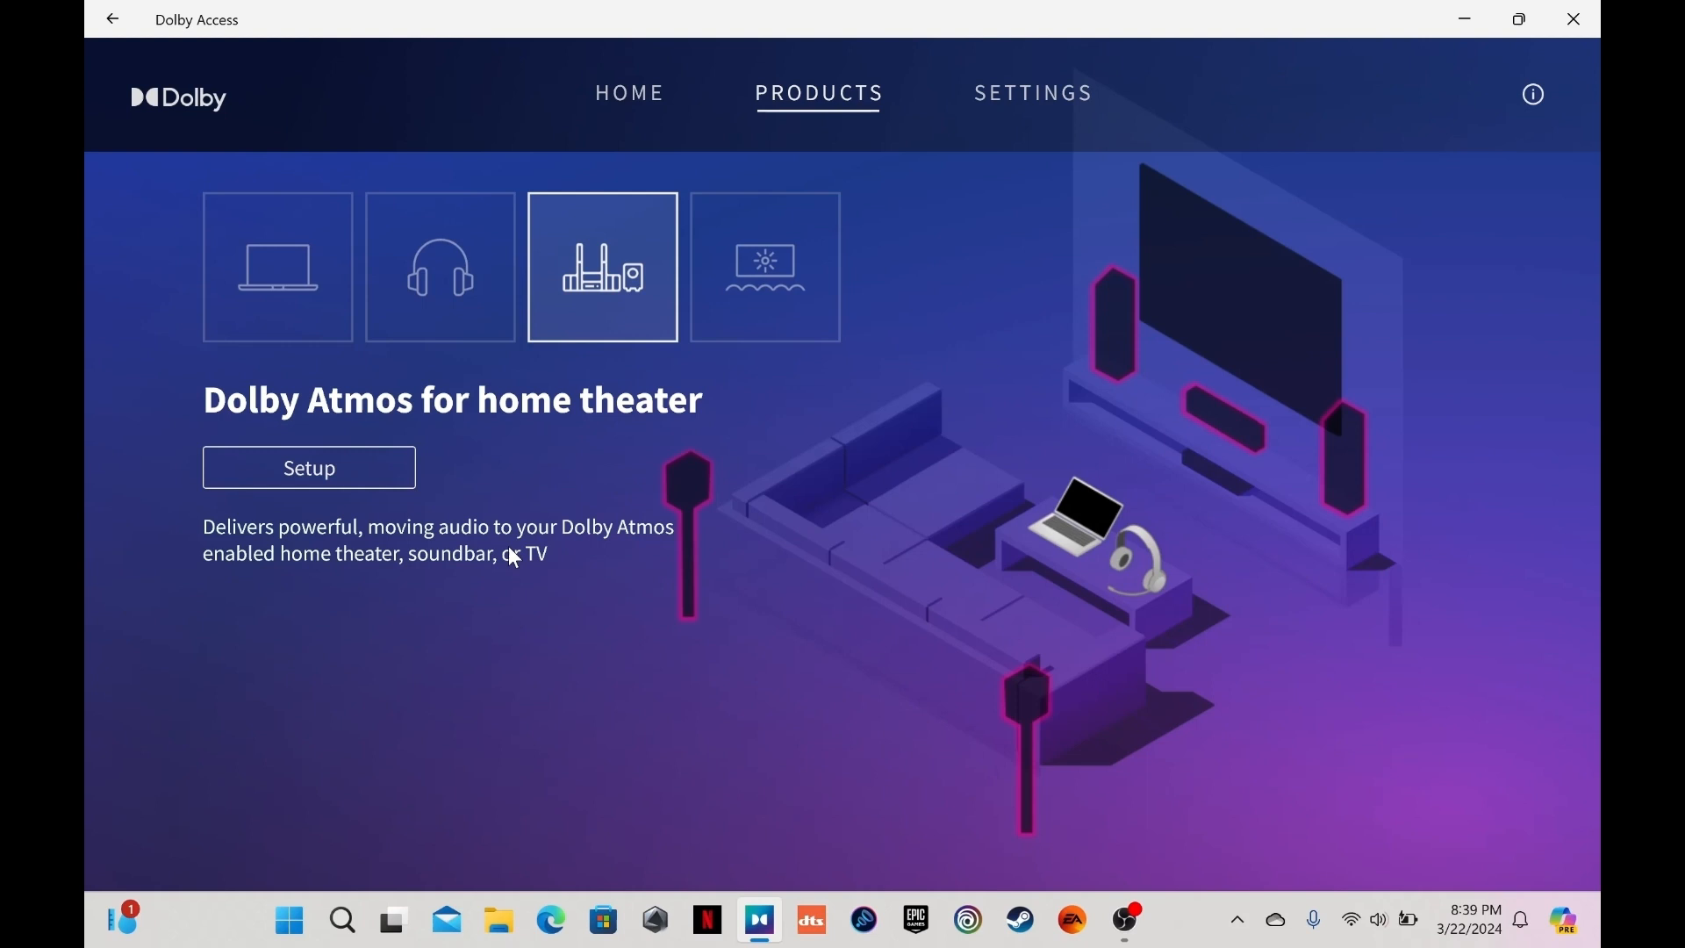
left_click(439, 266)
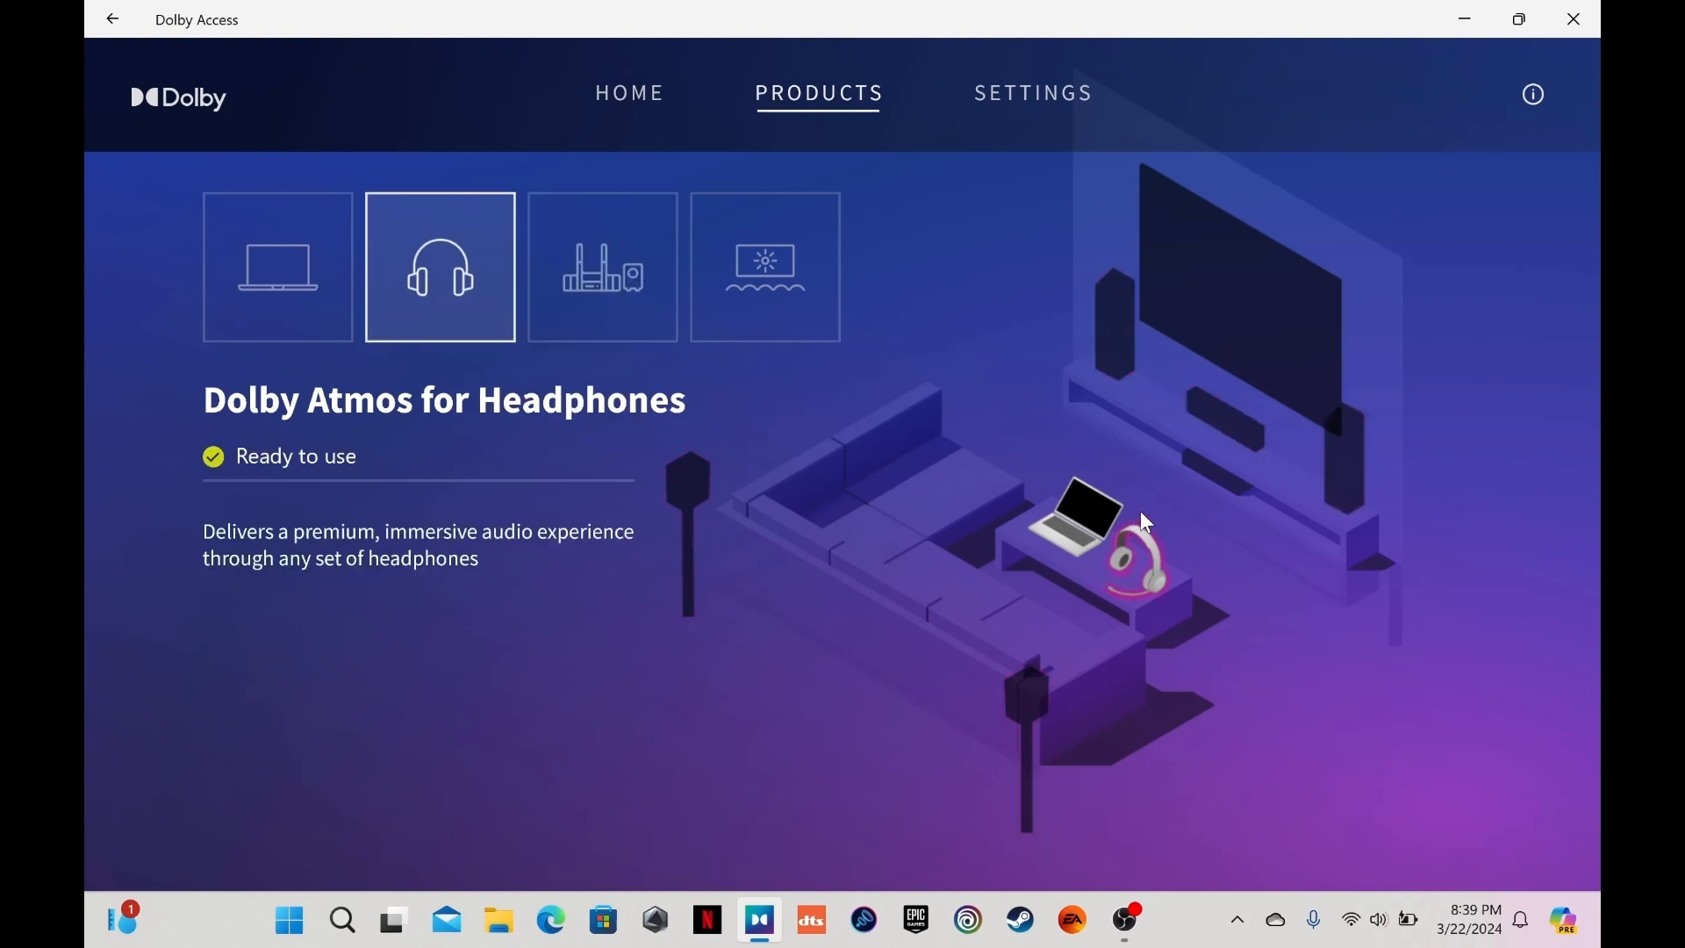
mouse_move(1172, 604)
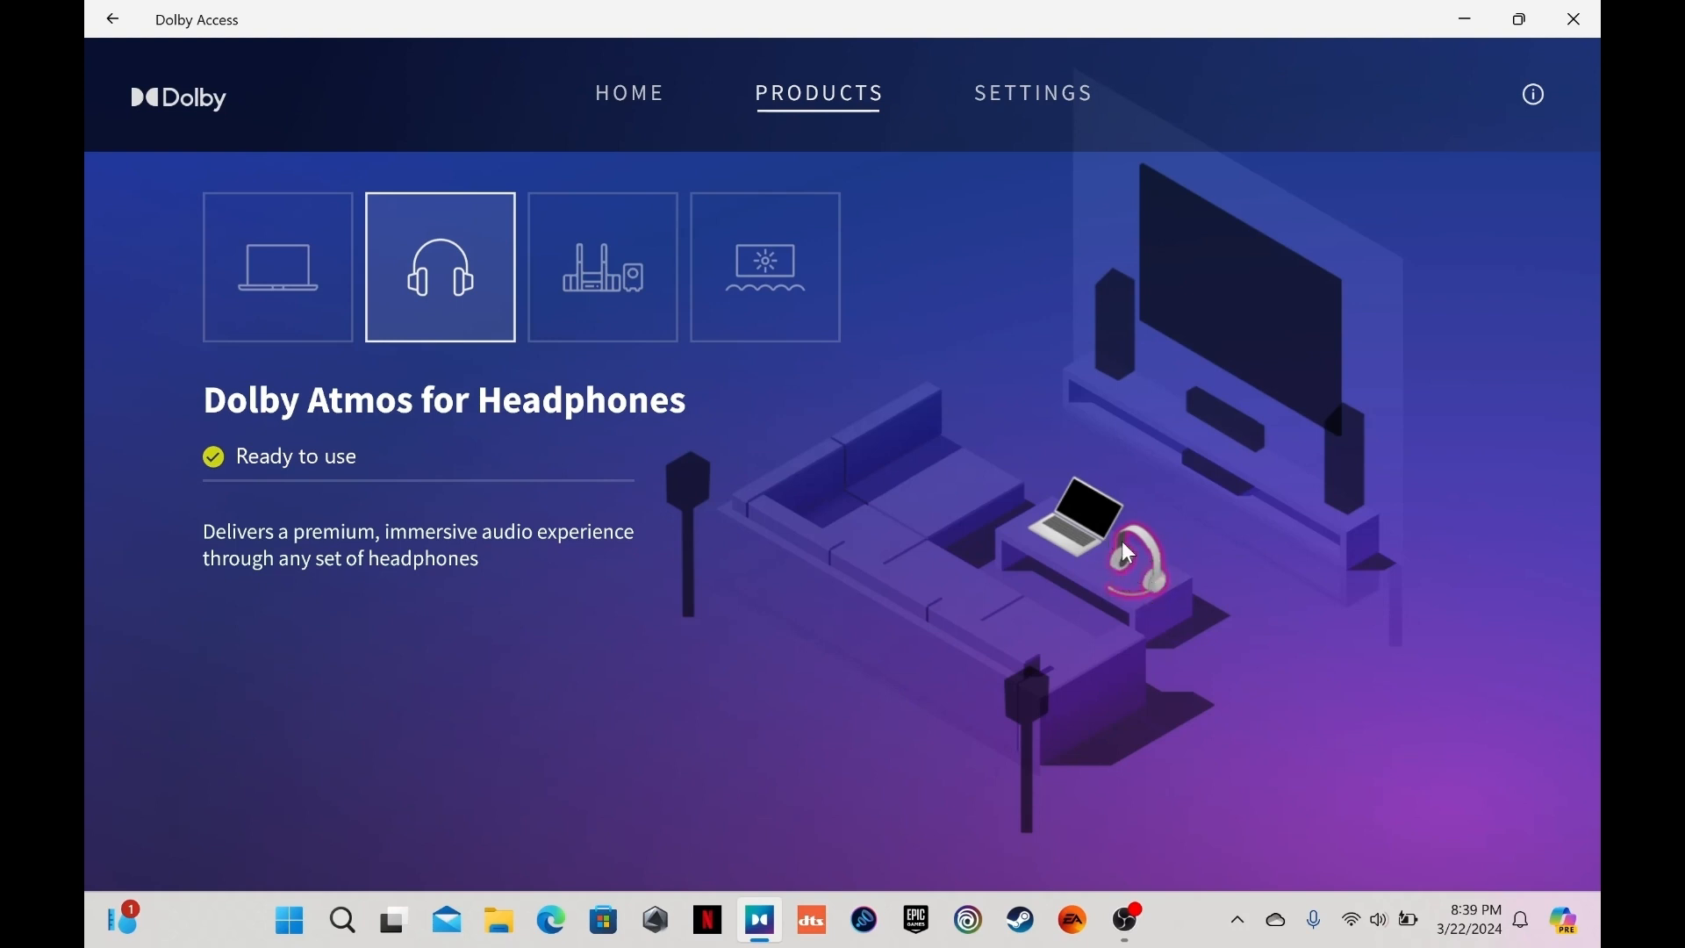
mouse_move(1110, 528)
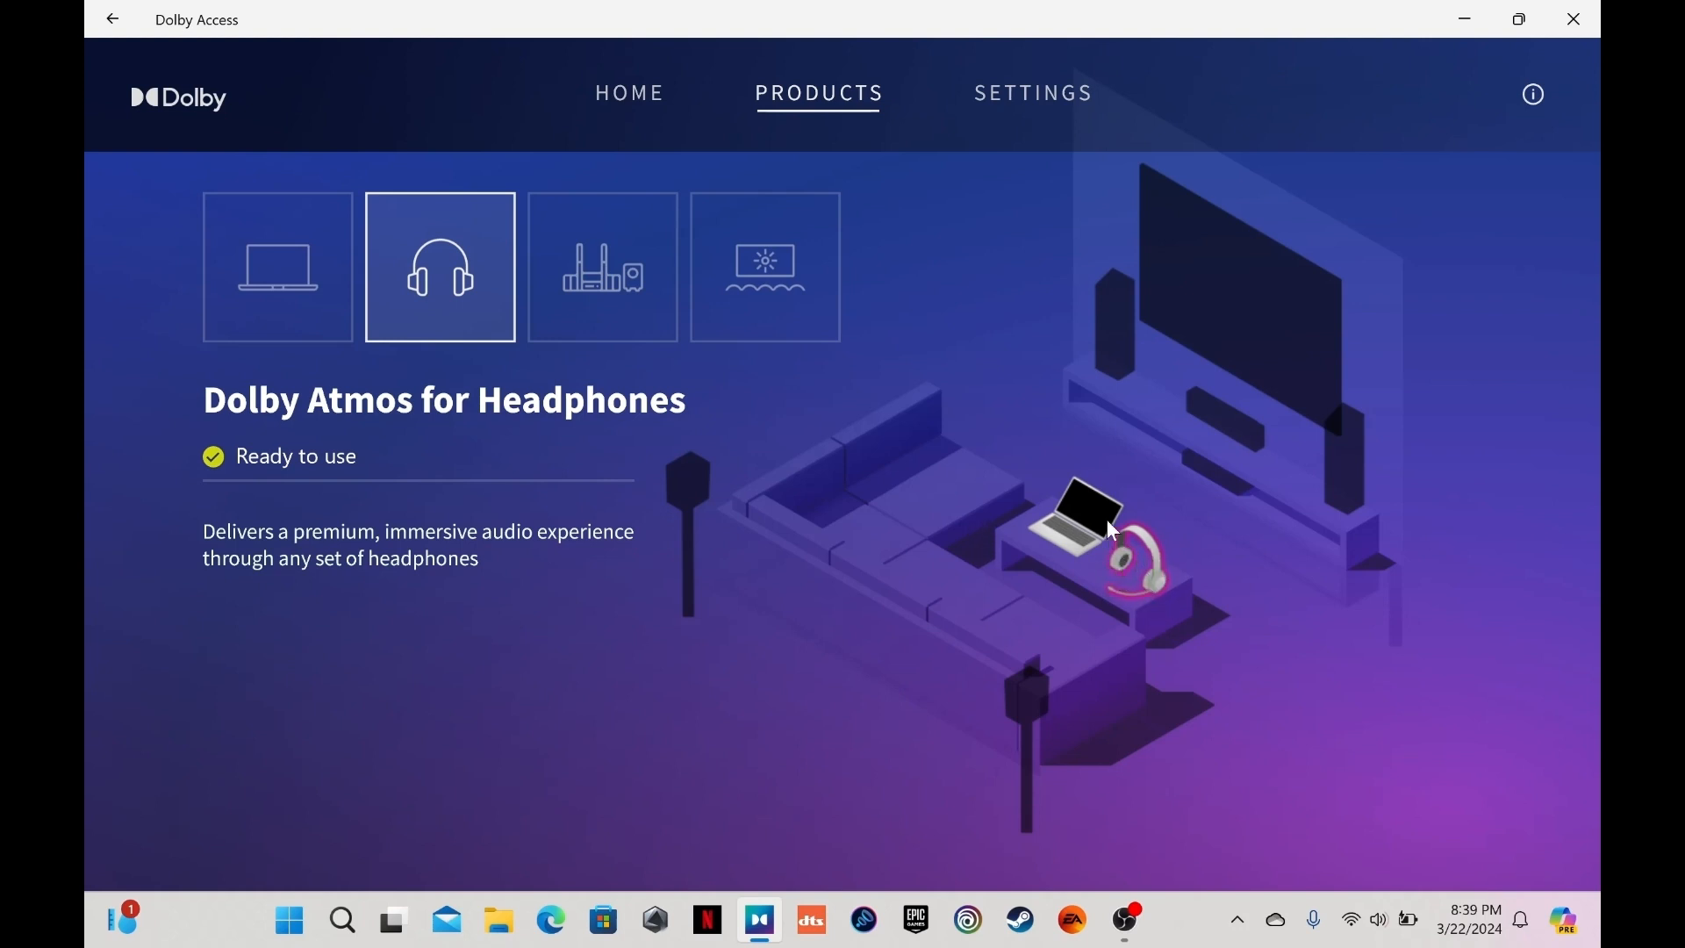
left_click(276, 267)
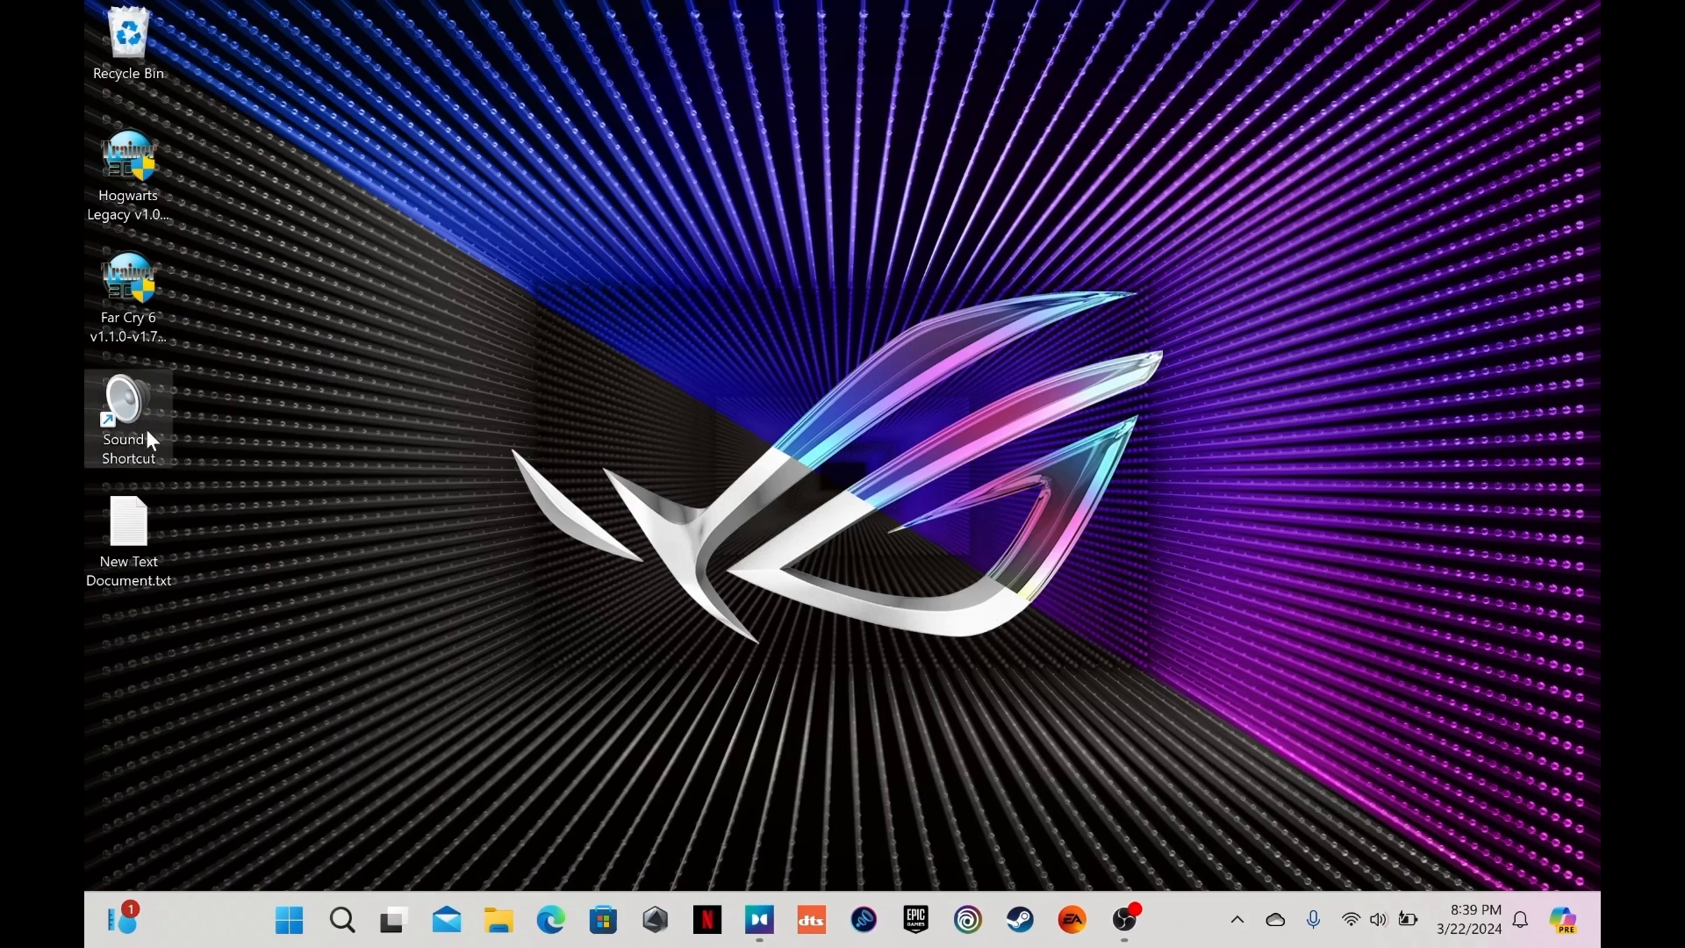
From the Sound shortcut, set Speakers 2 (Realtek Audio) as the default playback device
double_click(126, 408)
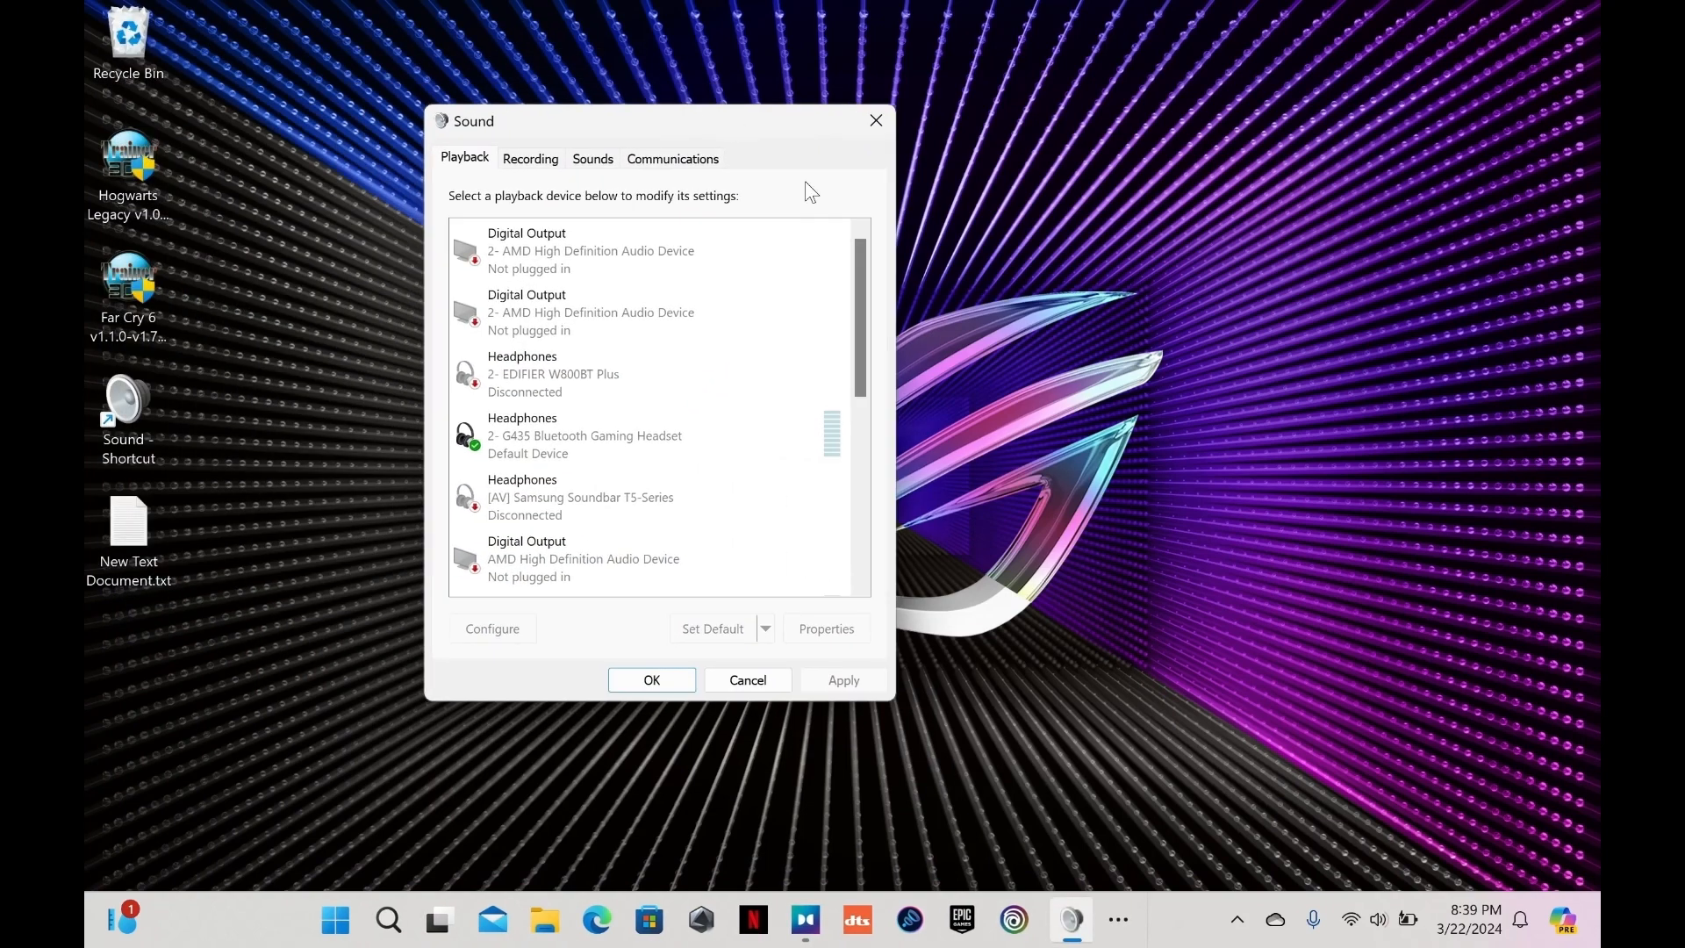
scroll("down", 3)
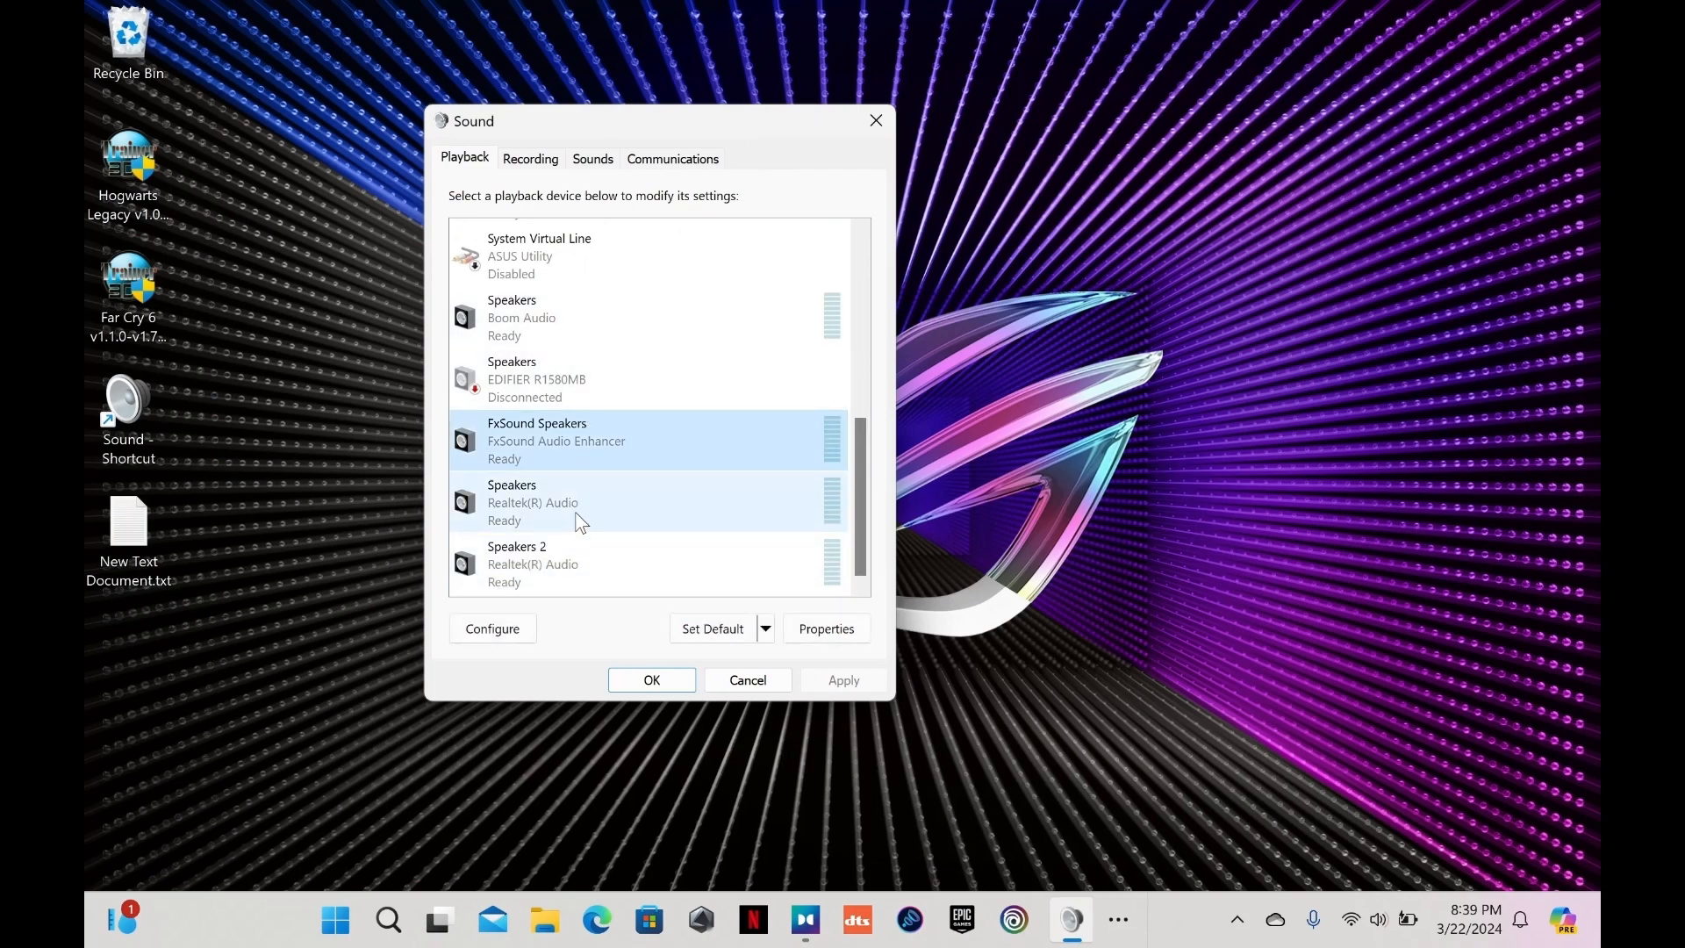
left_click(645, 502)
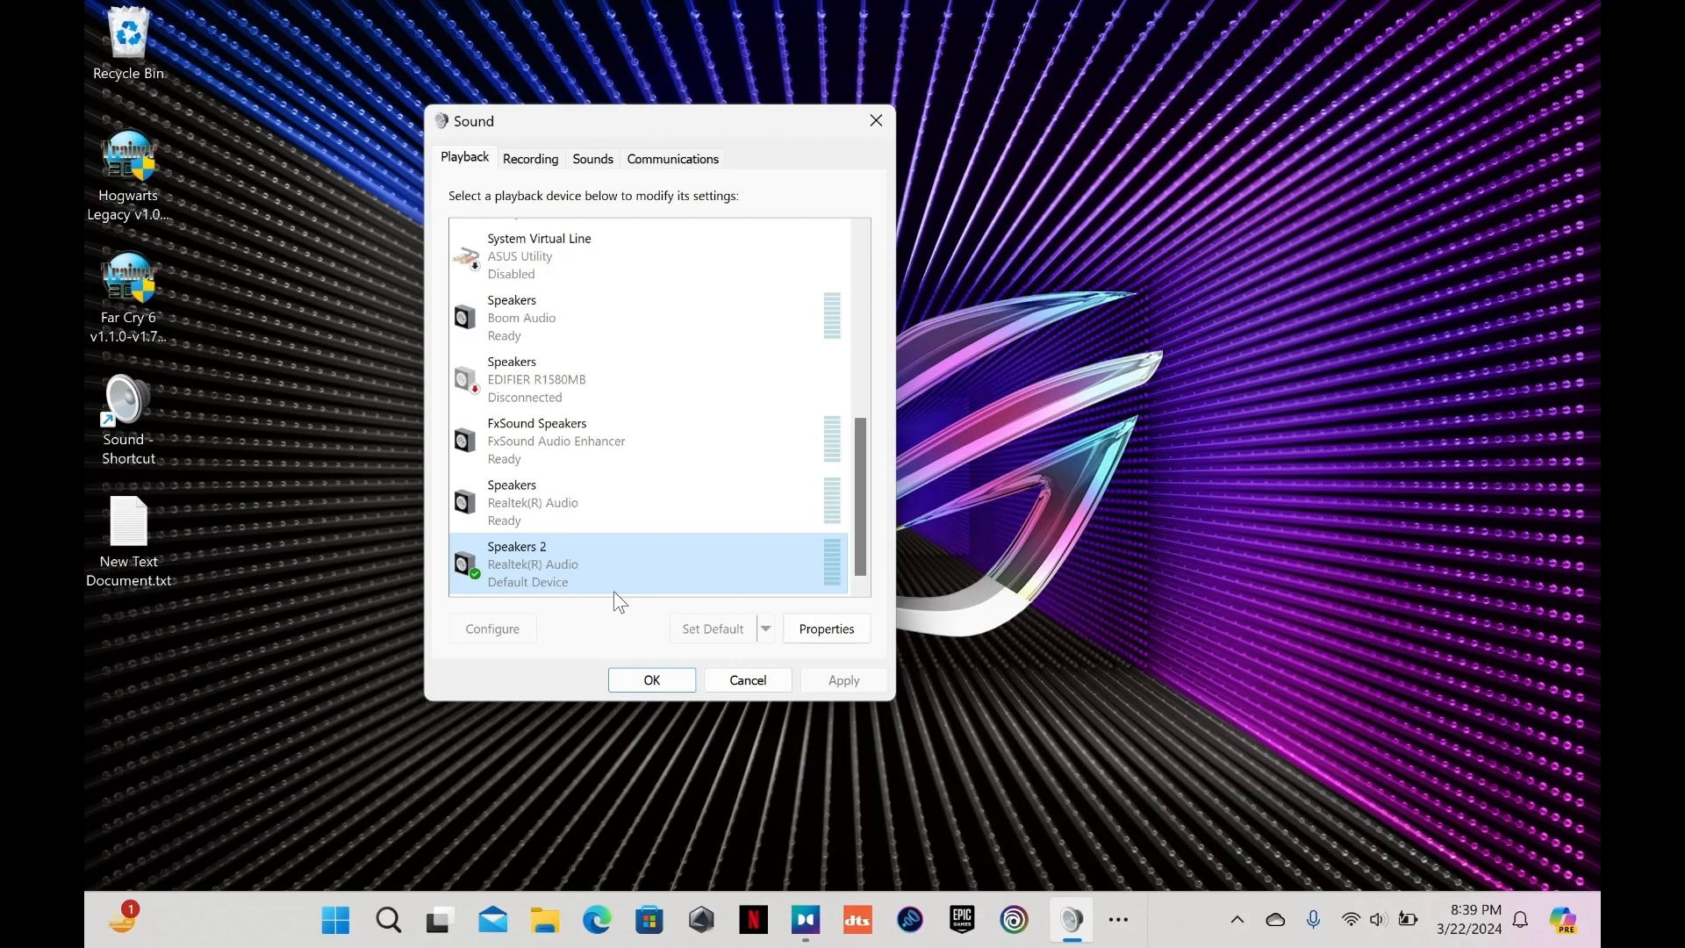
mouse_move(532, 577)
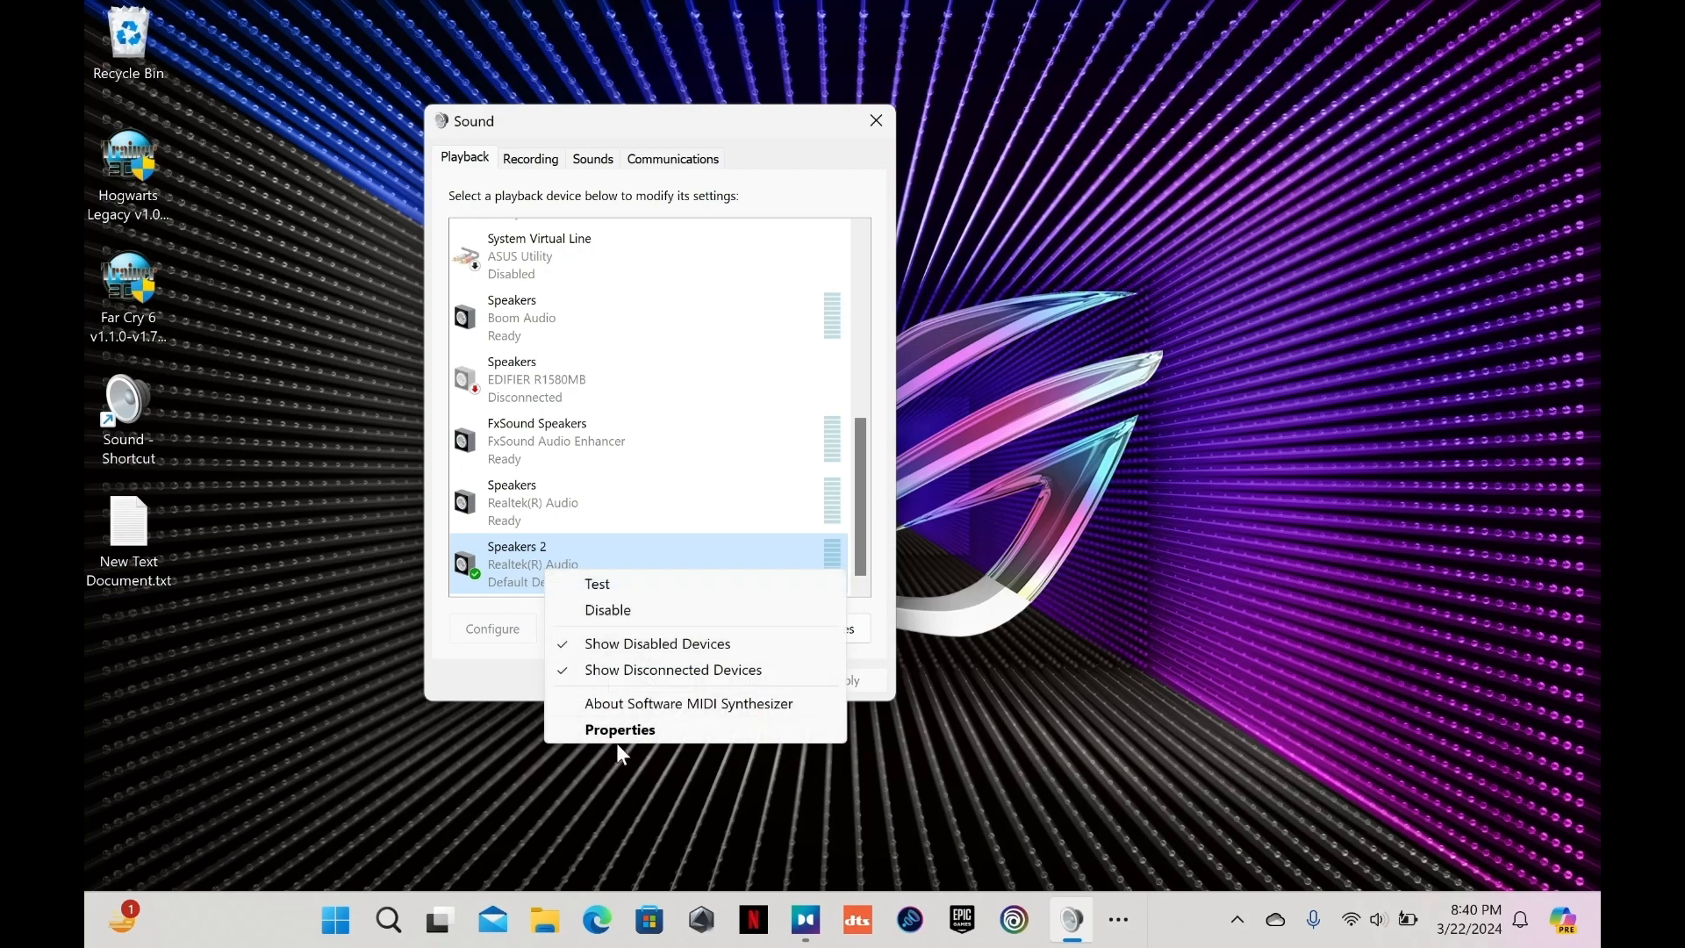
Pick Dolby Atmos for Headphones on Speakers 2's Spatial sound tab and close the dialog
left_click(618, 729)
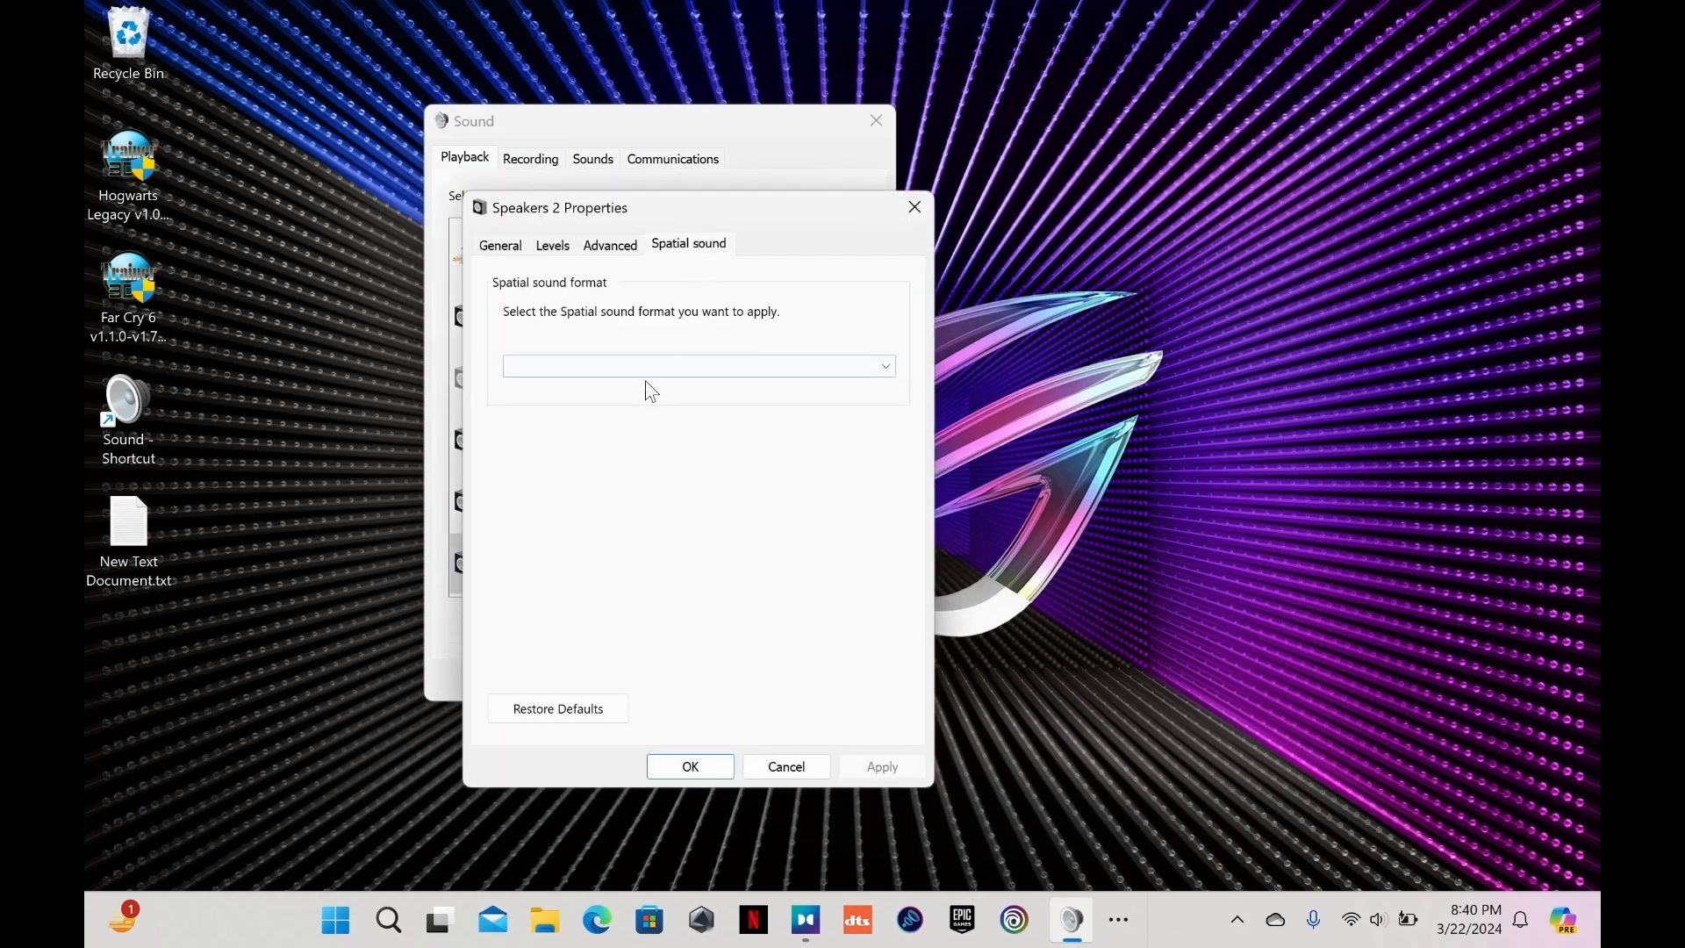
left_click(696, 365)
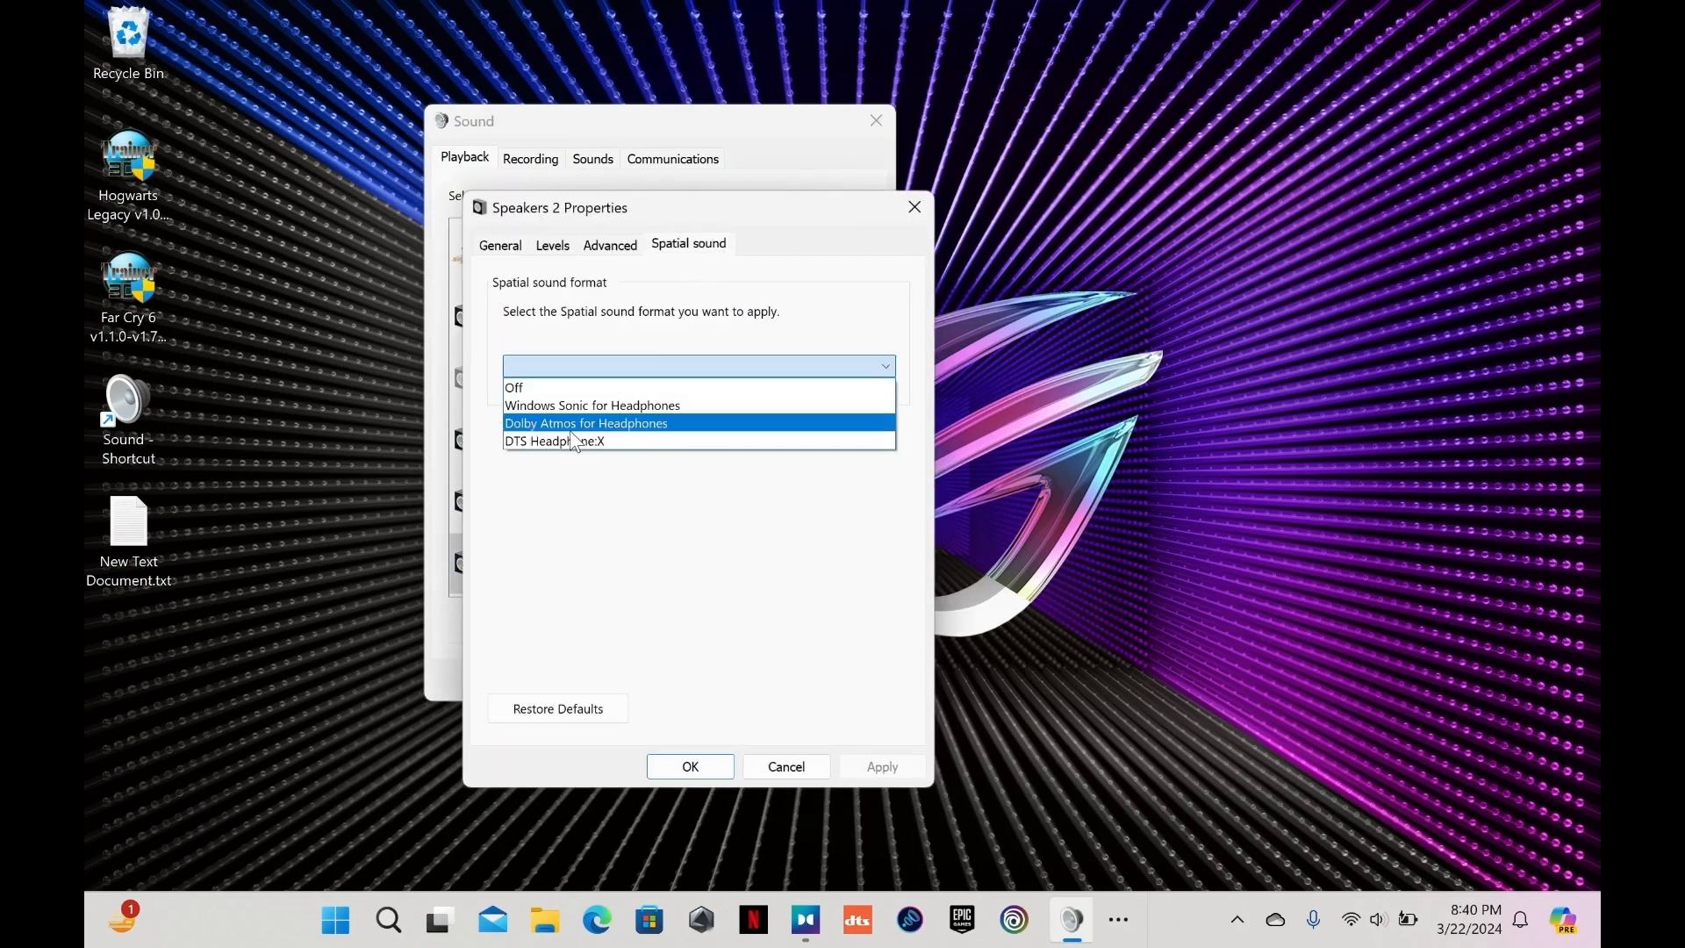
left_click(585, 422)
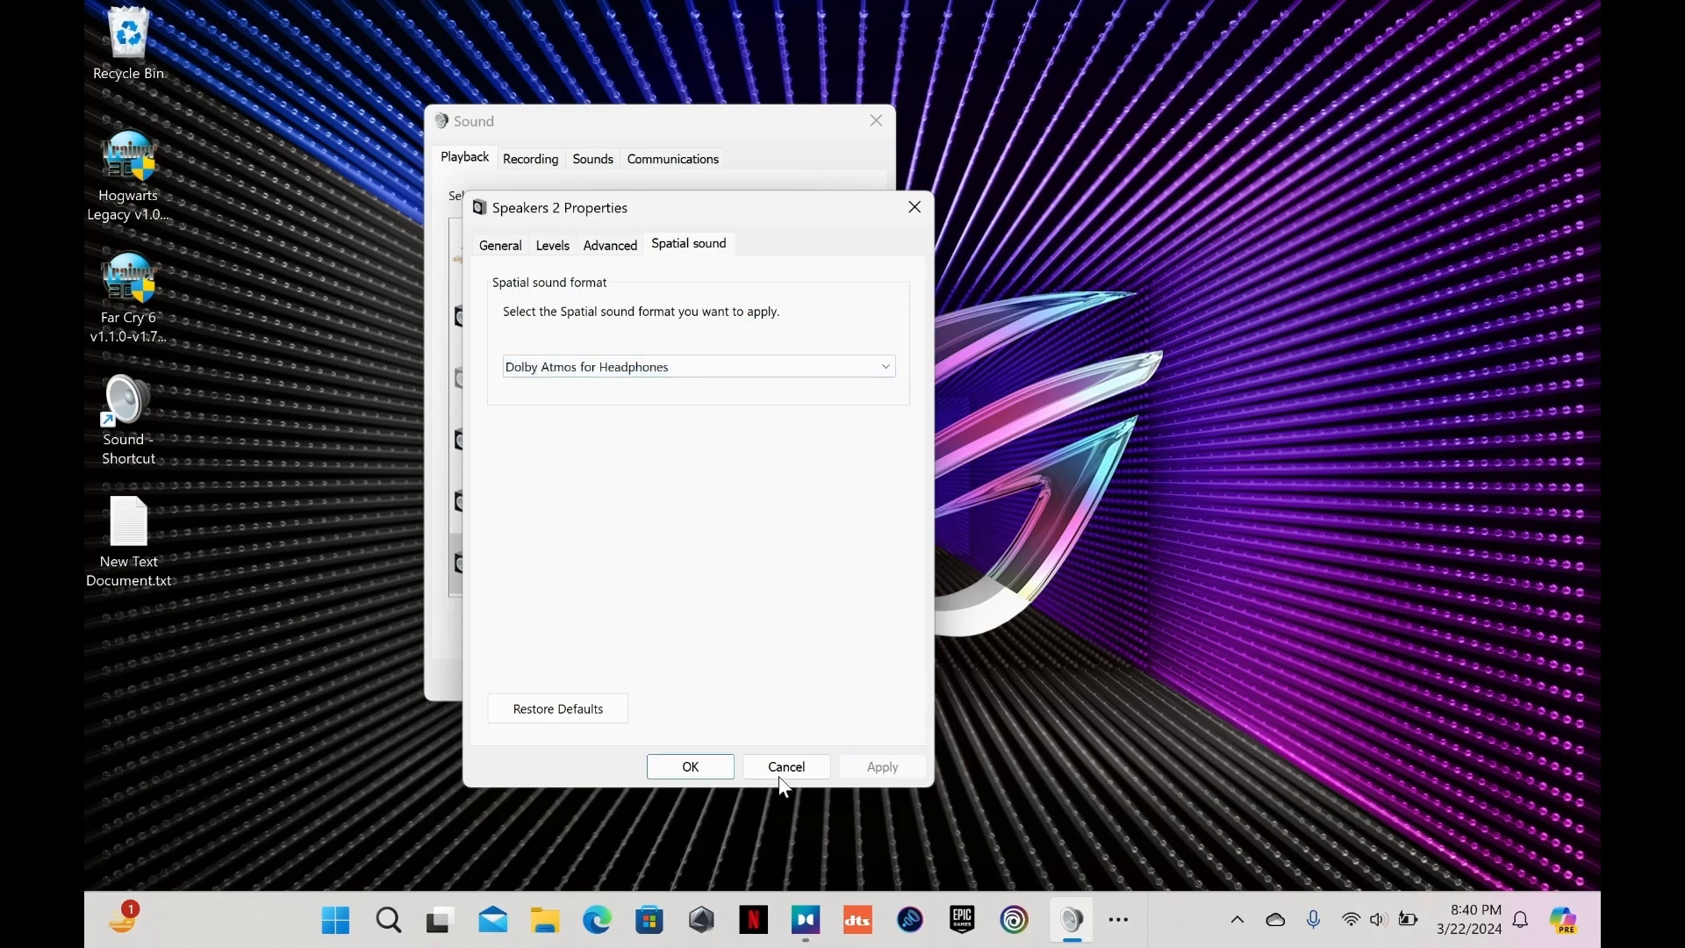
left_click(785, 766)
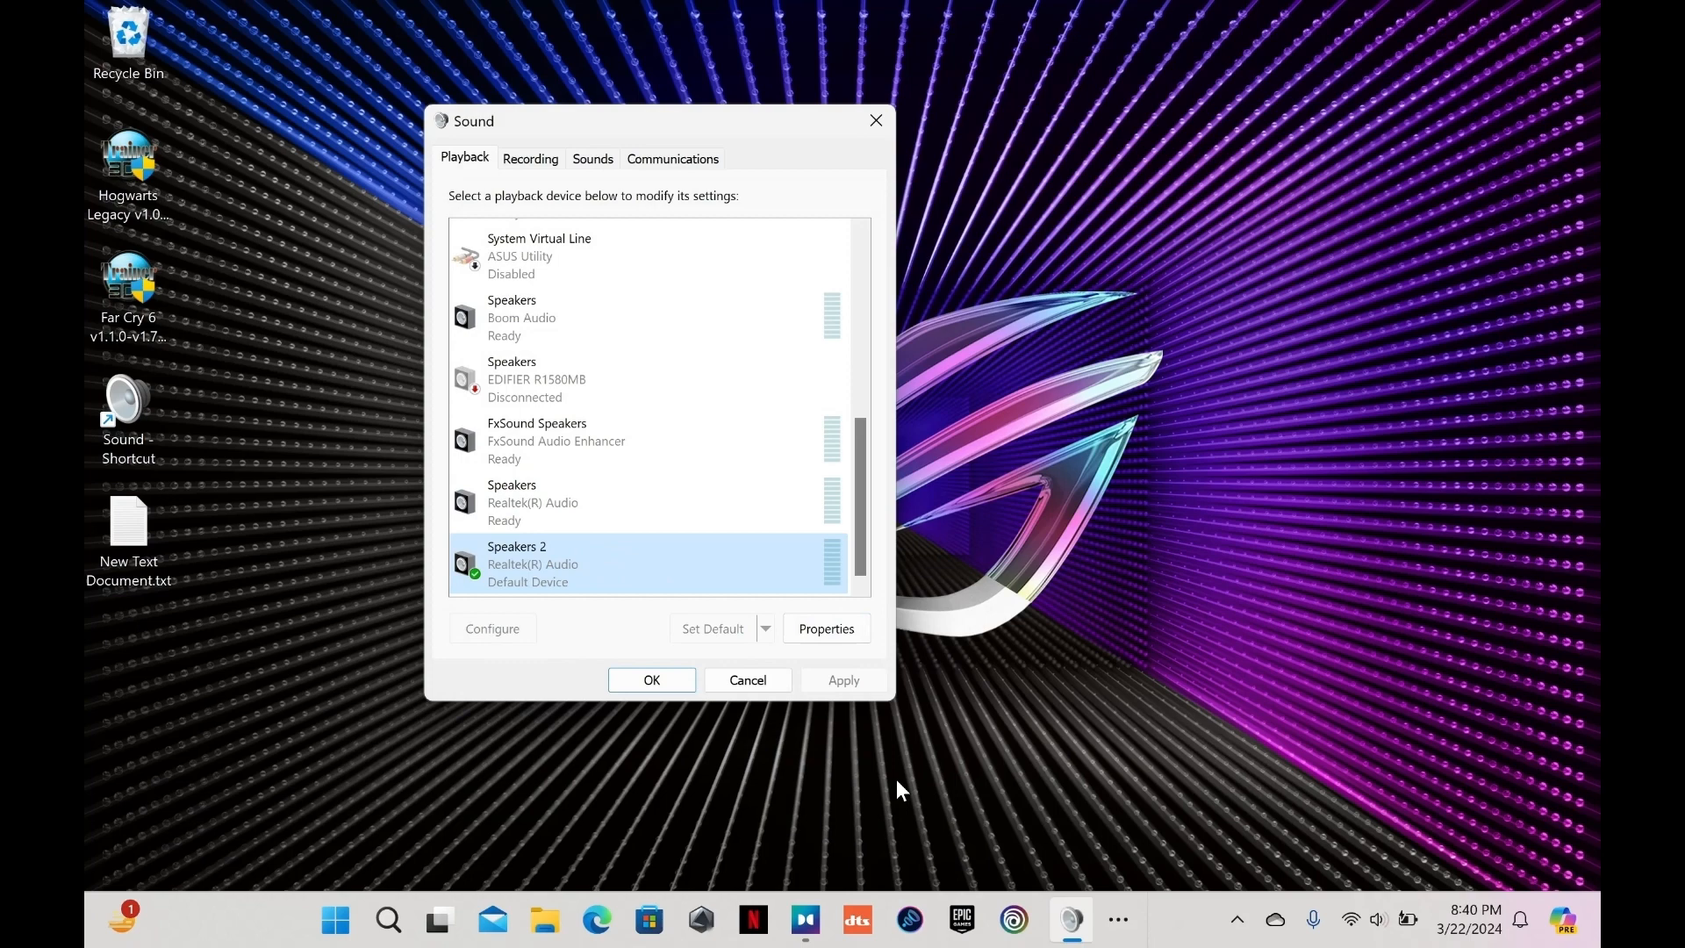
mouse_move(599, 317)
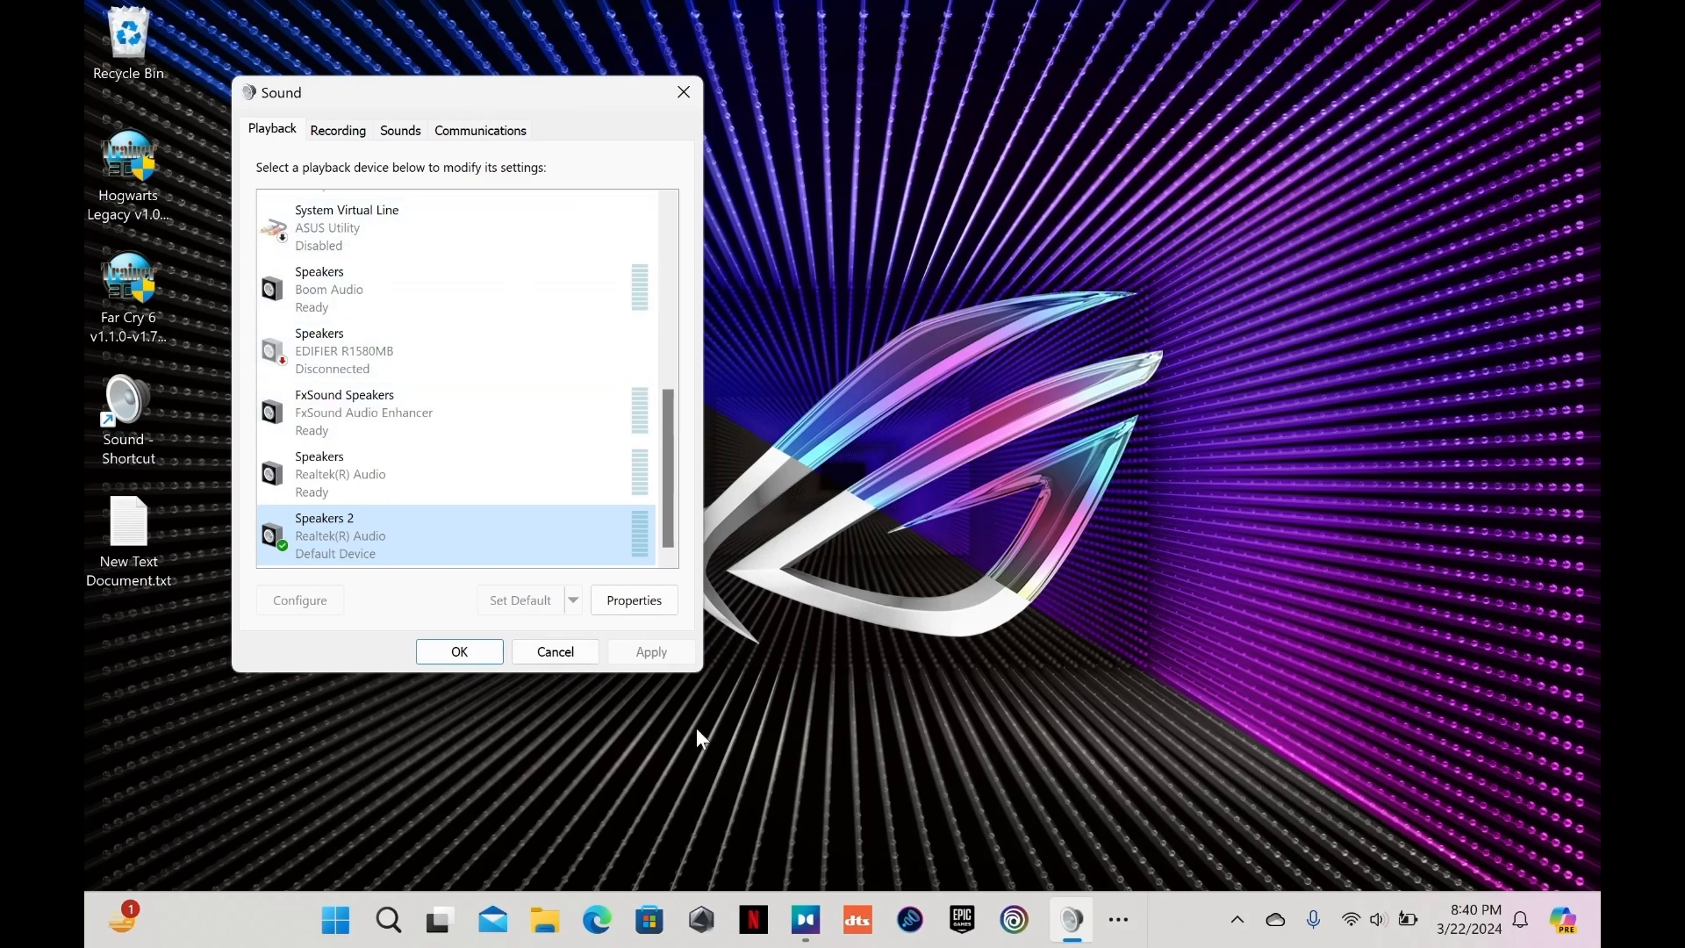
mouse_move(818, 895)
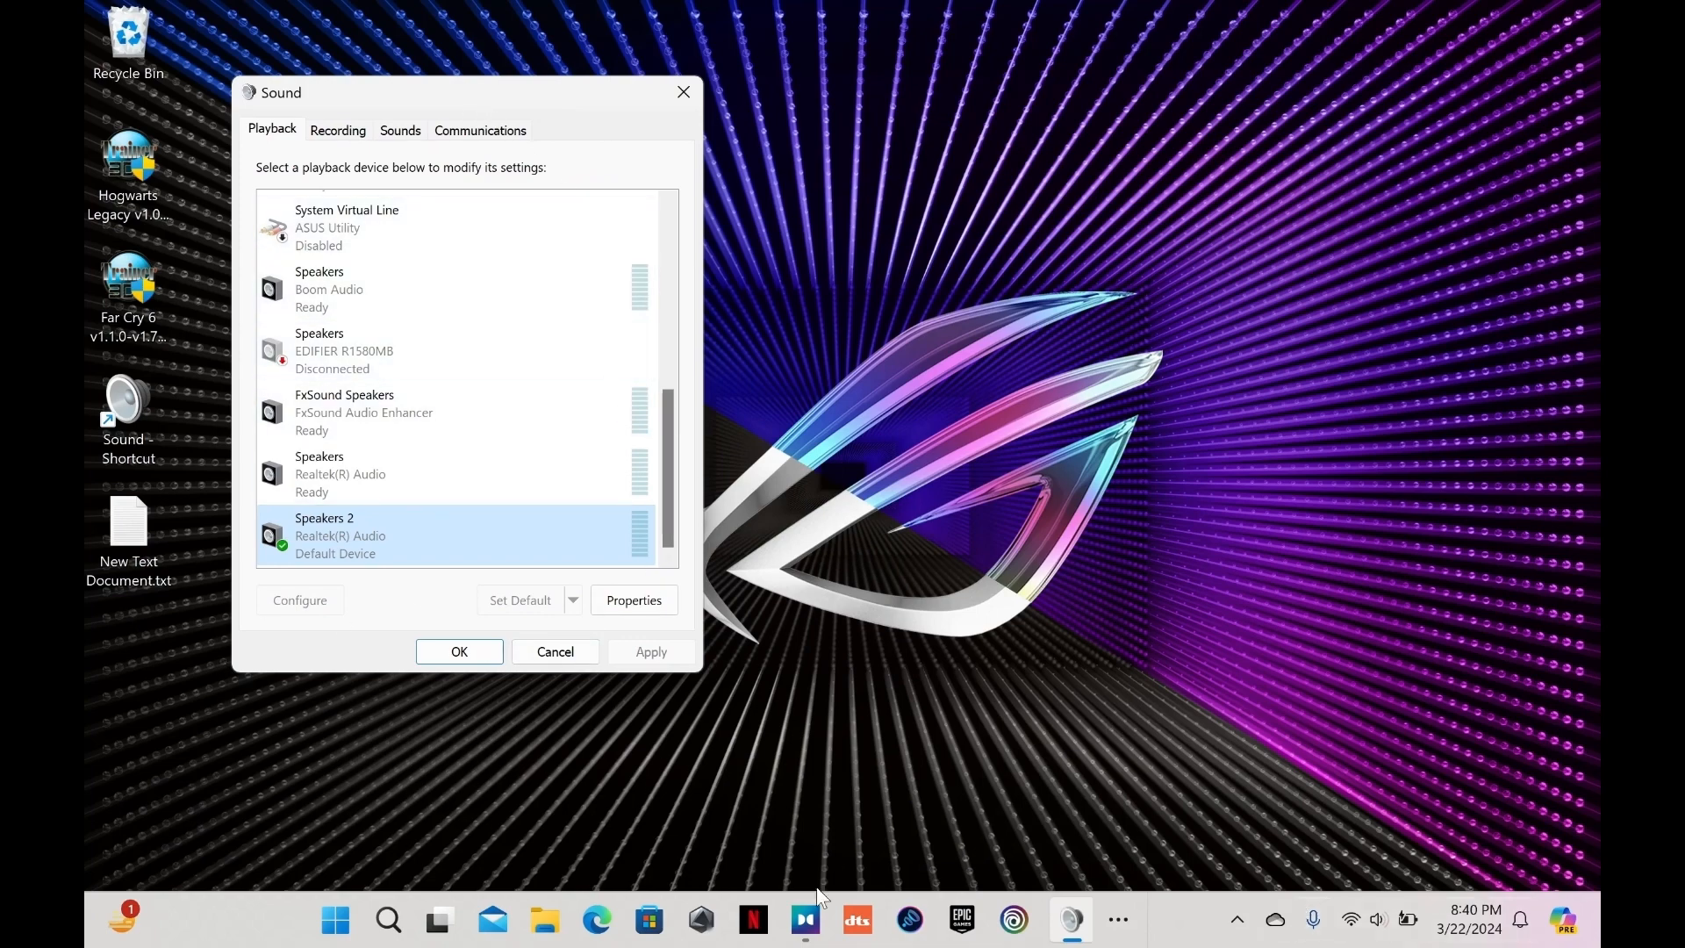
mouse_move(88, 265)
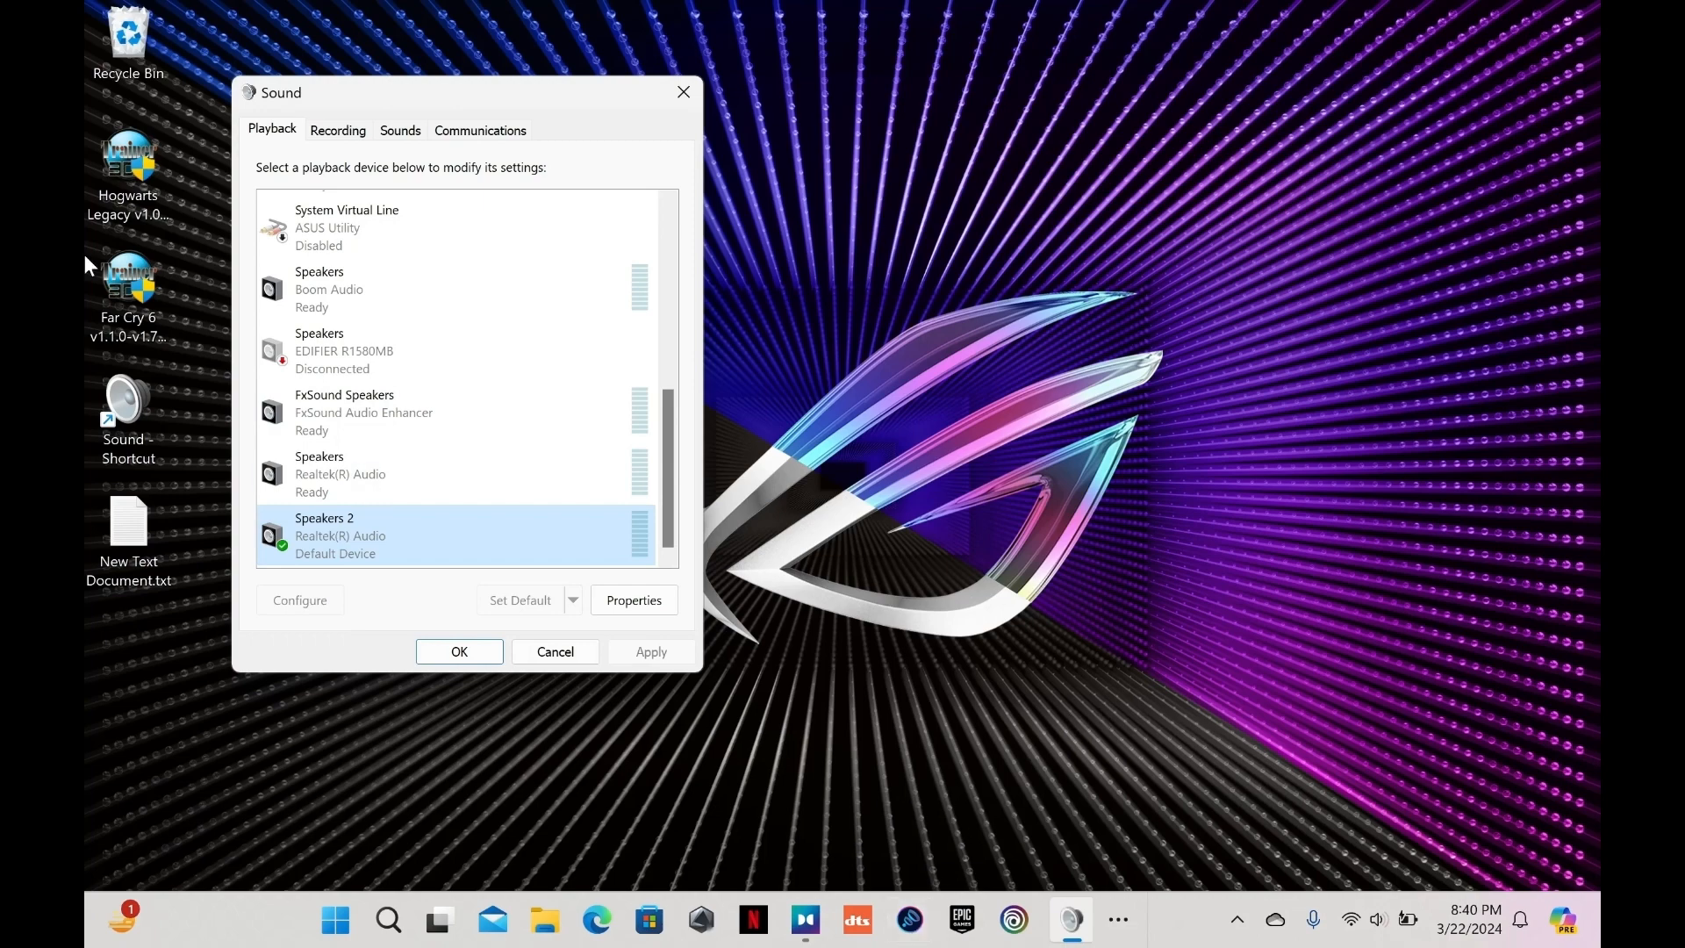
Select Speakers (Boom Audio) in the Playback list and launch Boom 3D from the taskbar
left_click(343, 288)
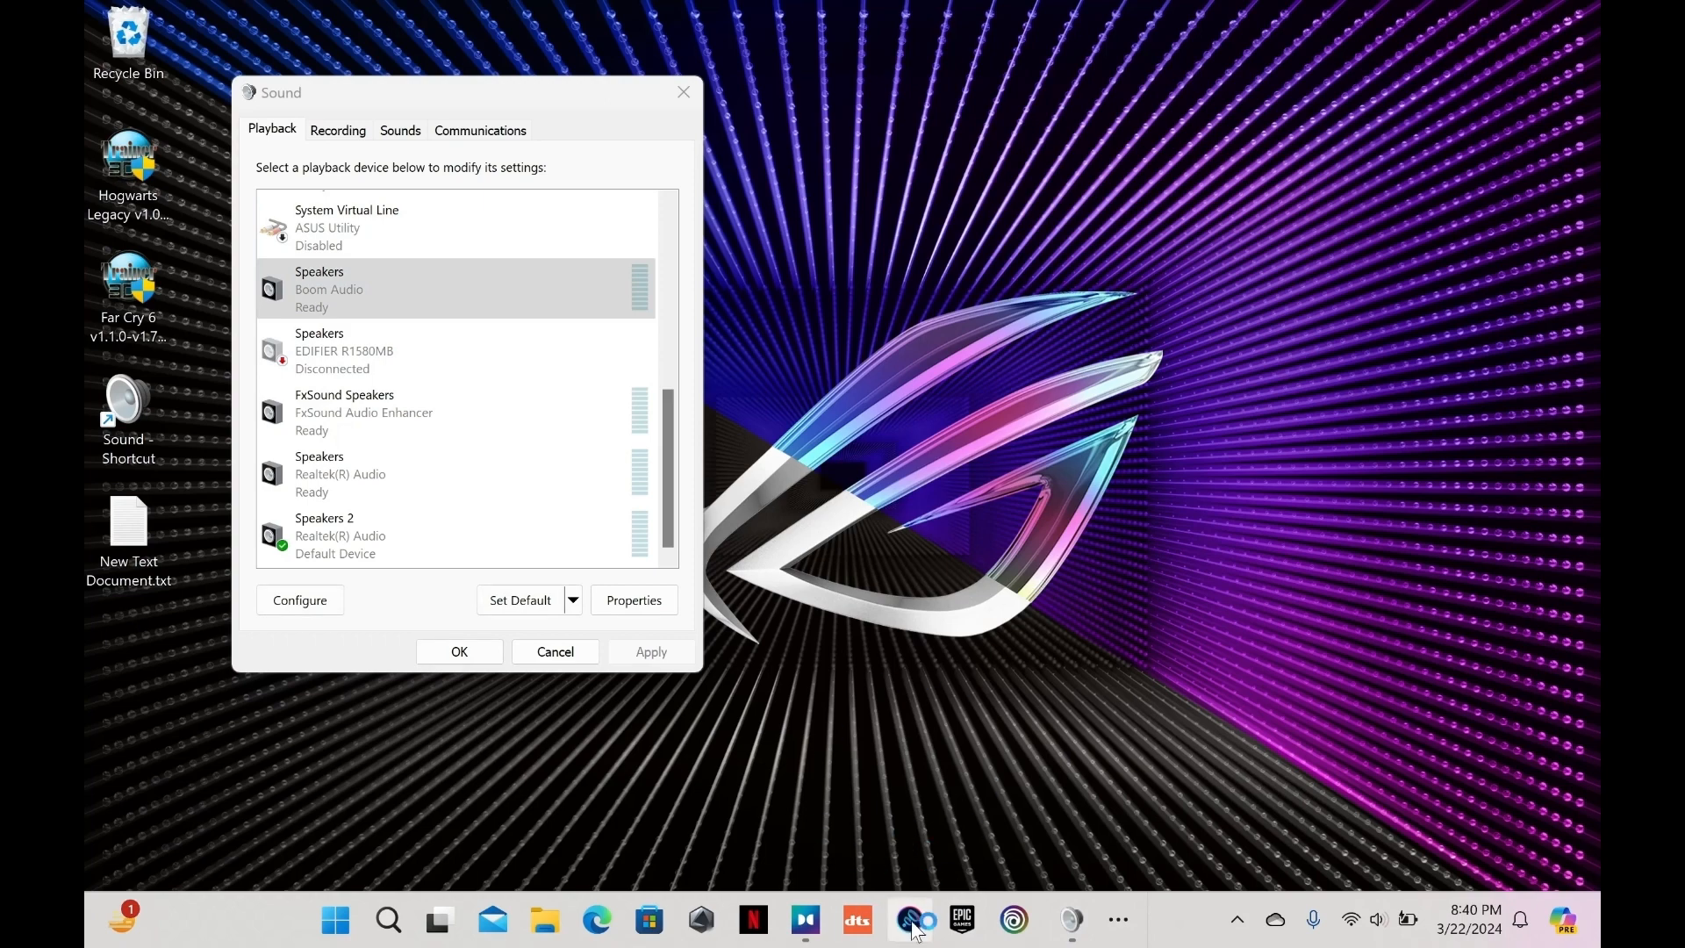
left_click(914, 920)
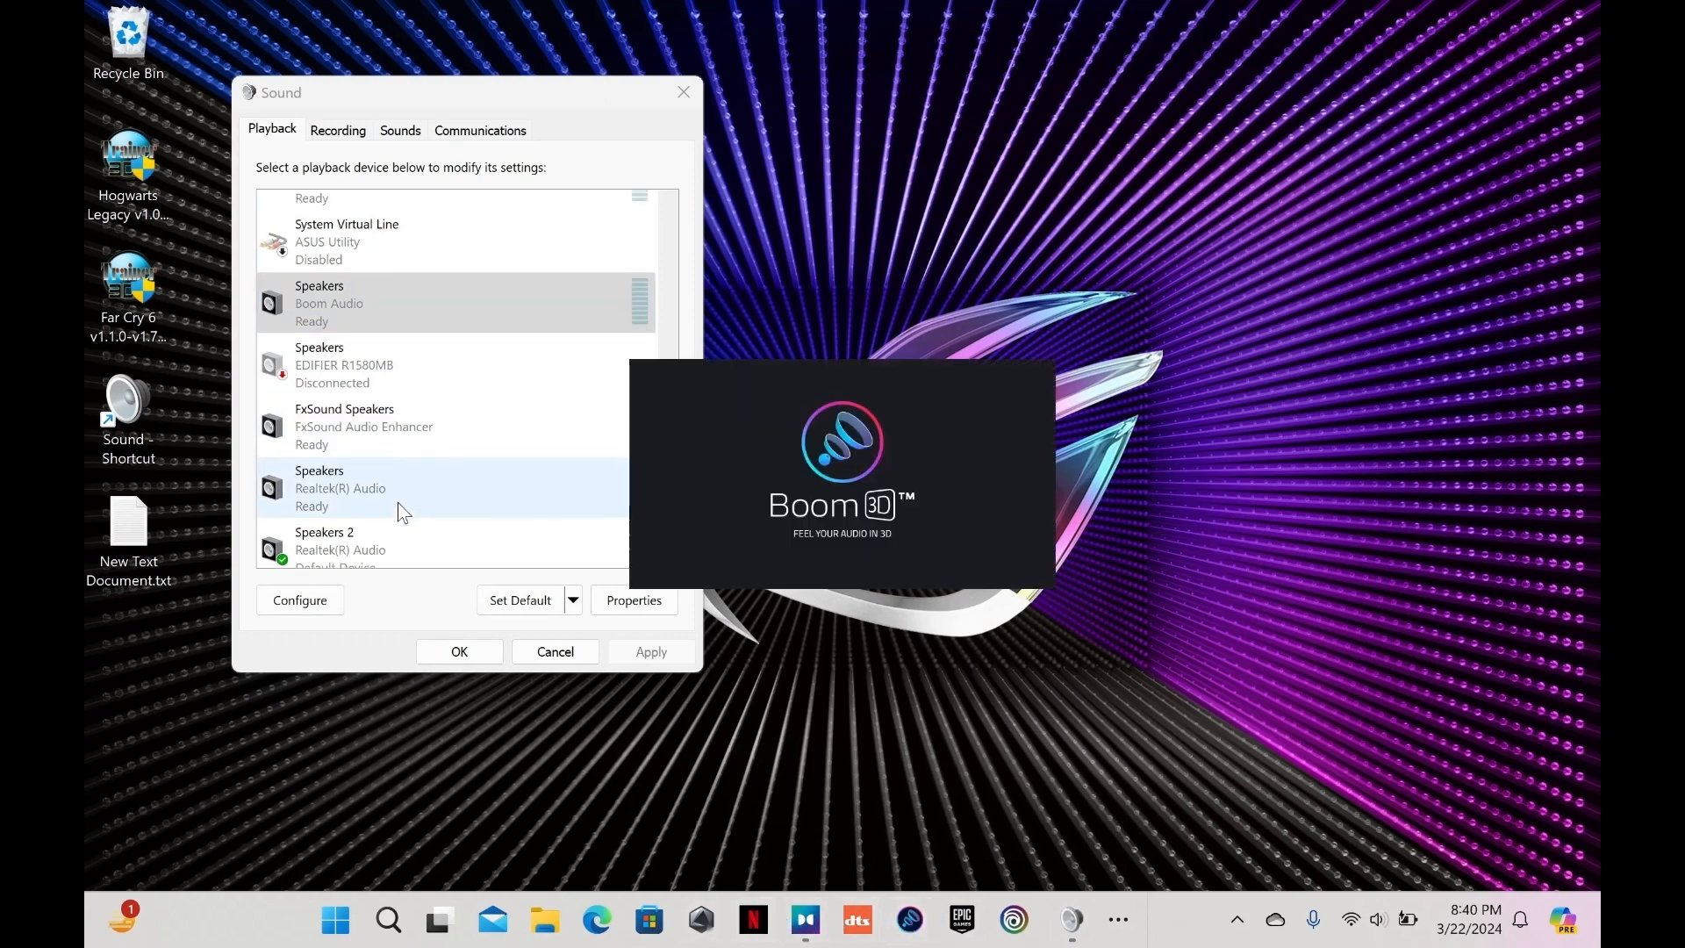
left_click(344, 426)
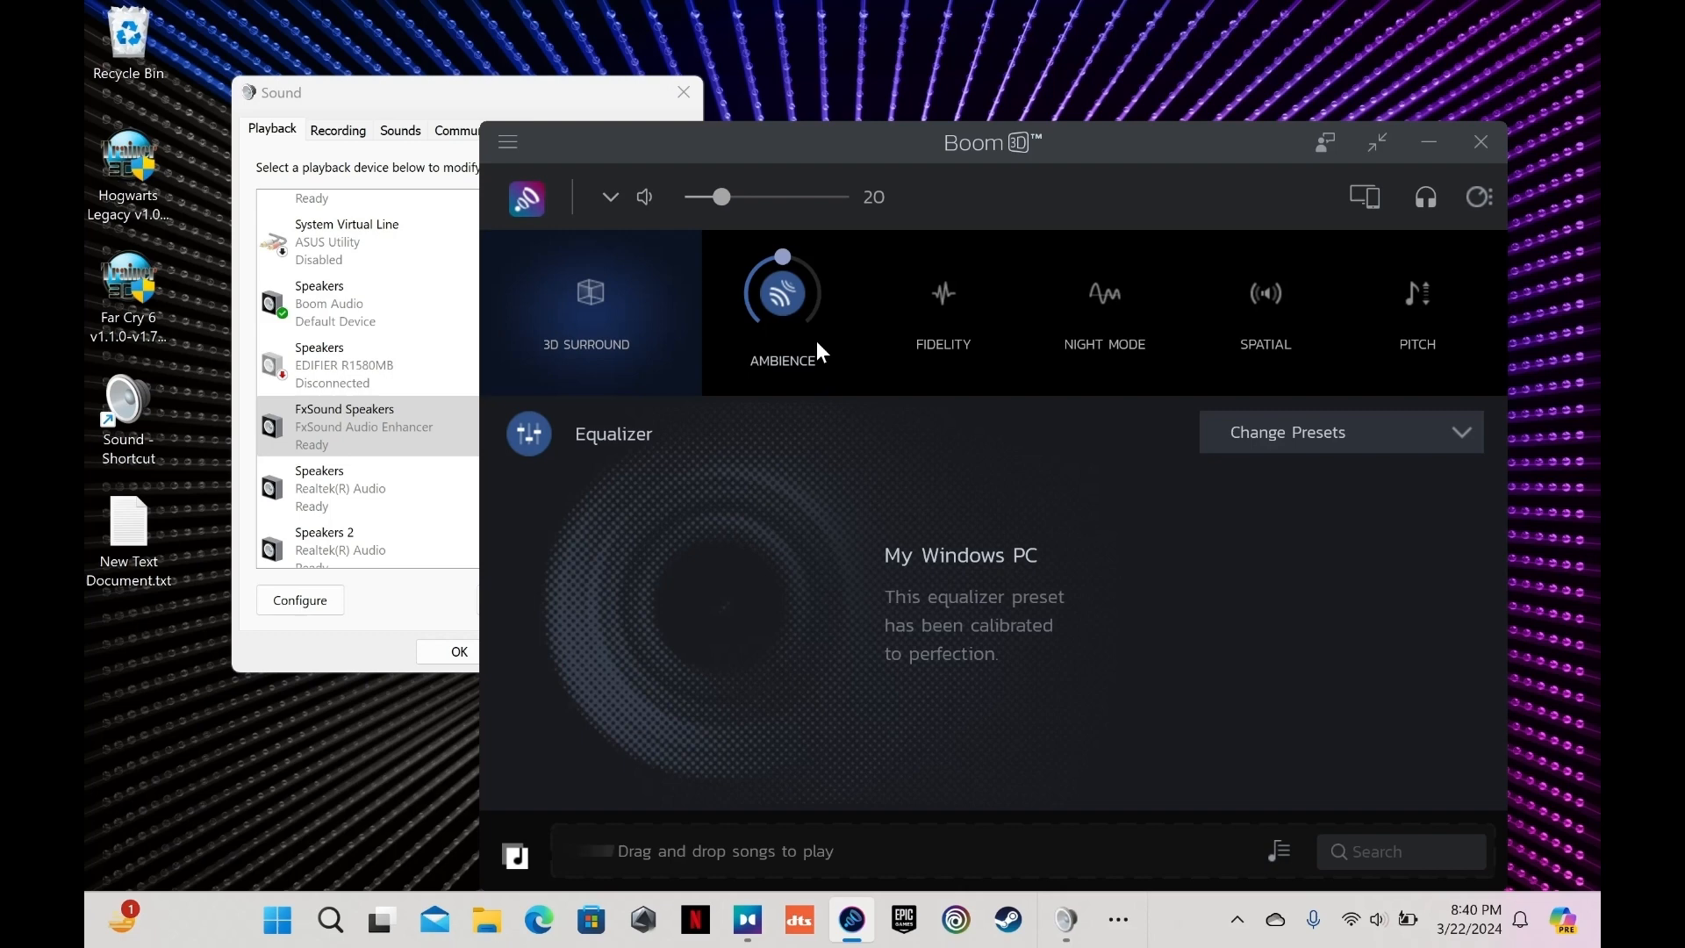
mouse_move(779, 274)
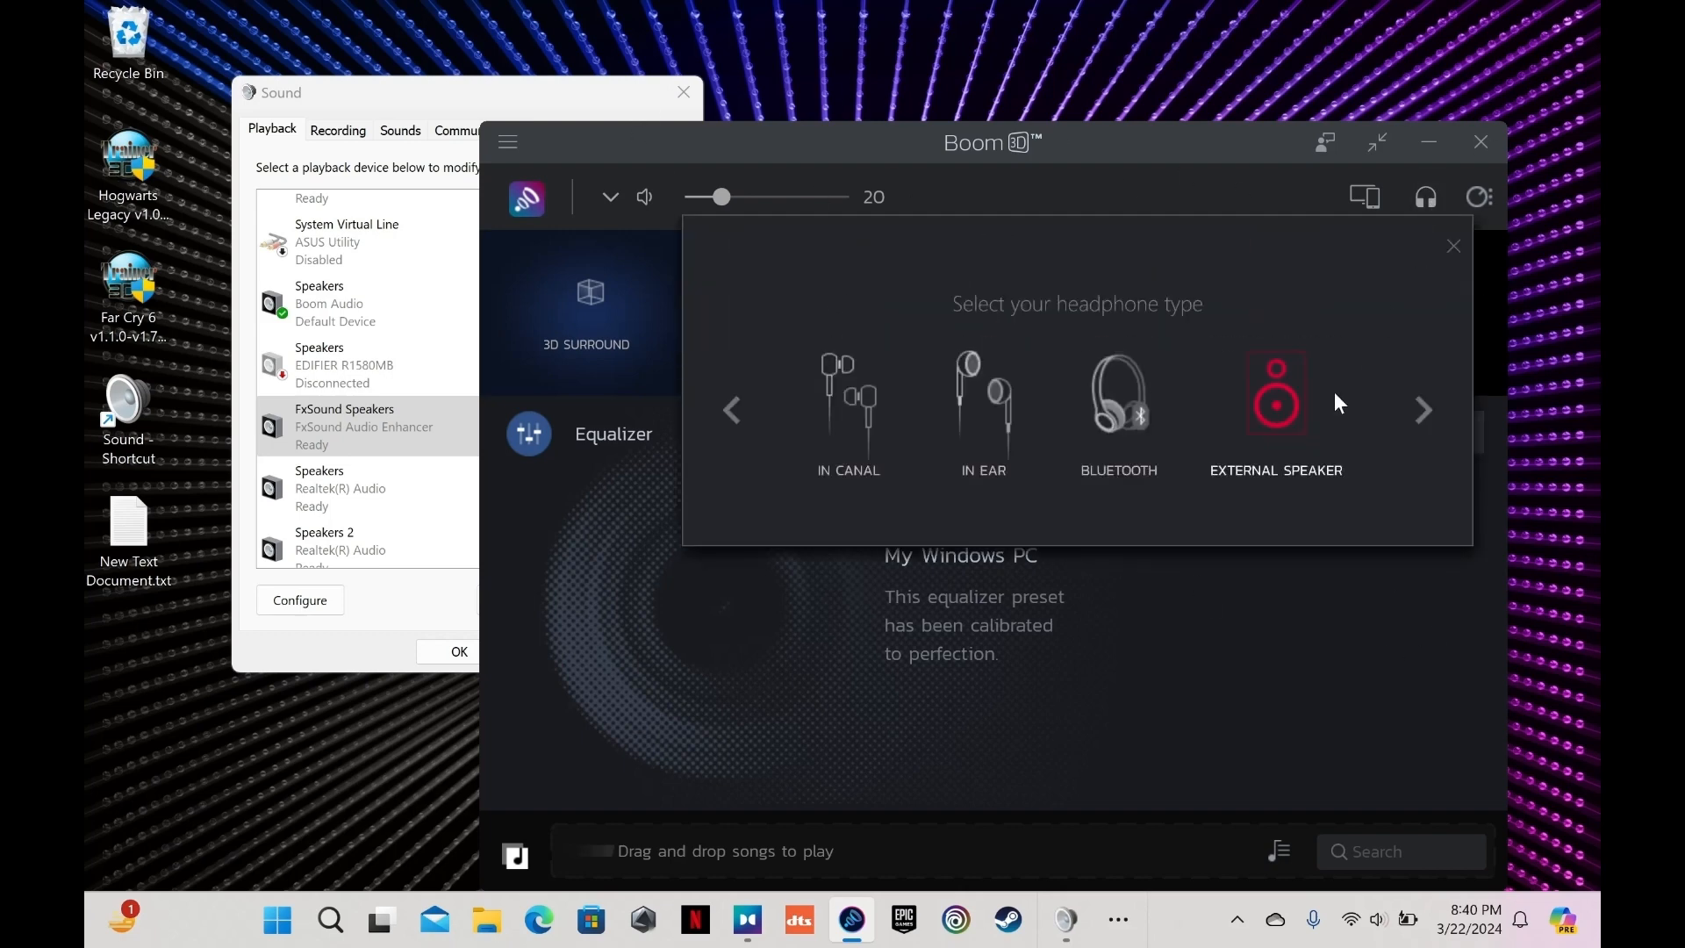
Choose External Speaker as Boom 3D's headphone type
left_click(1453, 245)
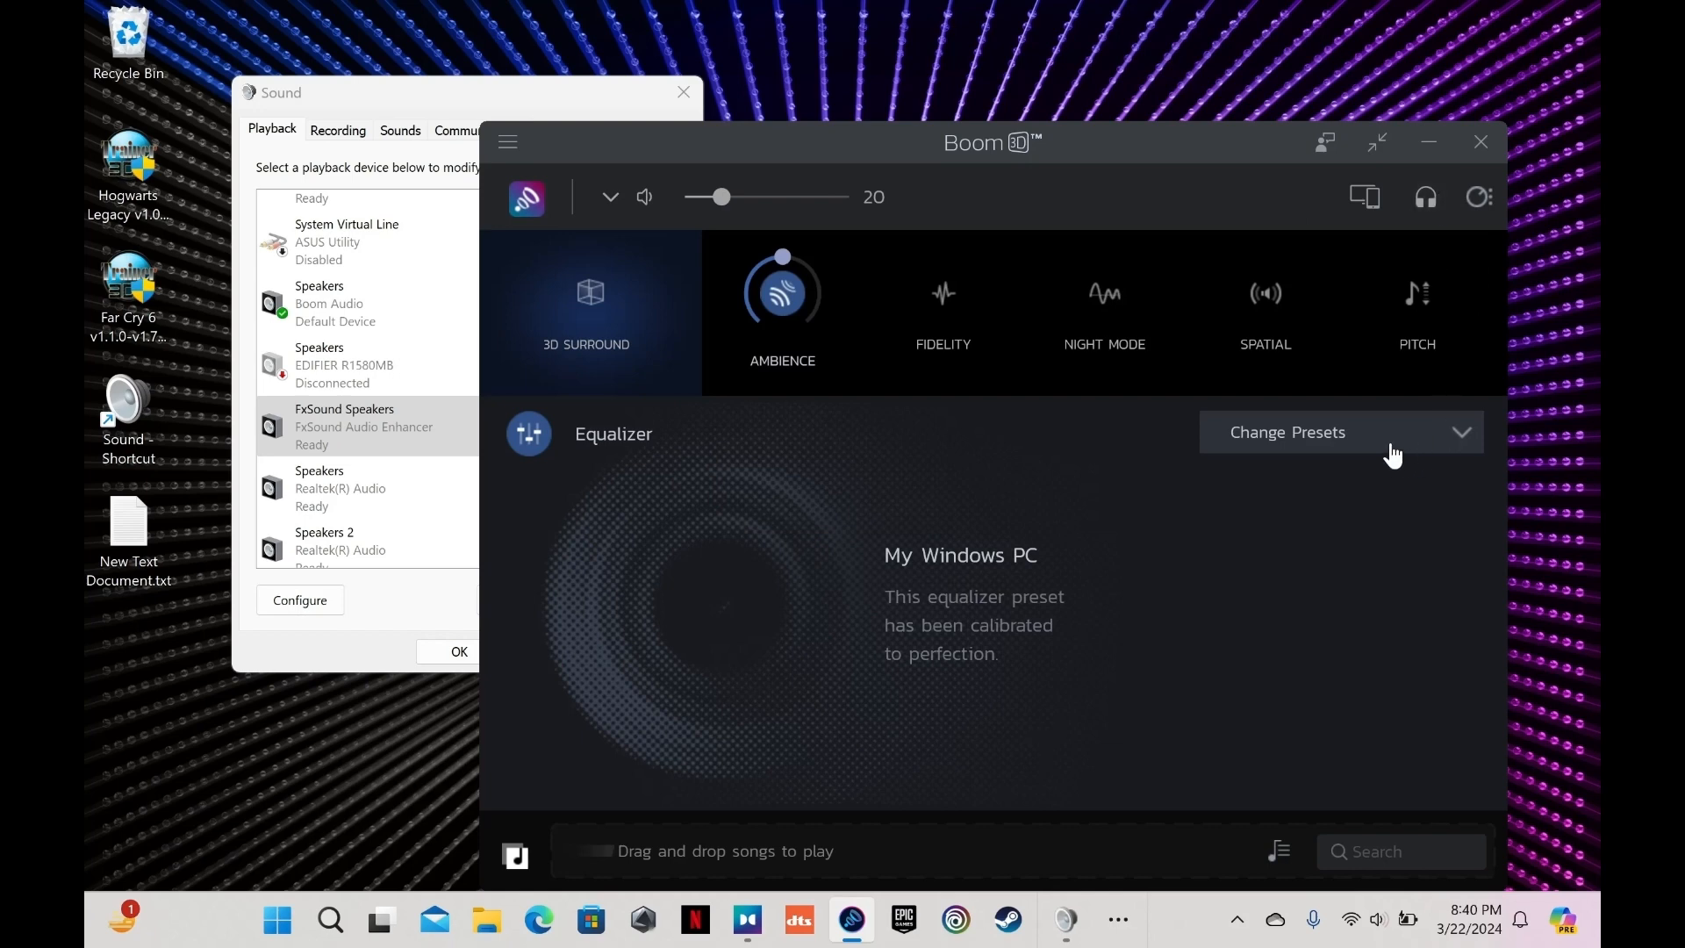
mouse_move(675, 528)
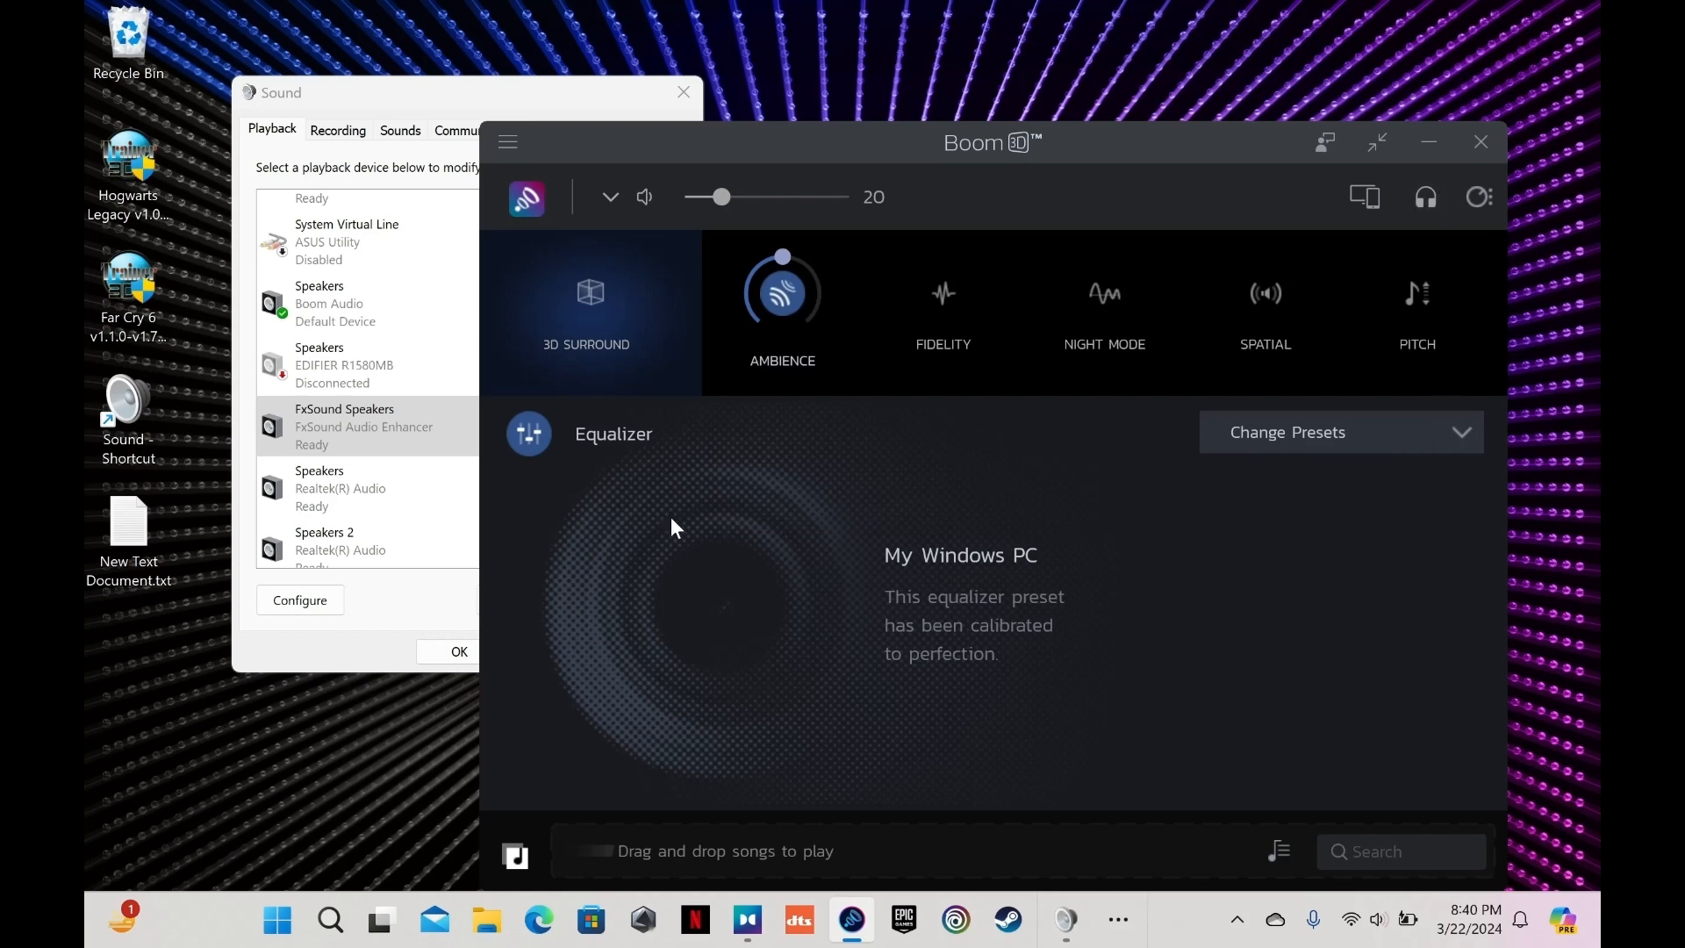
mouse_move(1177, 527)
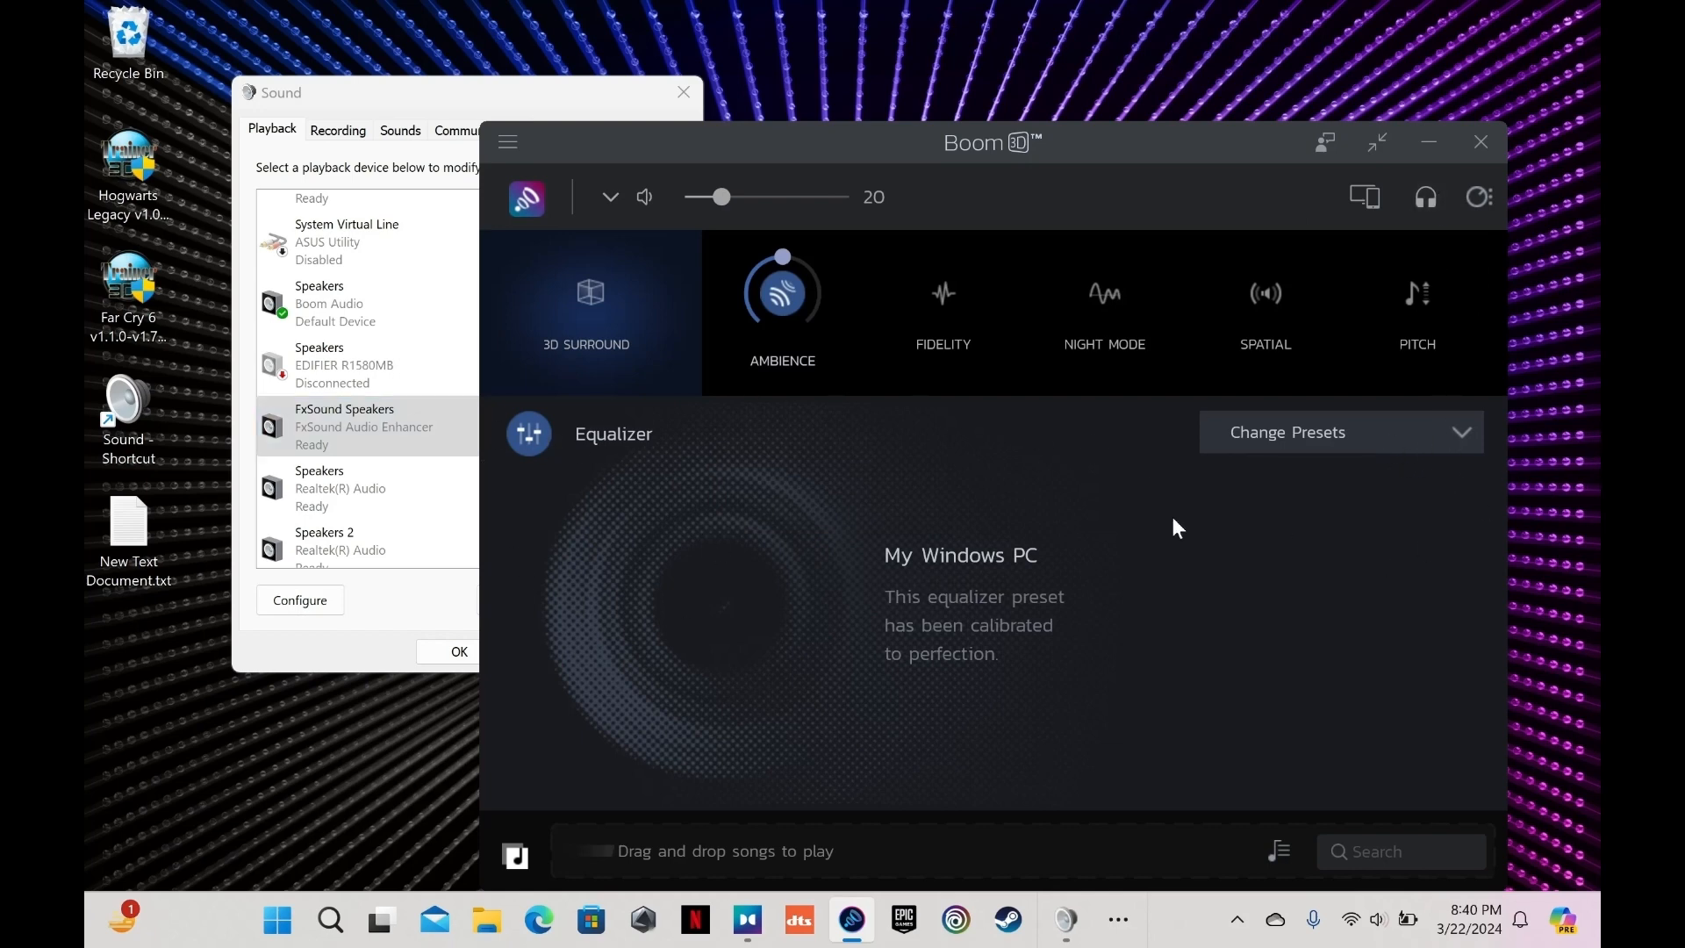
mouse_move(1026, 573)
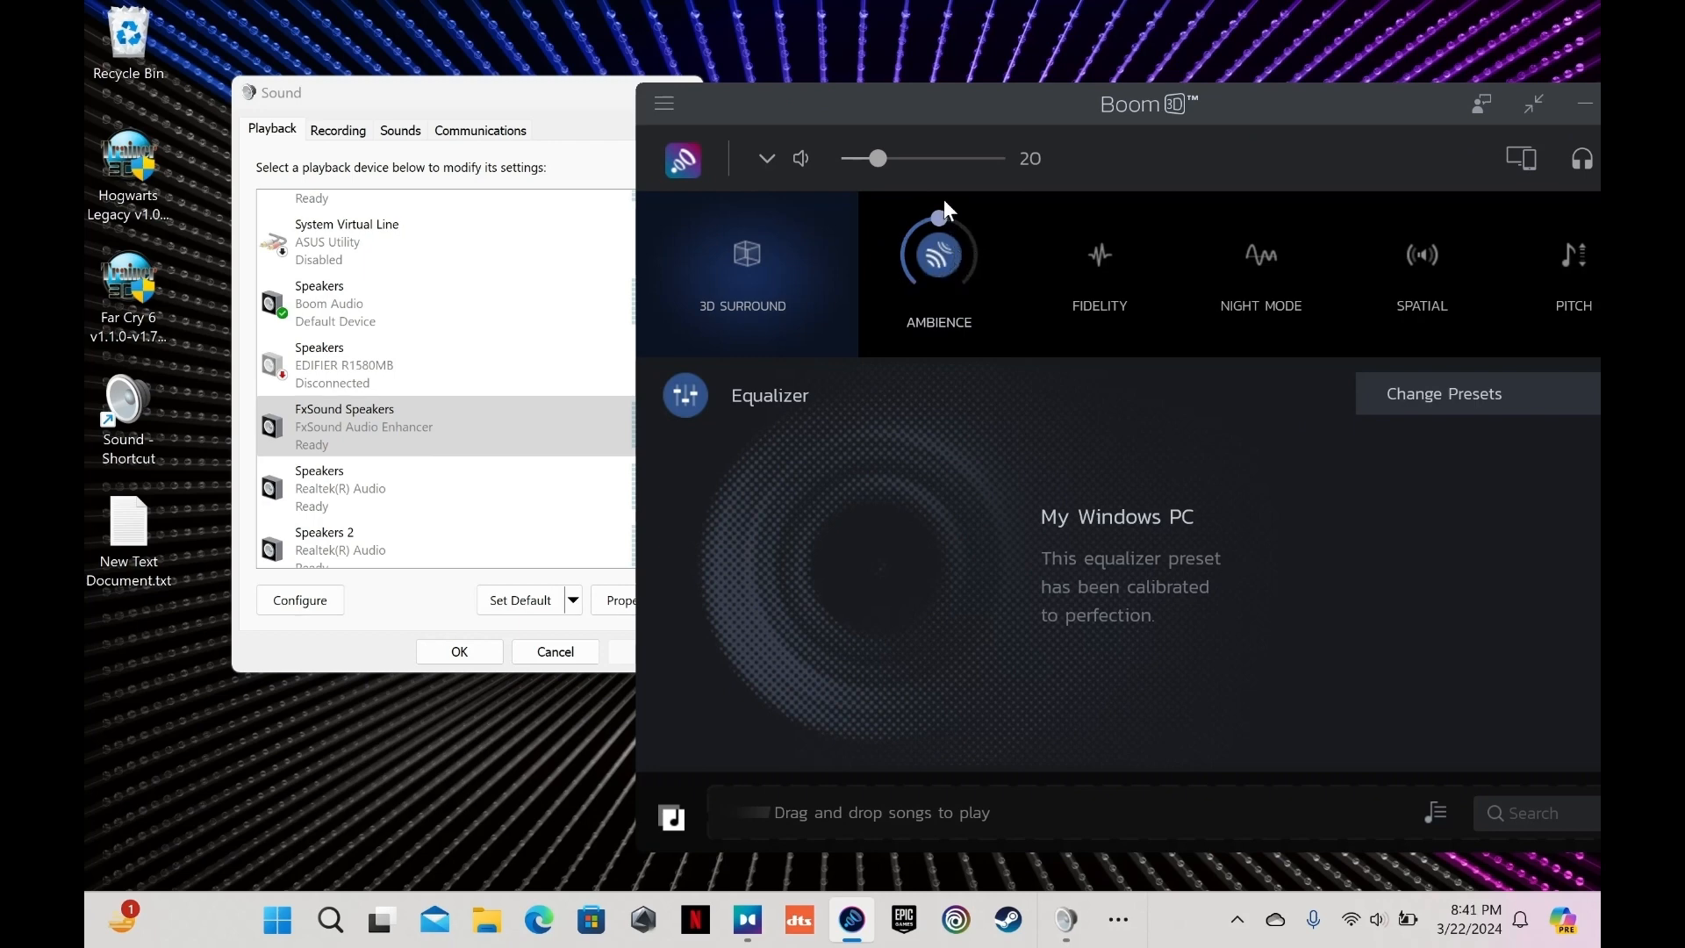
mouse_move(792, 349)
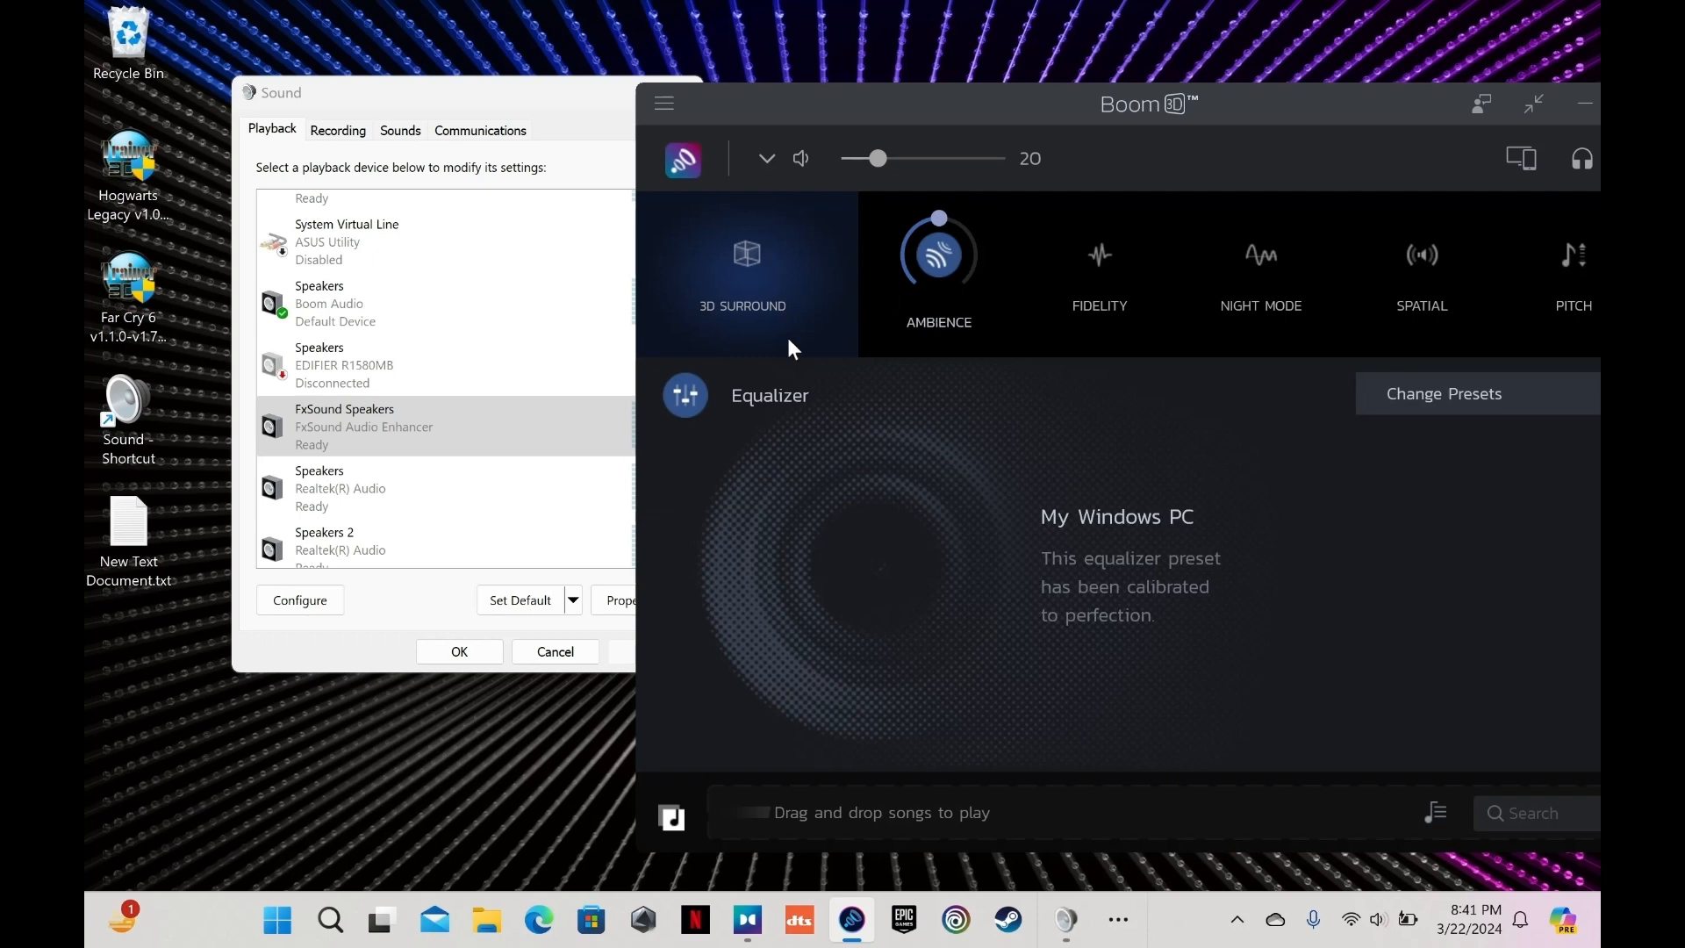
Give Speakers (Boom Audio) the Dolby Atmos for built-in speakers spatial format, then close its properties
right_click(319, 303)
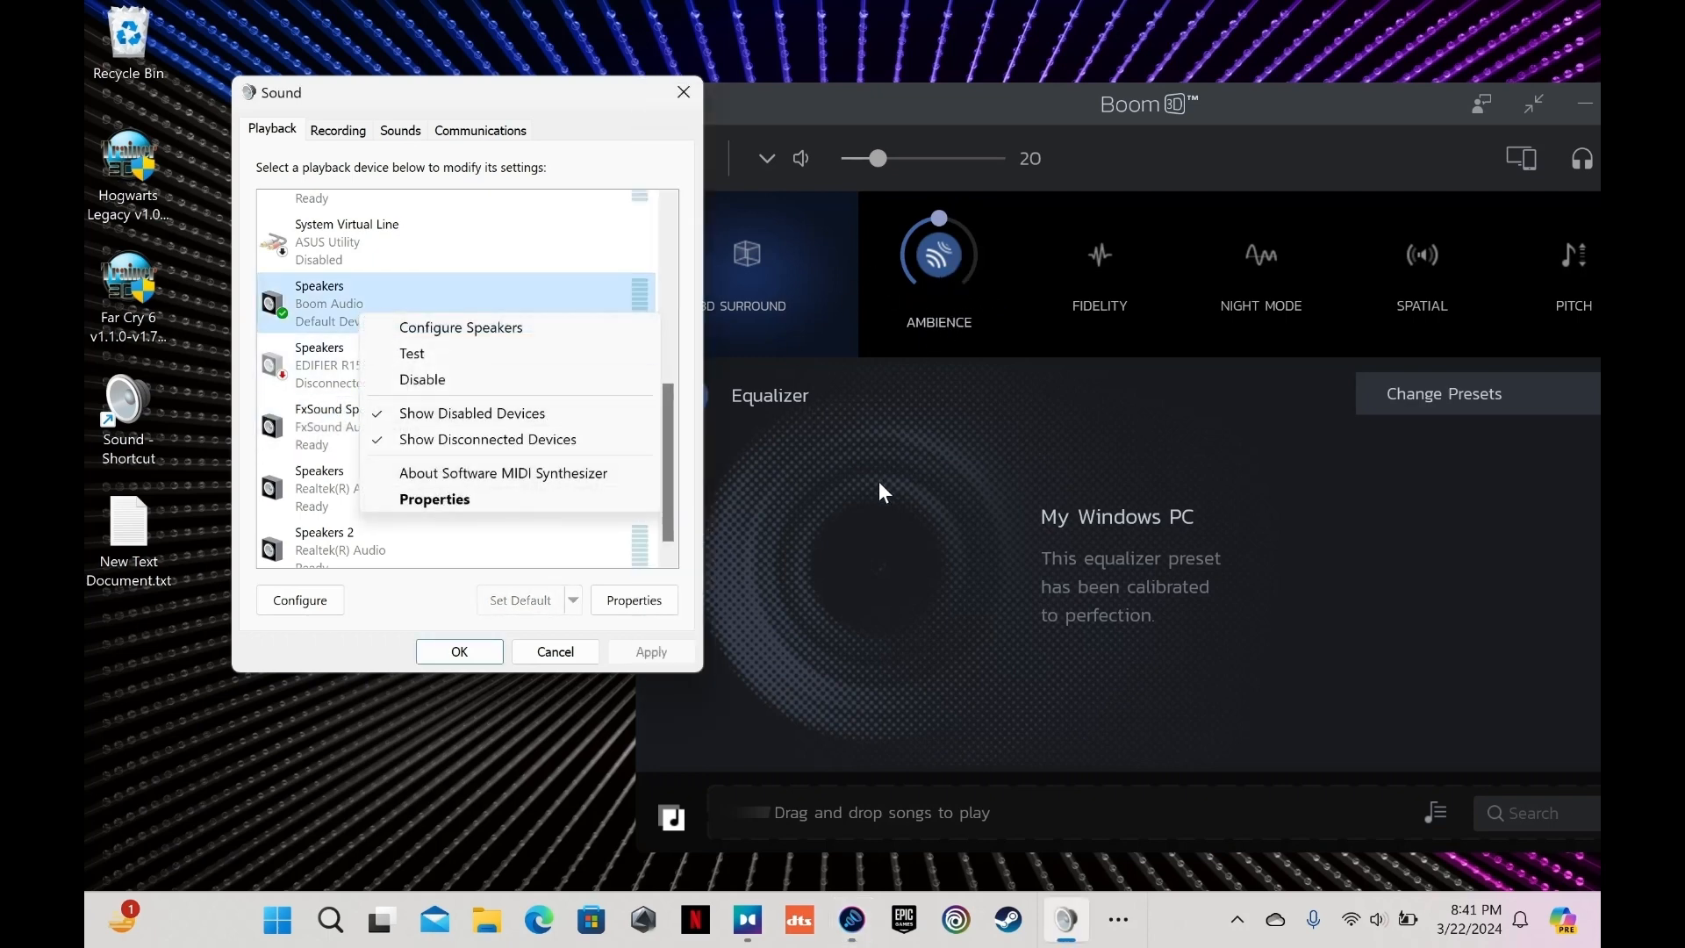
mouse_move(978, 225)
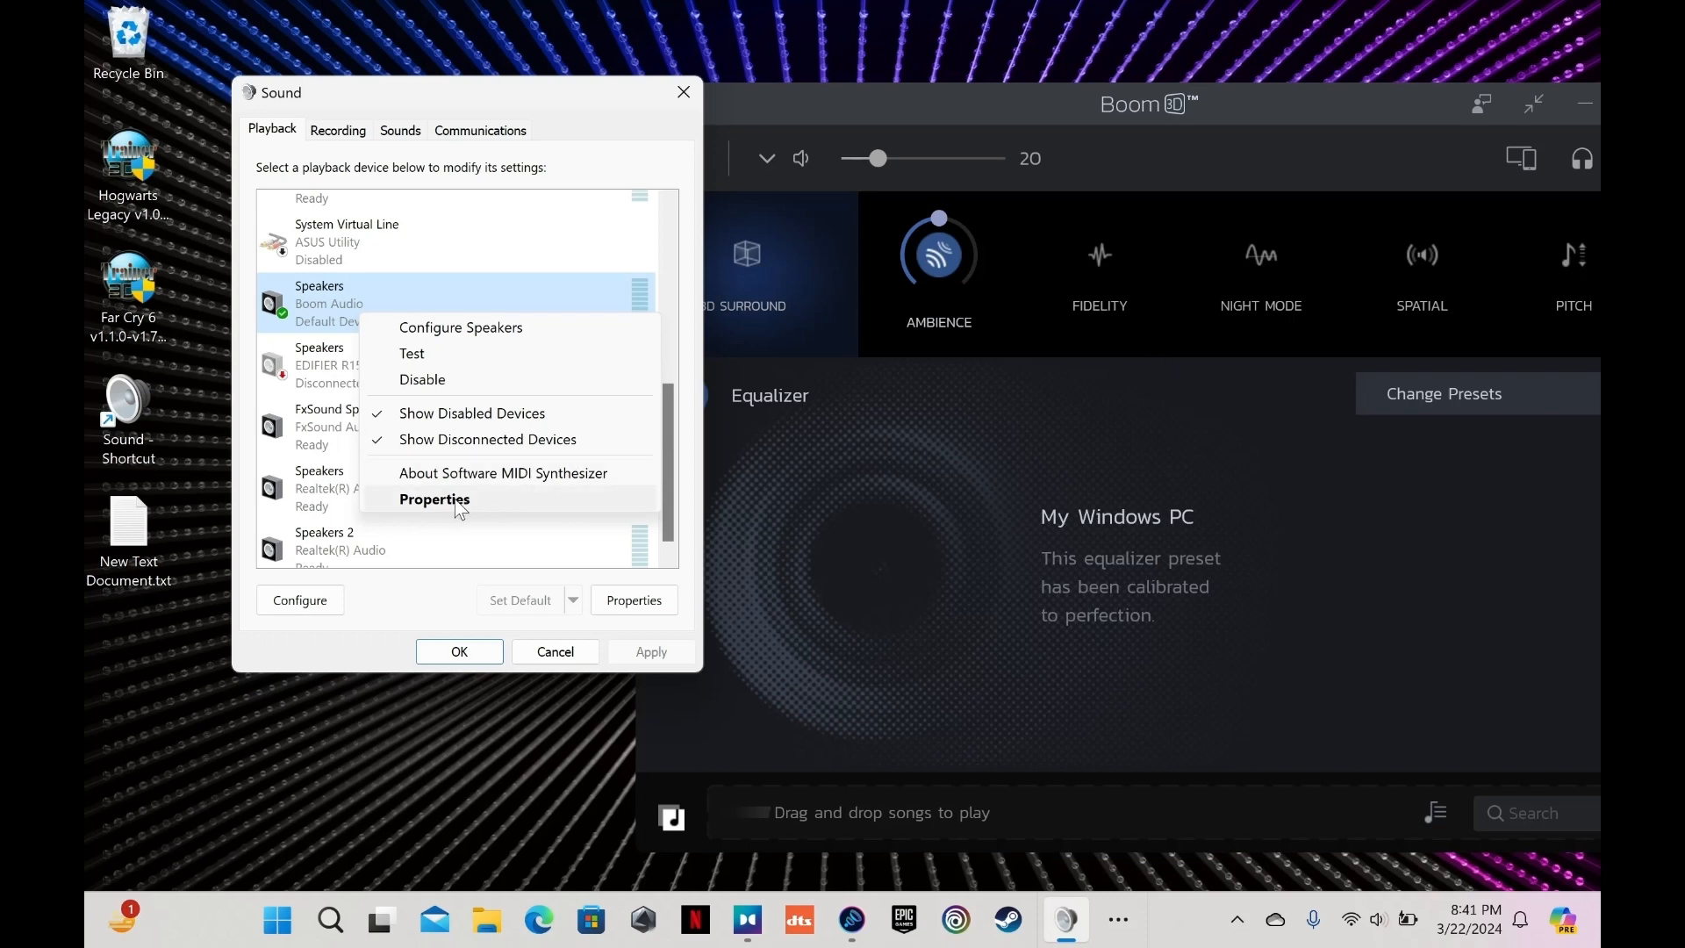
left_click(432, 498)
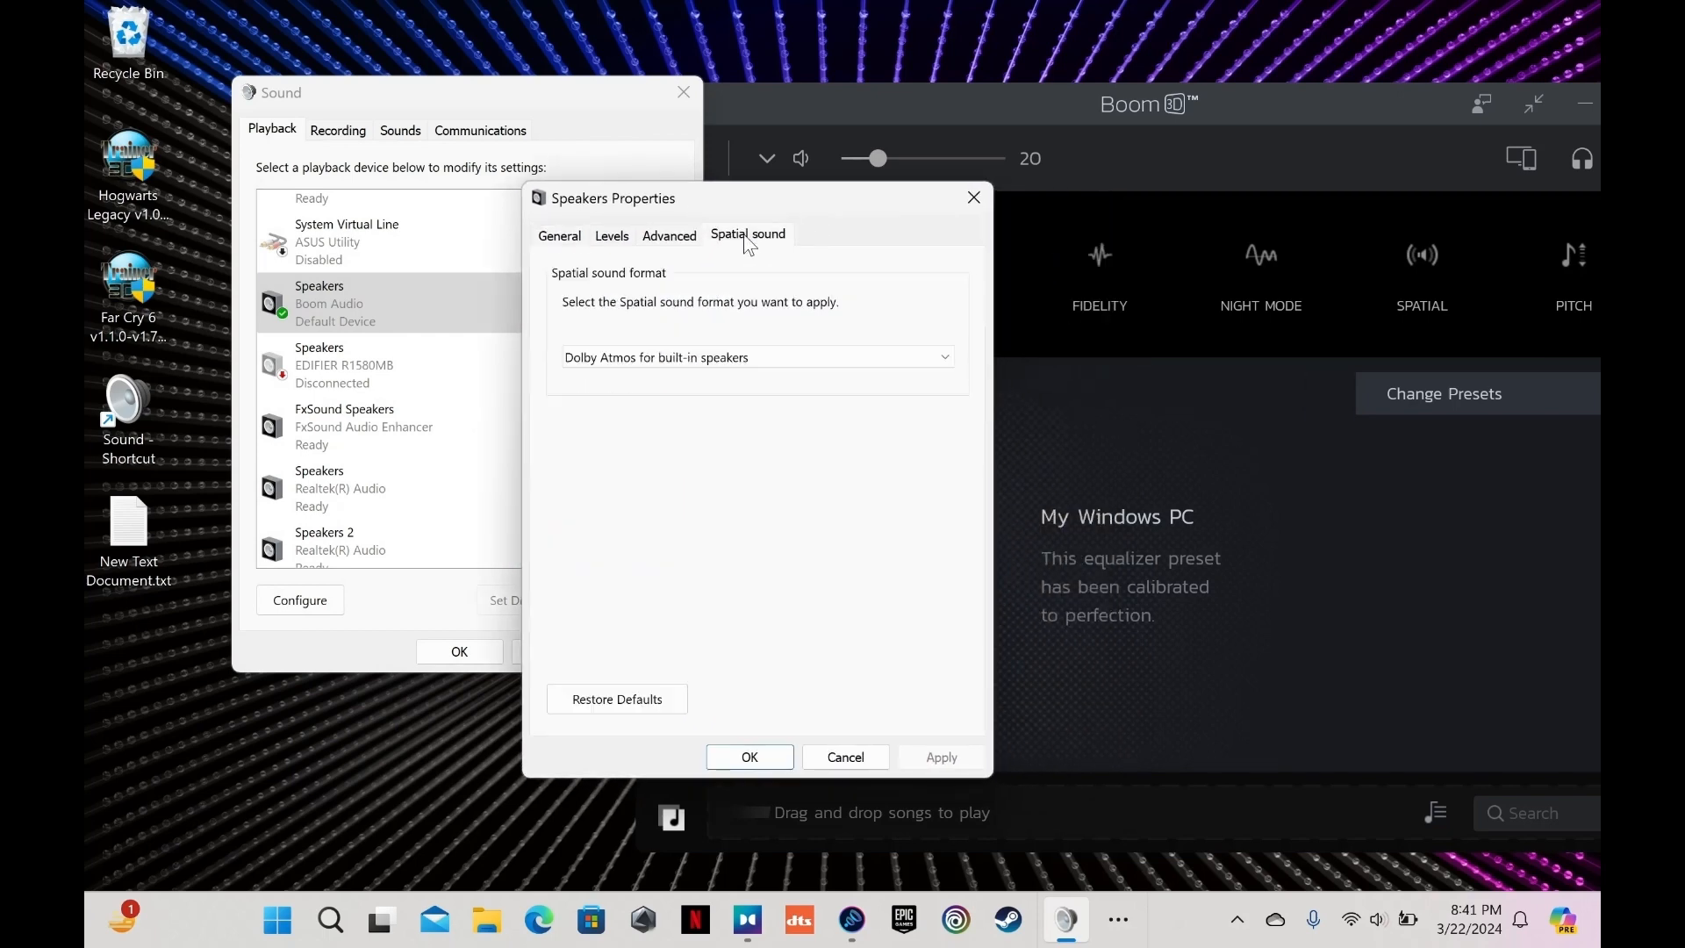
left_click(756, 357)
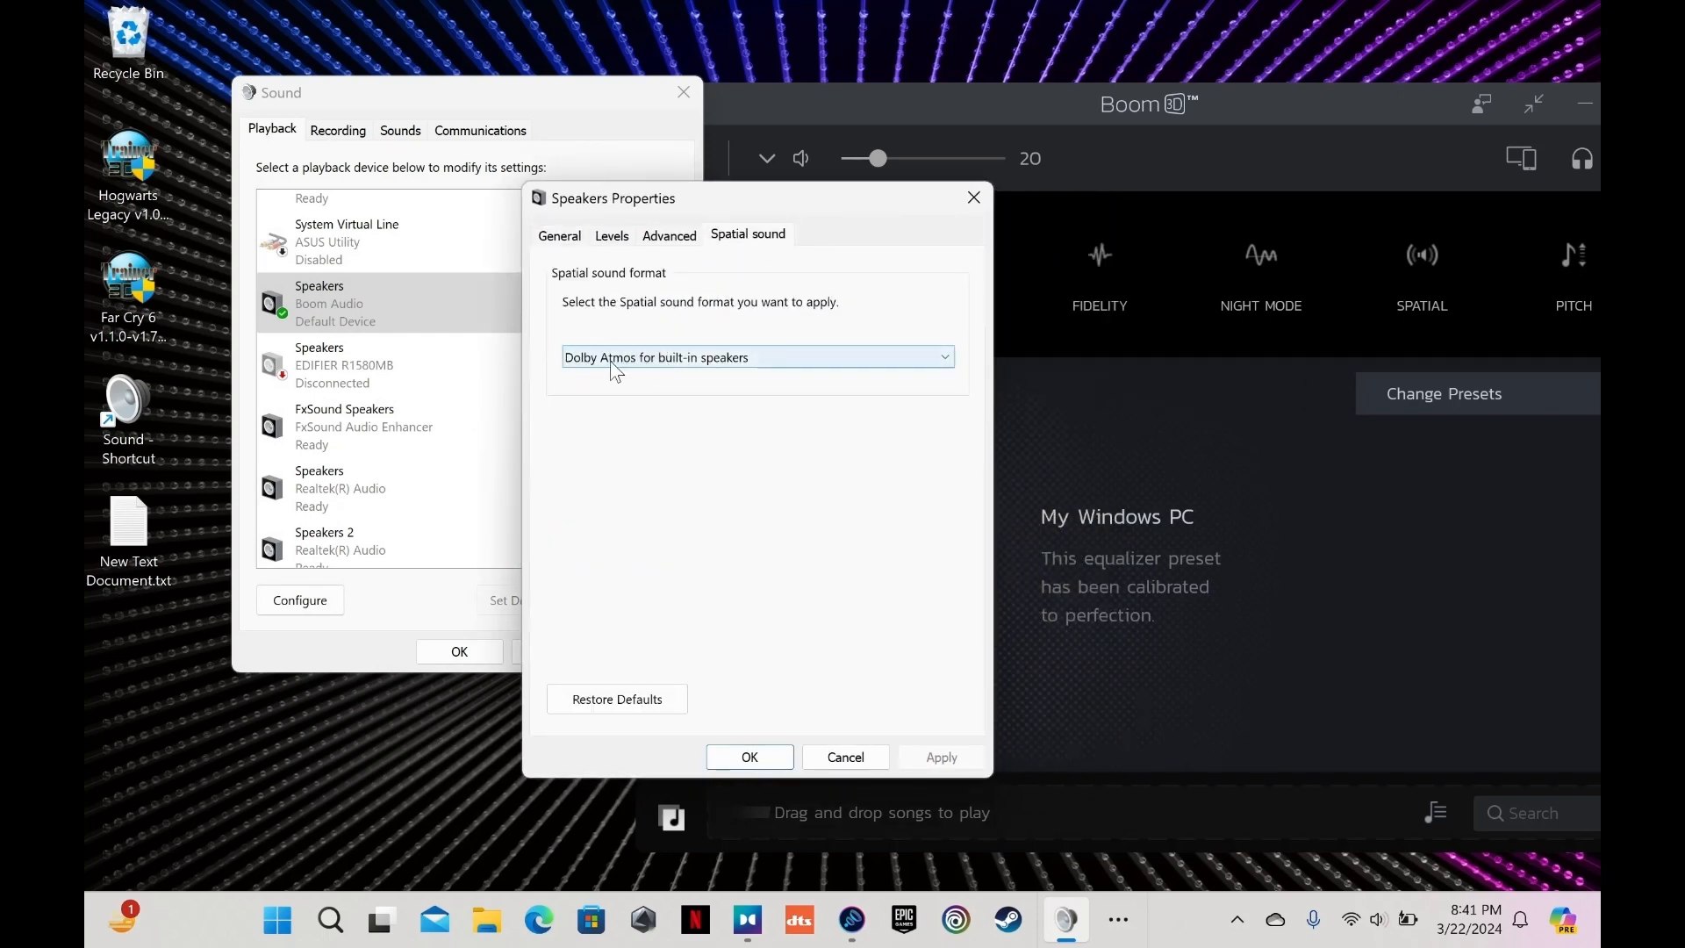
left_click(756, 357)
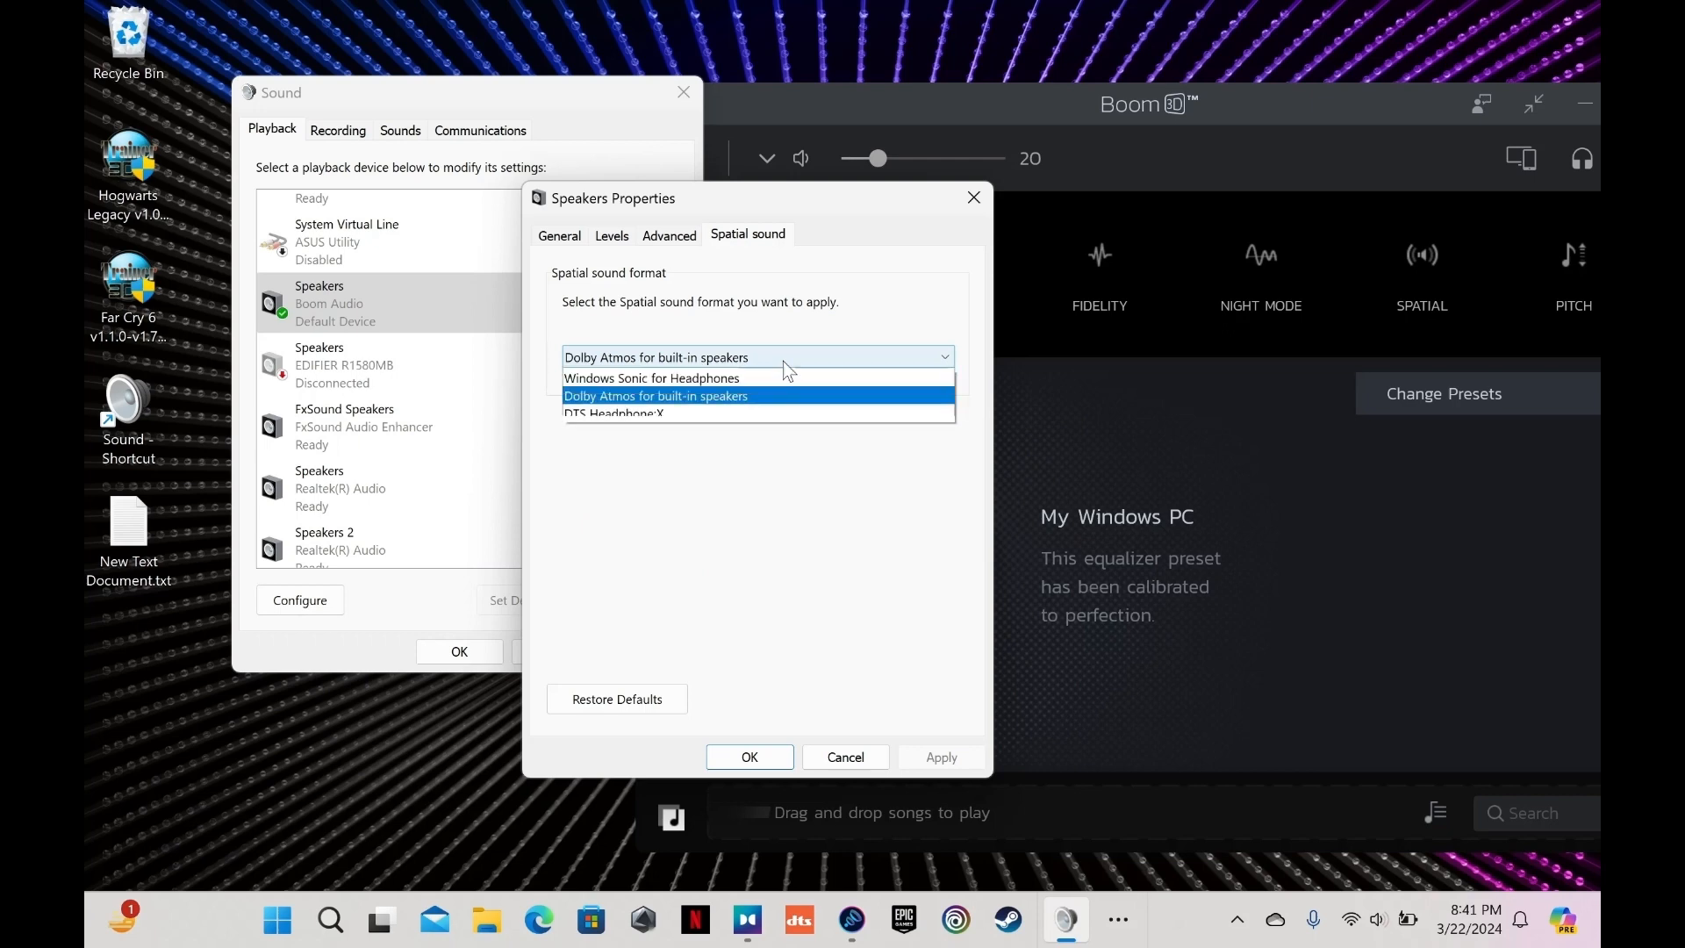
left_click(656, 396)
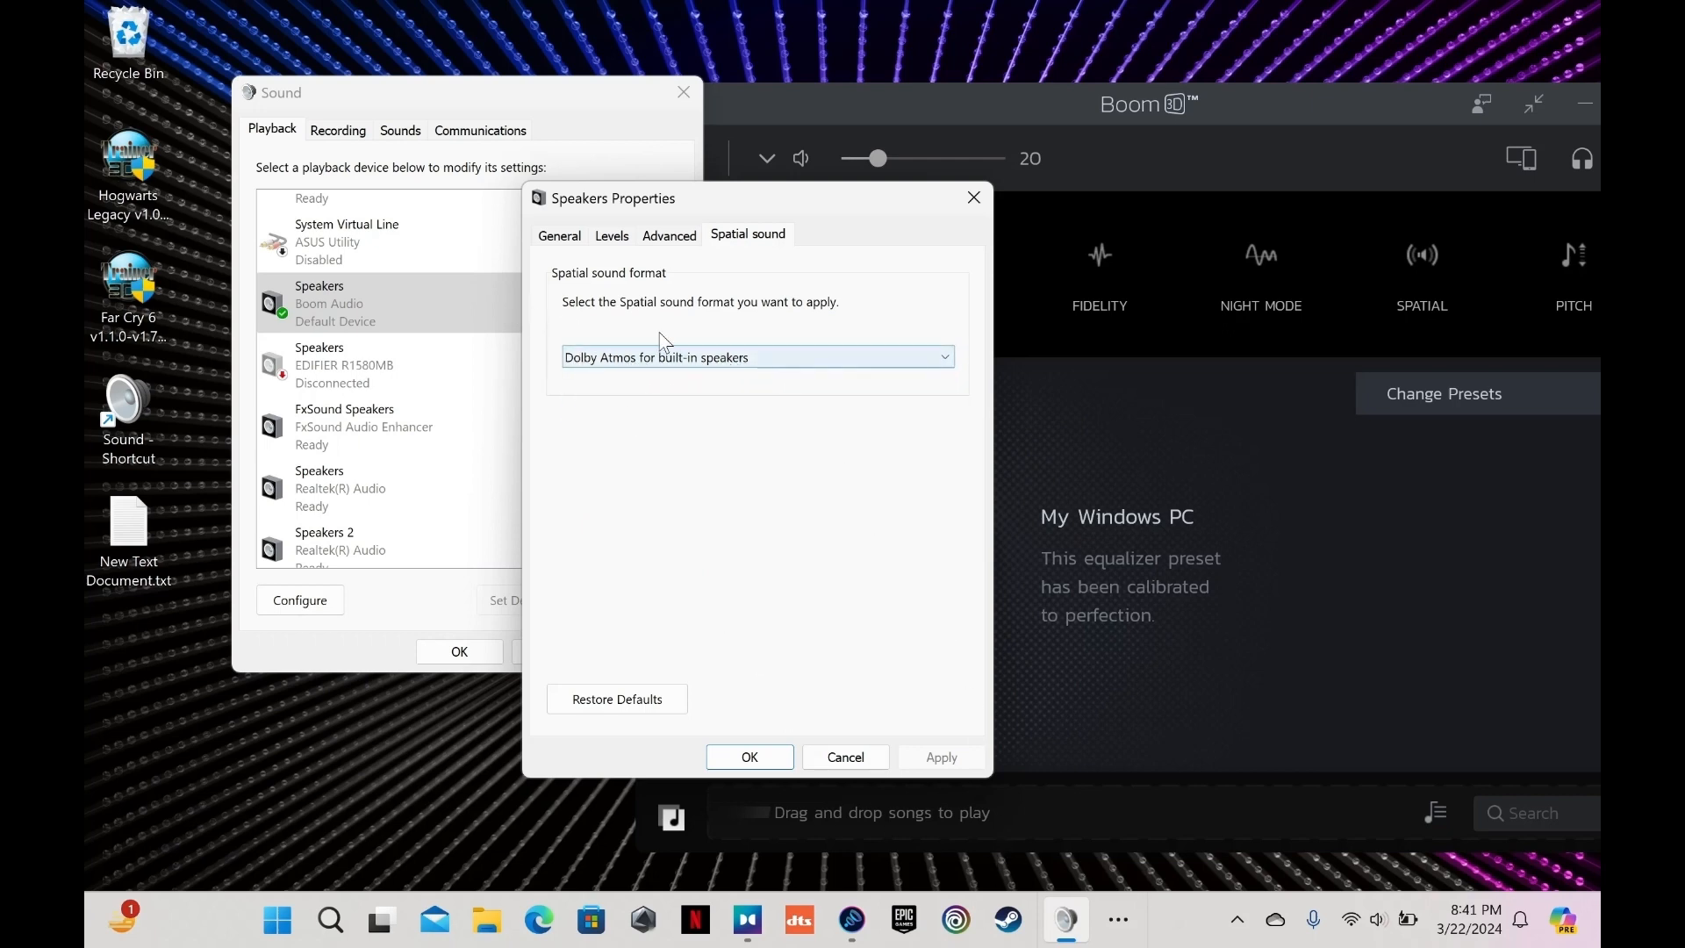
left_click(755, 357)
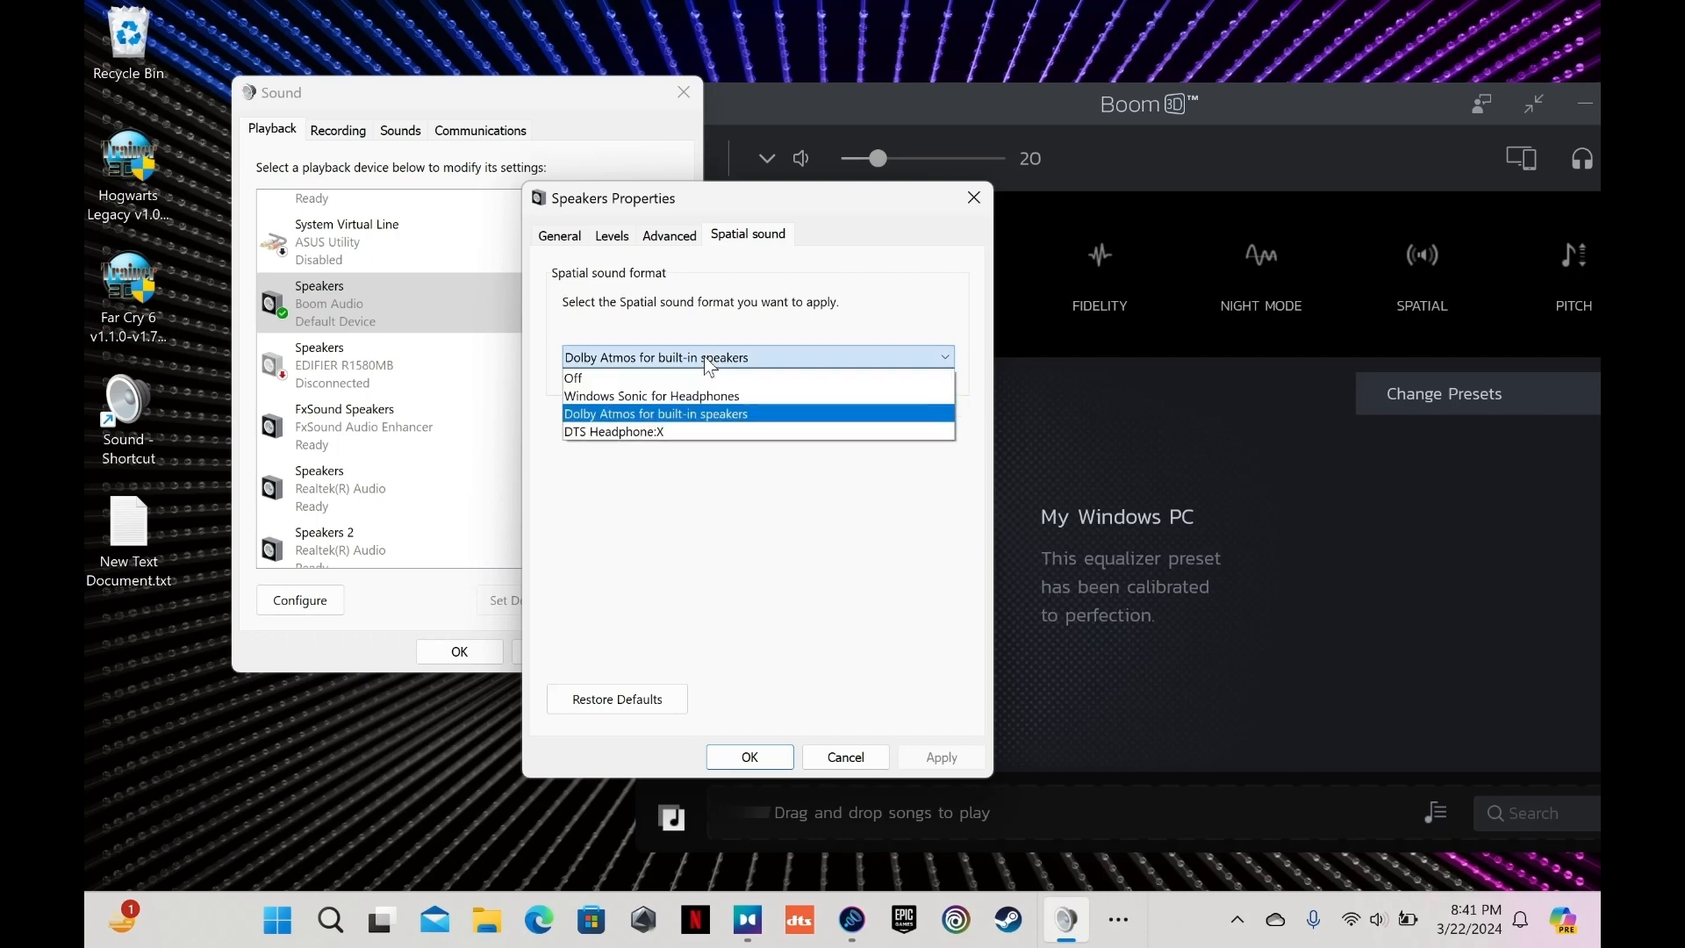
left_click(655, 412)
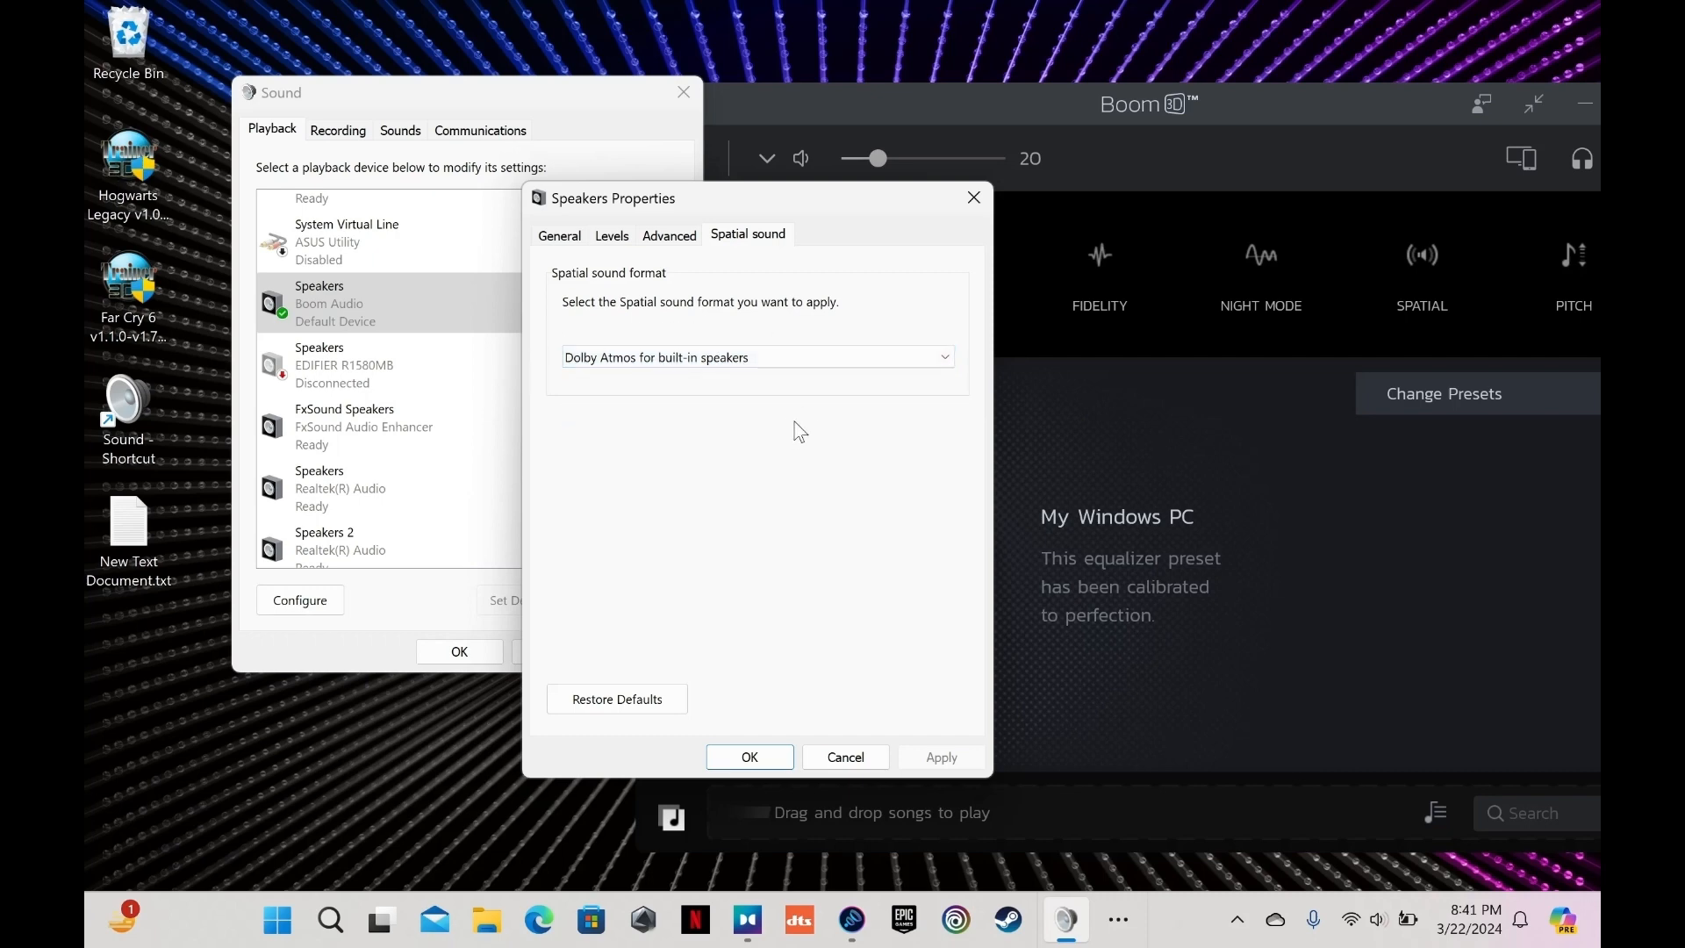
mouse_move(508, 305)
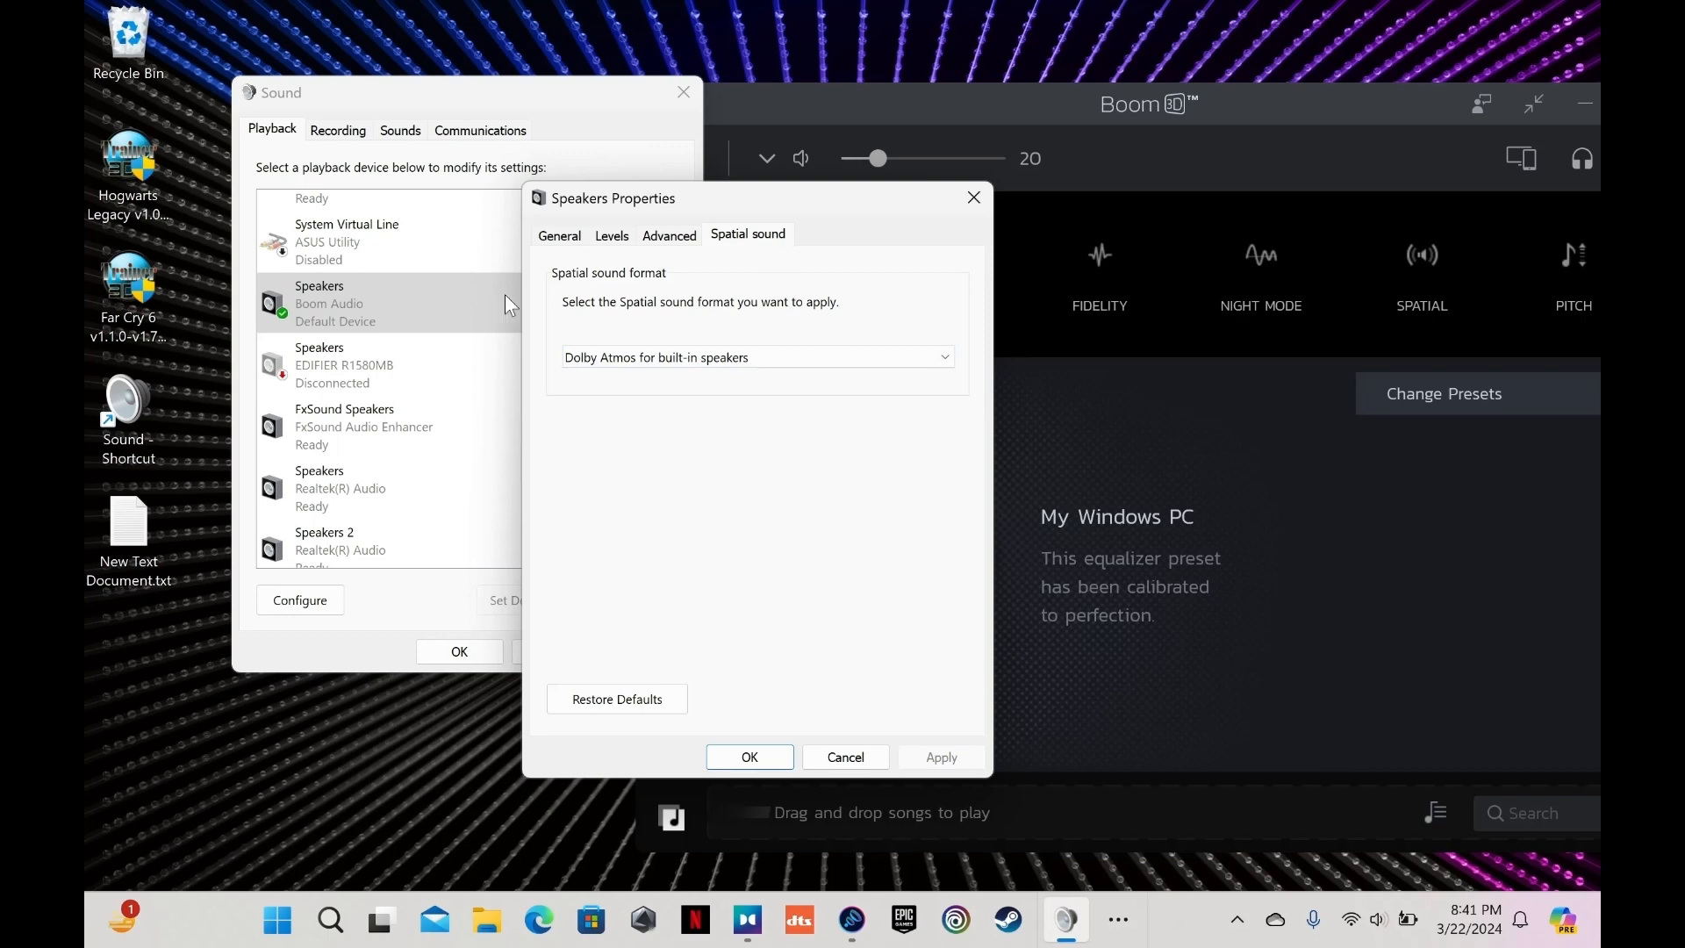
left_click(971, 197)
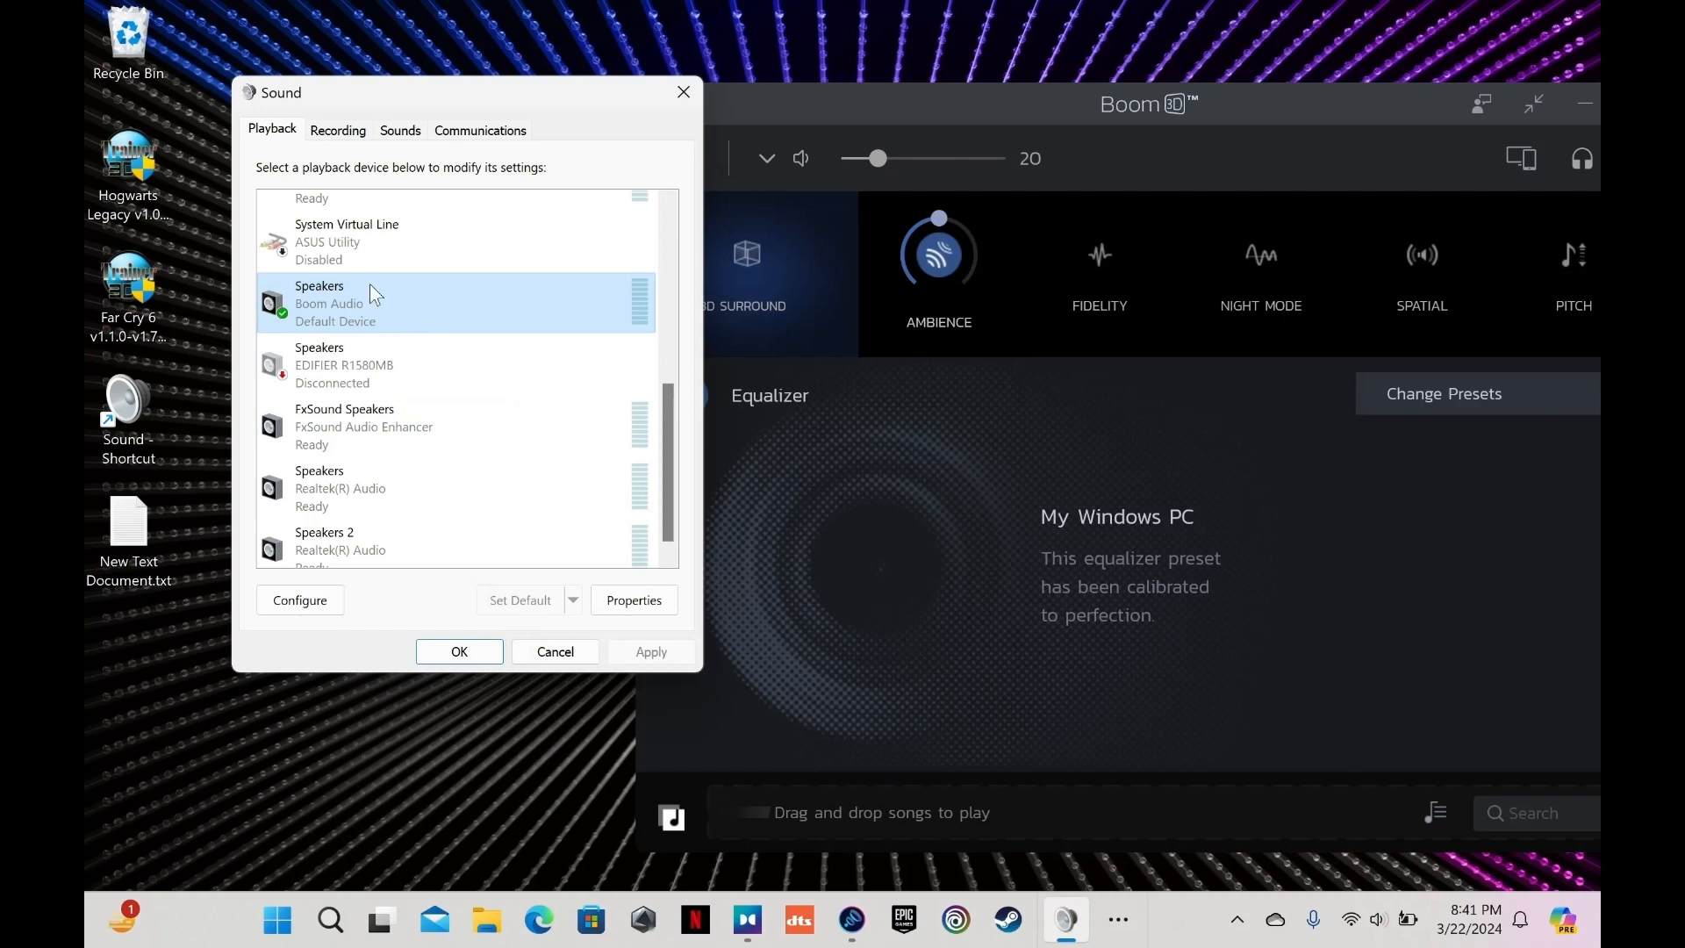
mouse_move(324, 303)
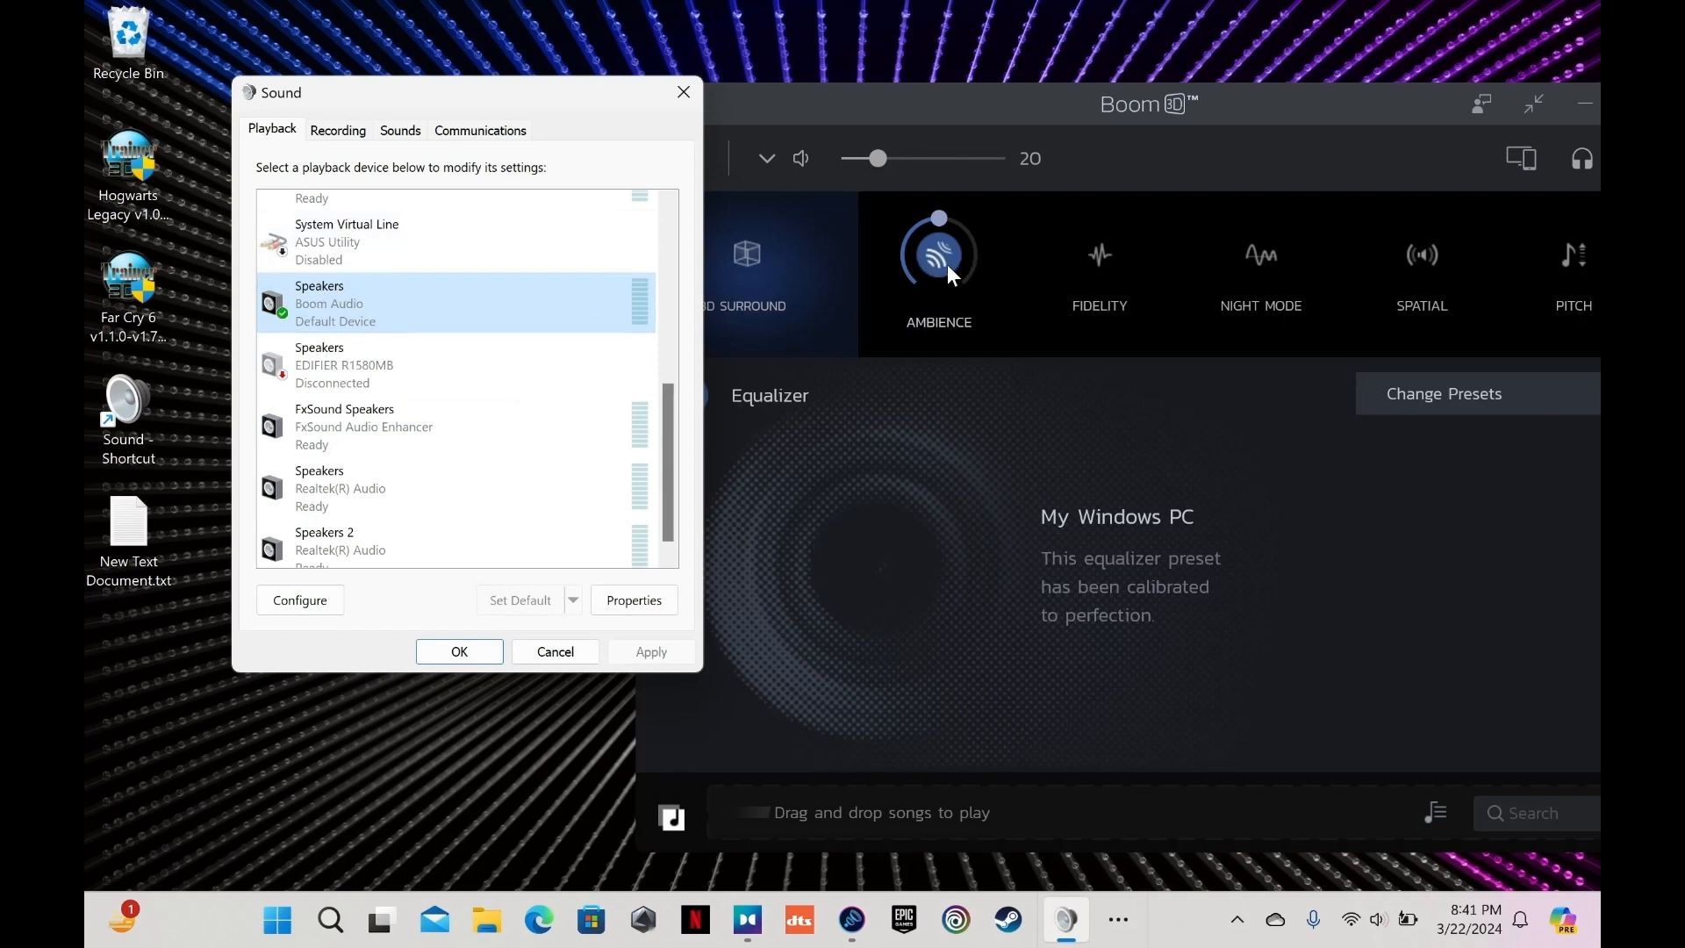
mouse_move(420, 314)
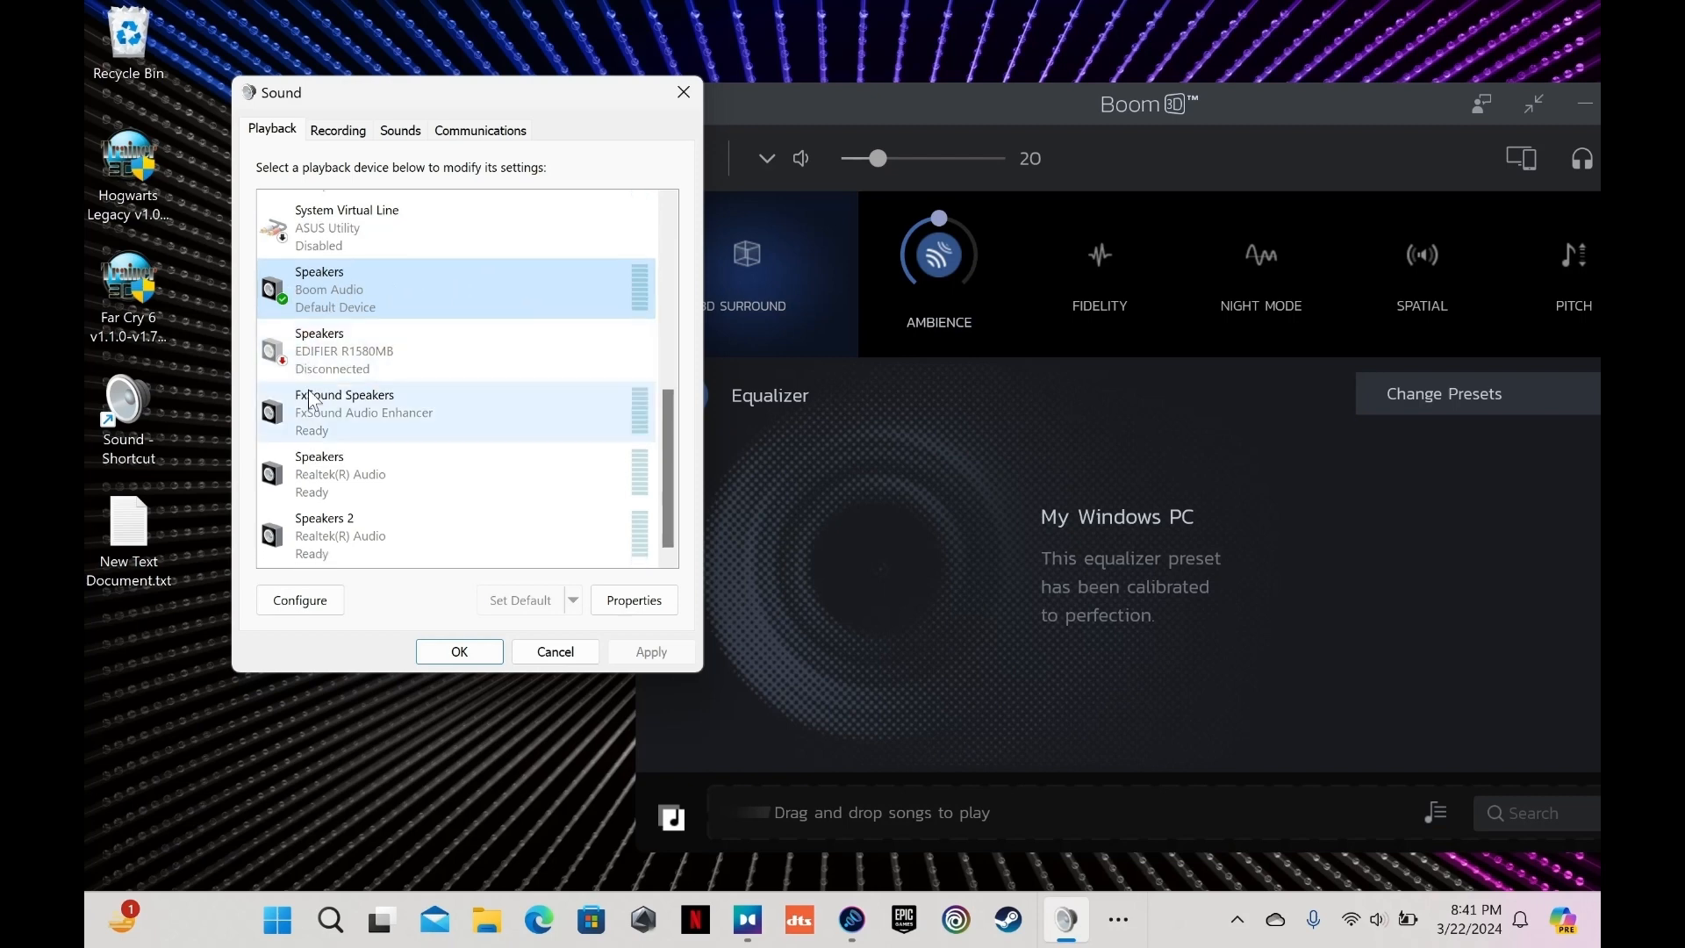
Choose Dolby Atmos for built-in speakers on Speakers 2's Spatial sound tab
right_click(324, 535)
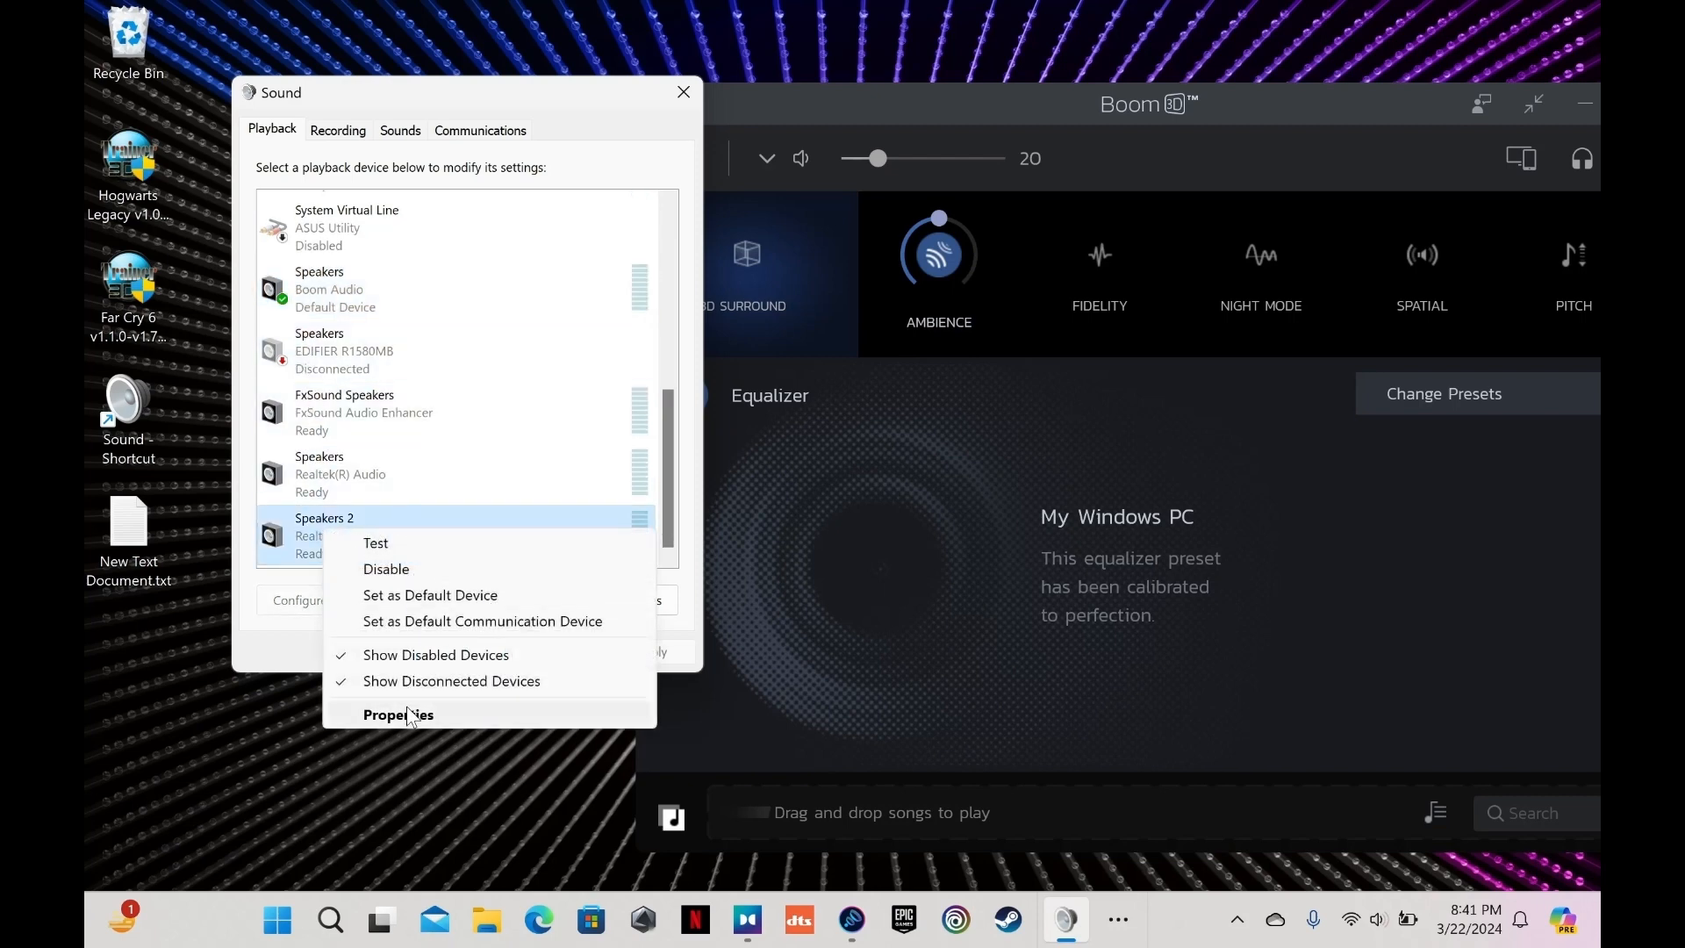
left_click(398, 713)
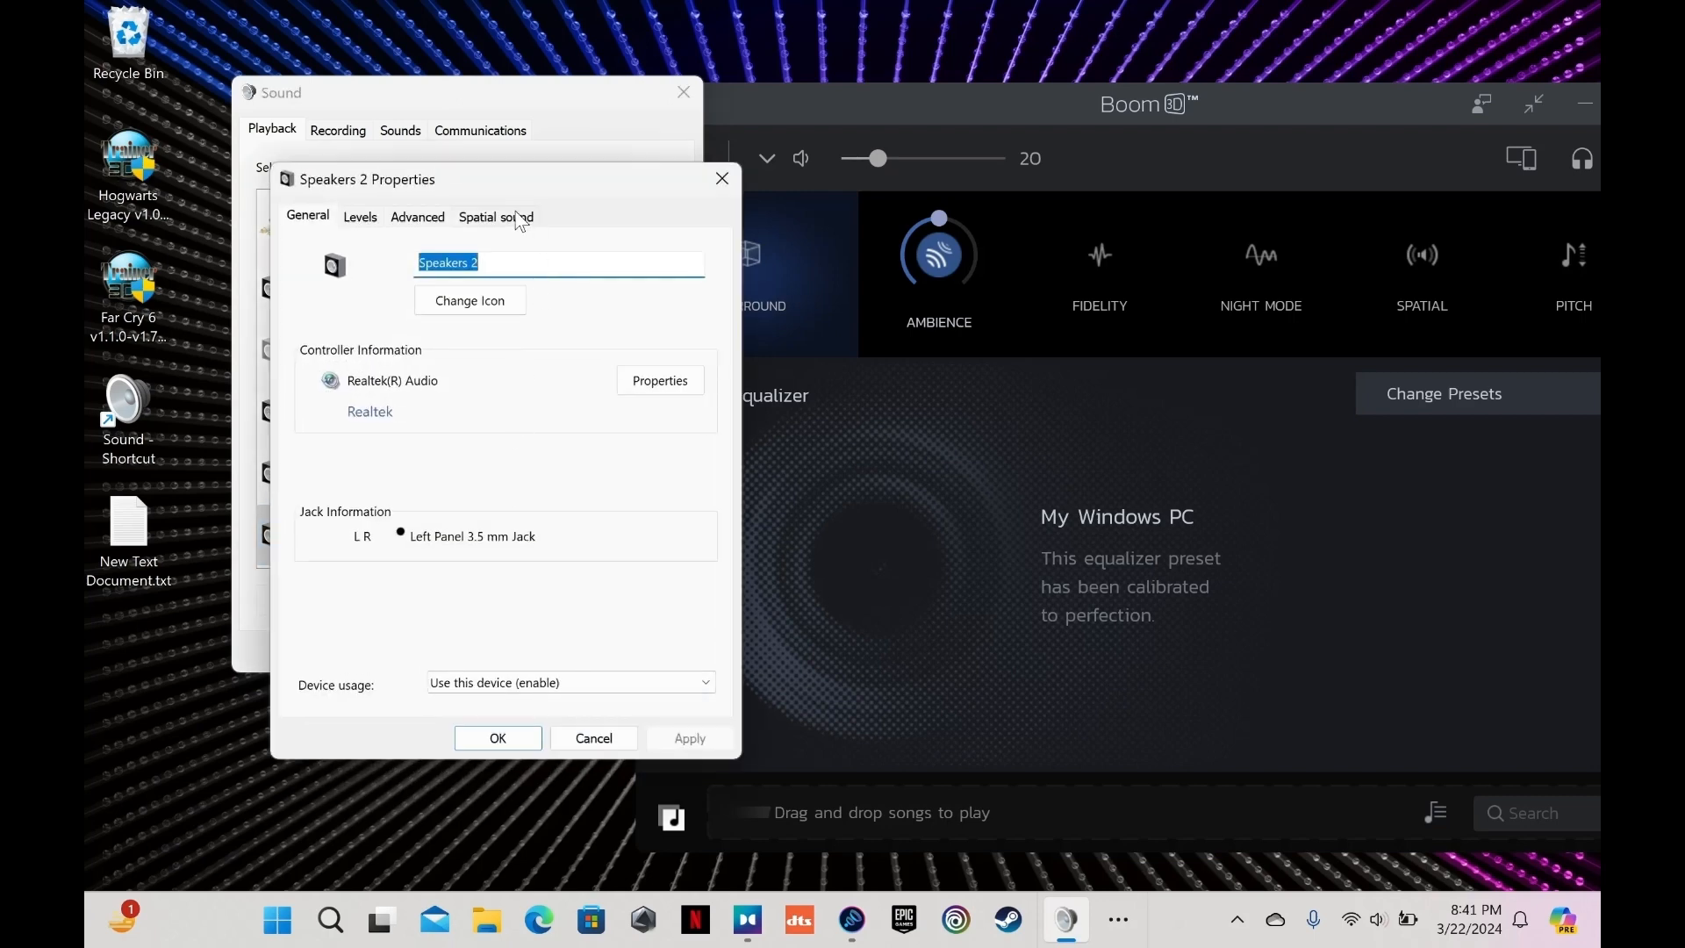
left_click(495, 216)
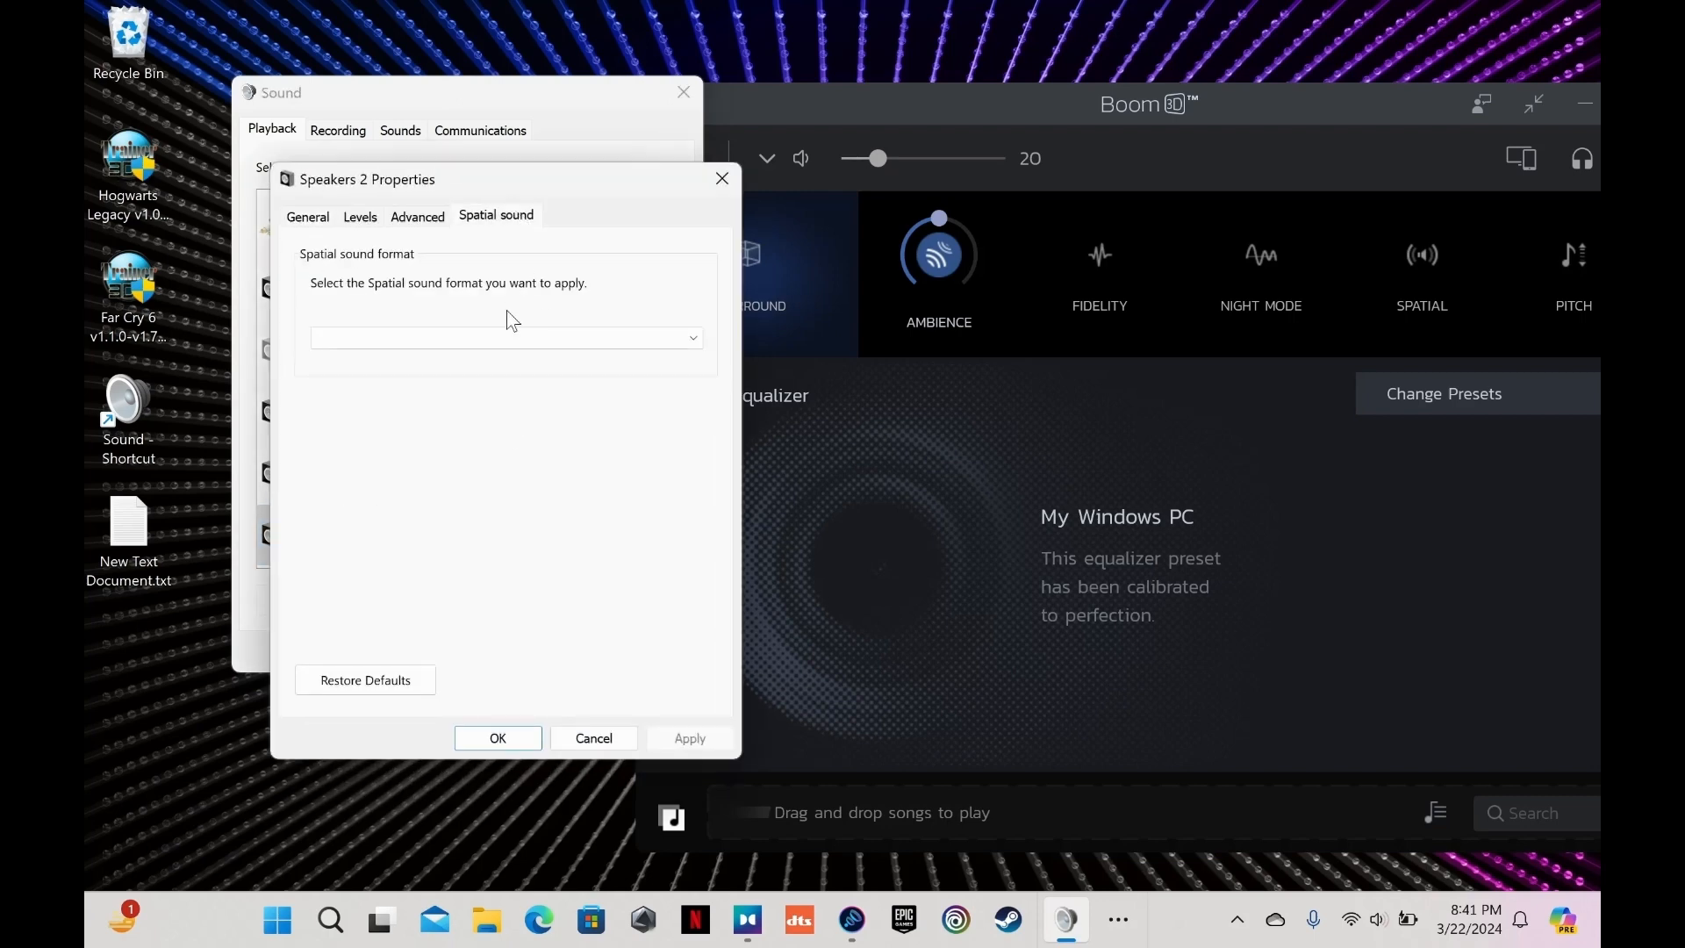
left_click(505, 337)
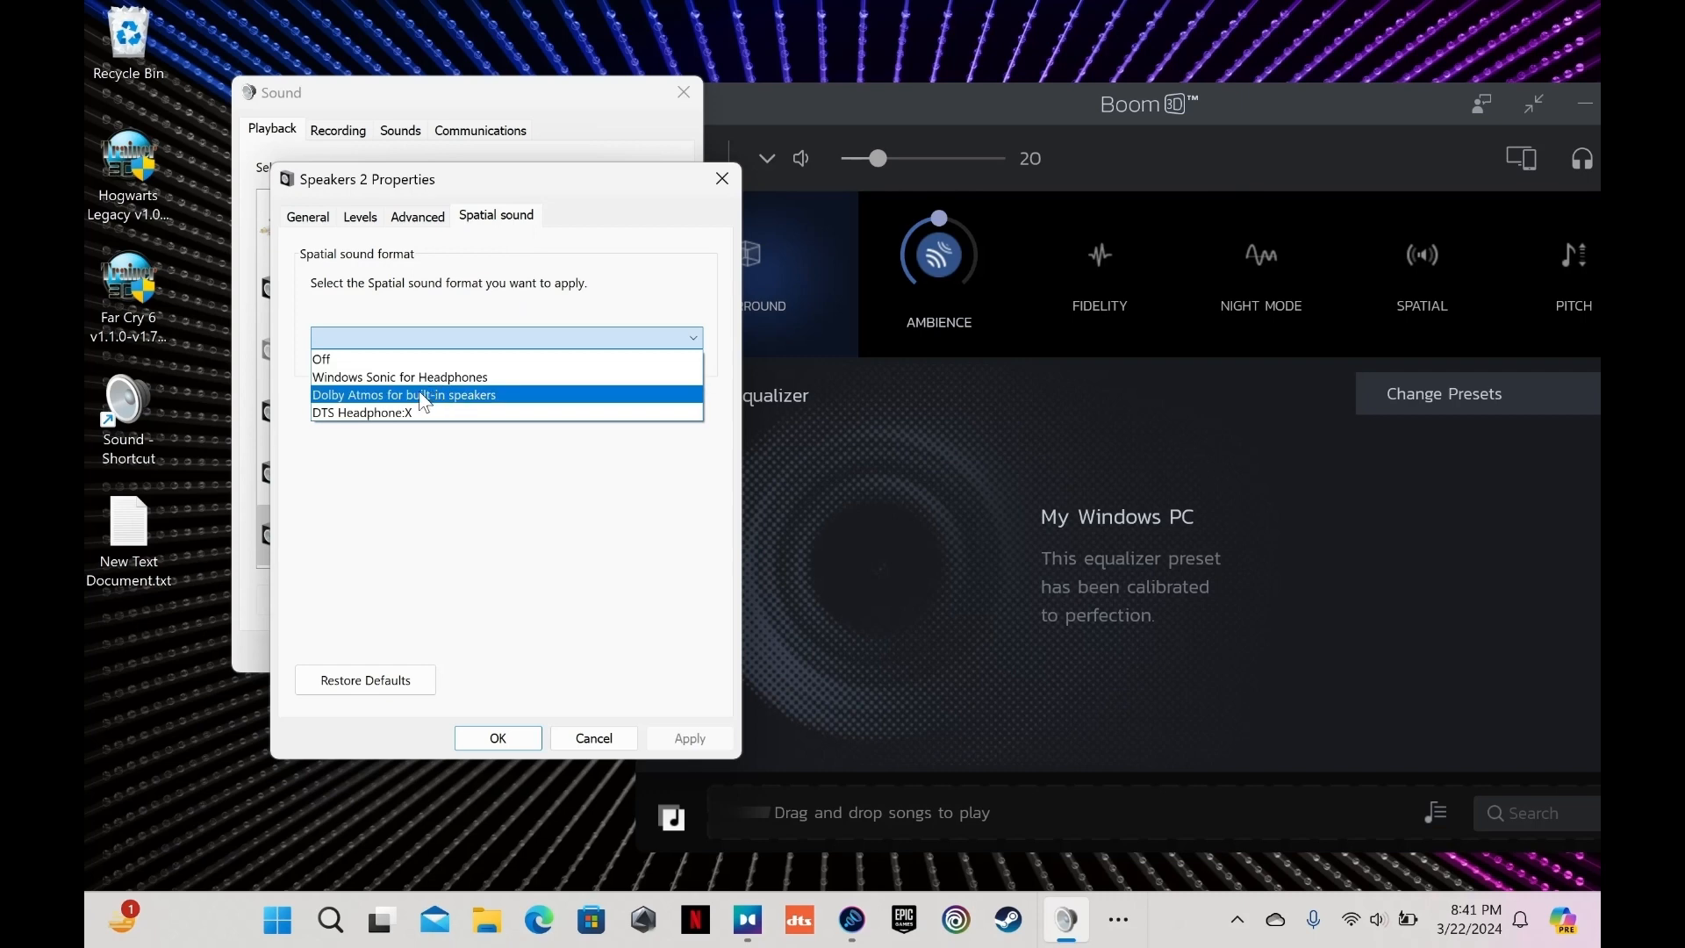
left_click(403, 394)
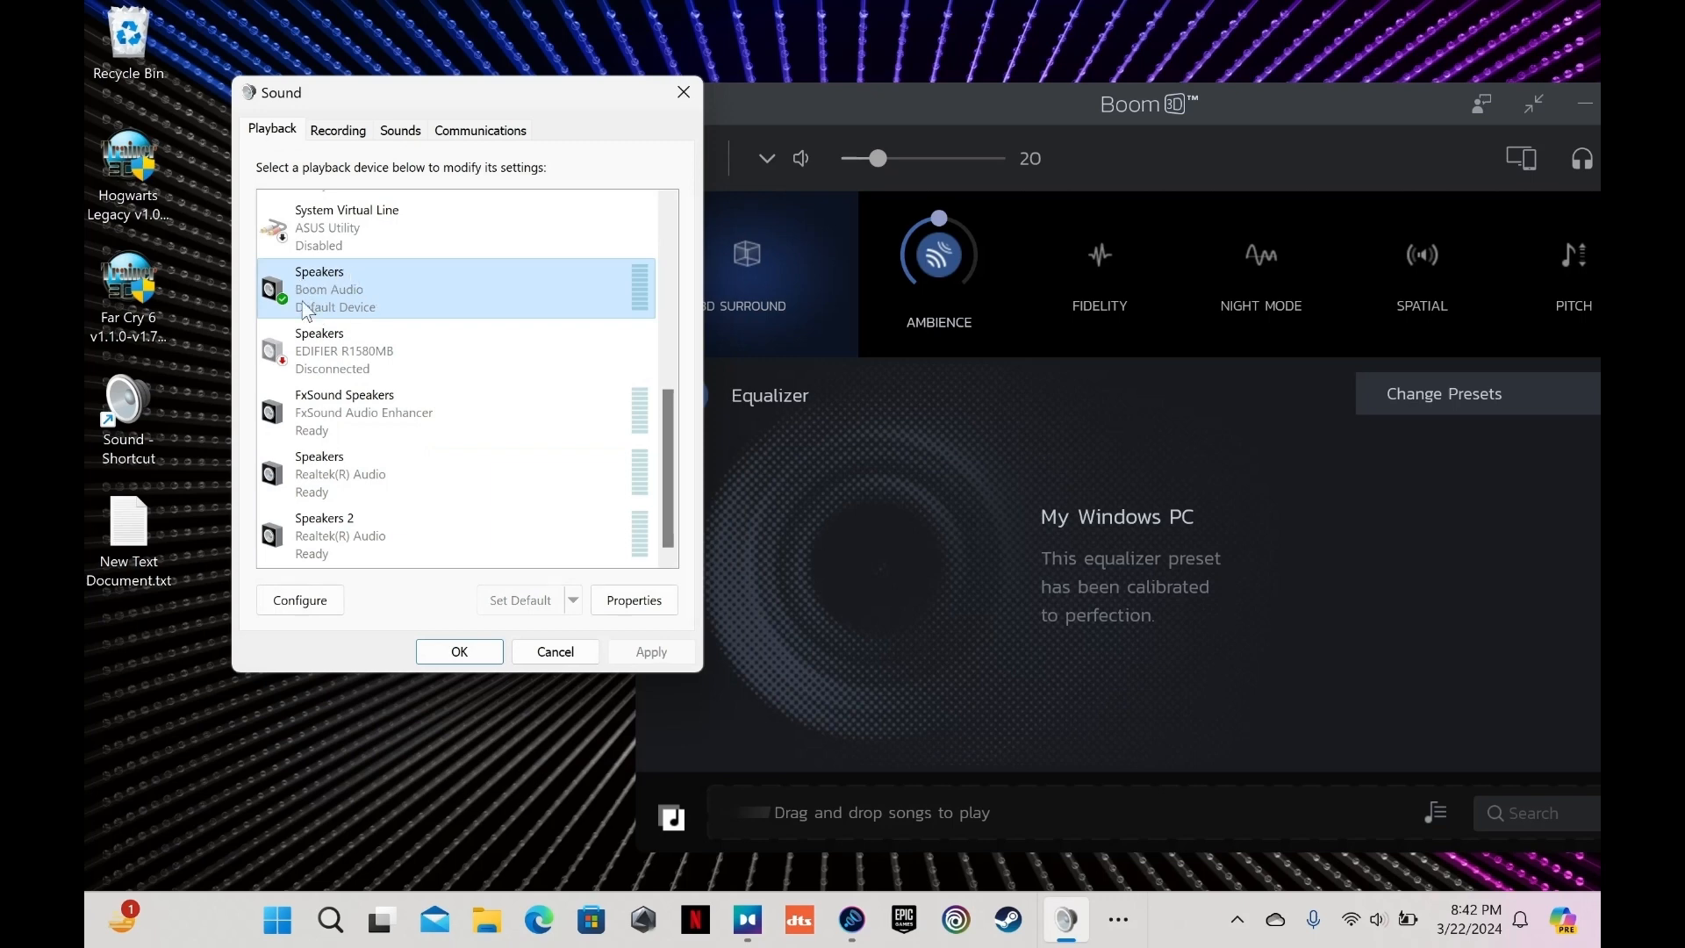
mouse_move(355, 317)
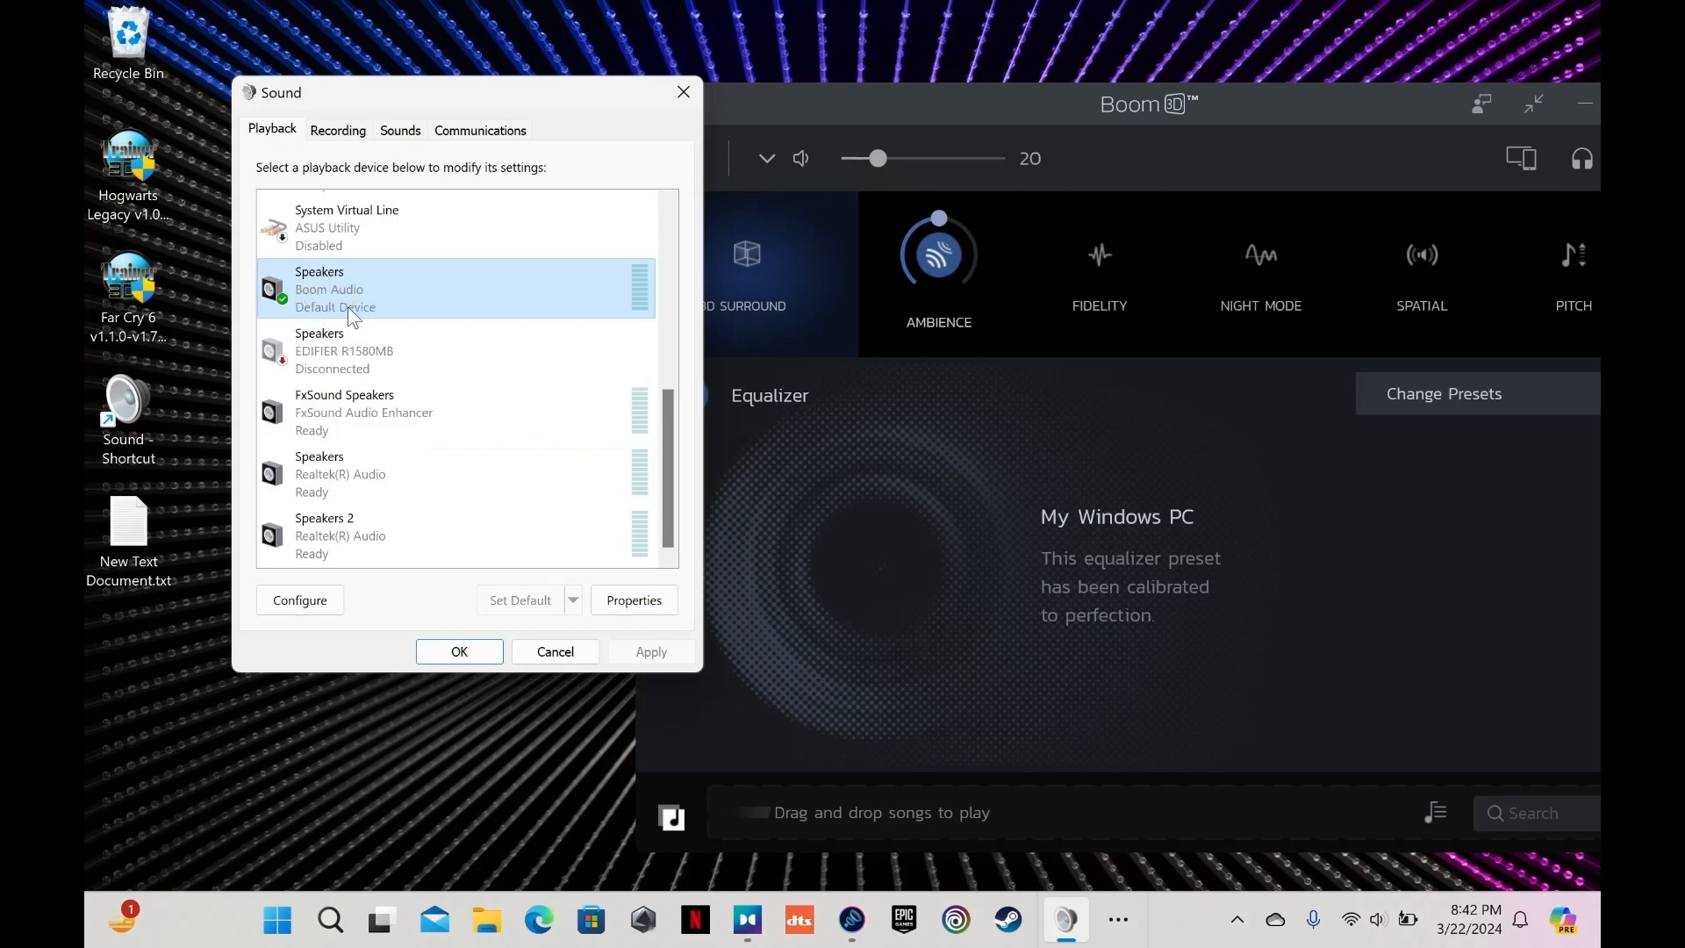
mouse_move(860, 215)
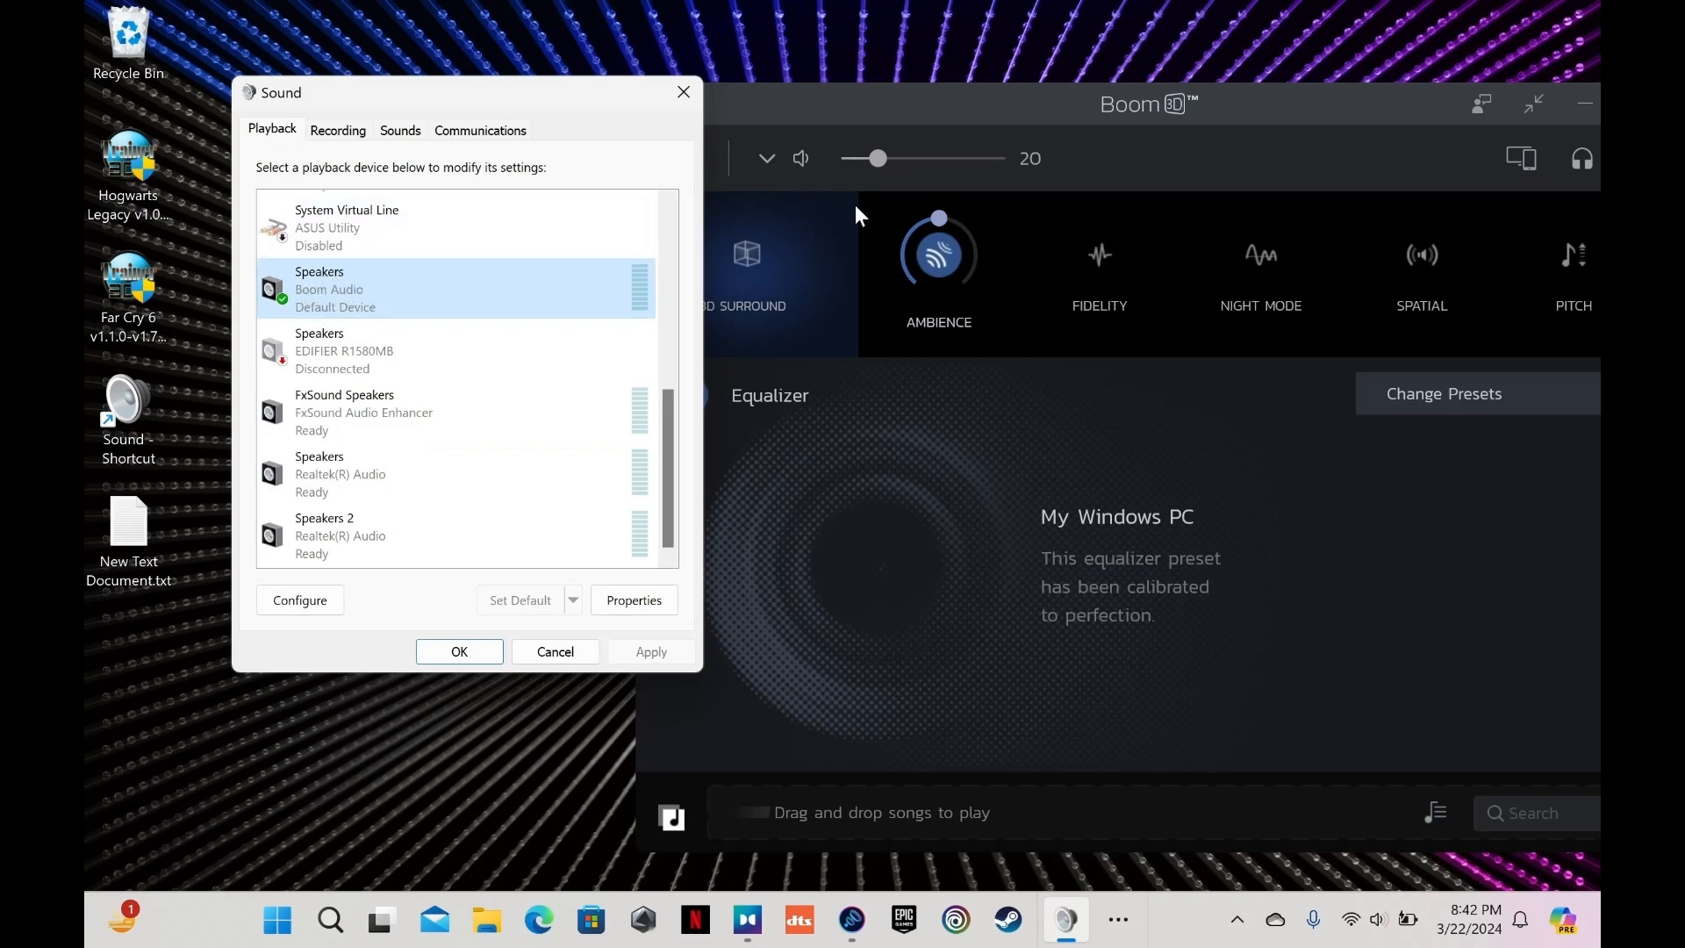
mouse_move(537, 274)
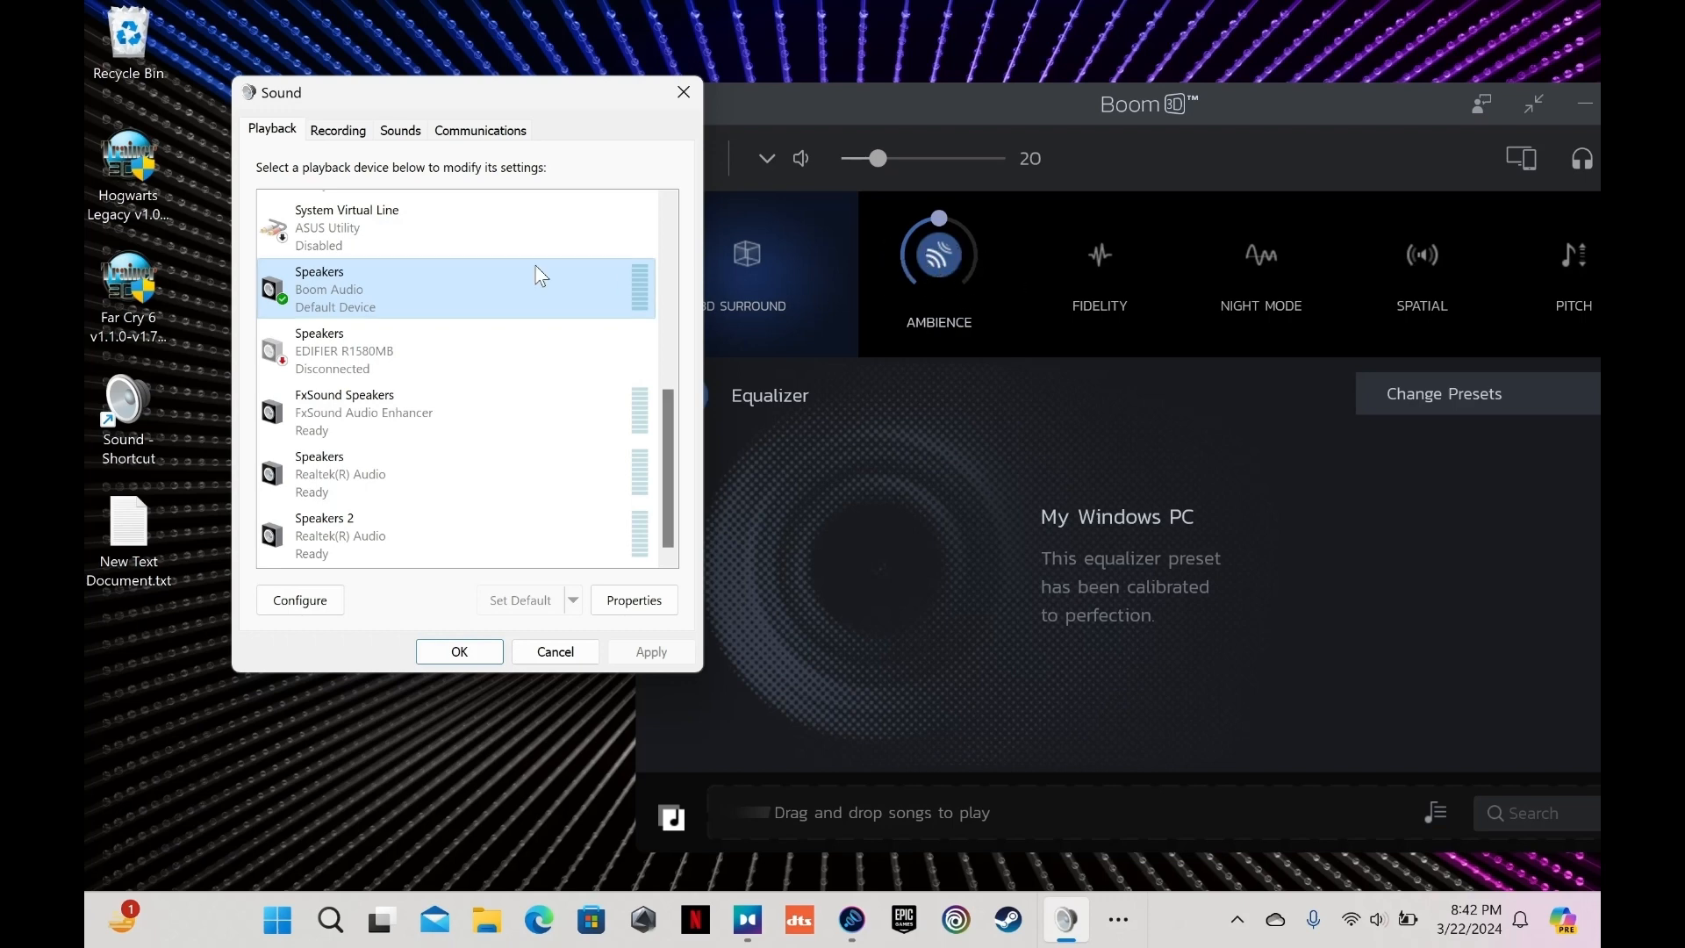
mouse_move(411, 350)
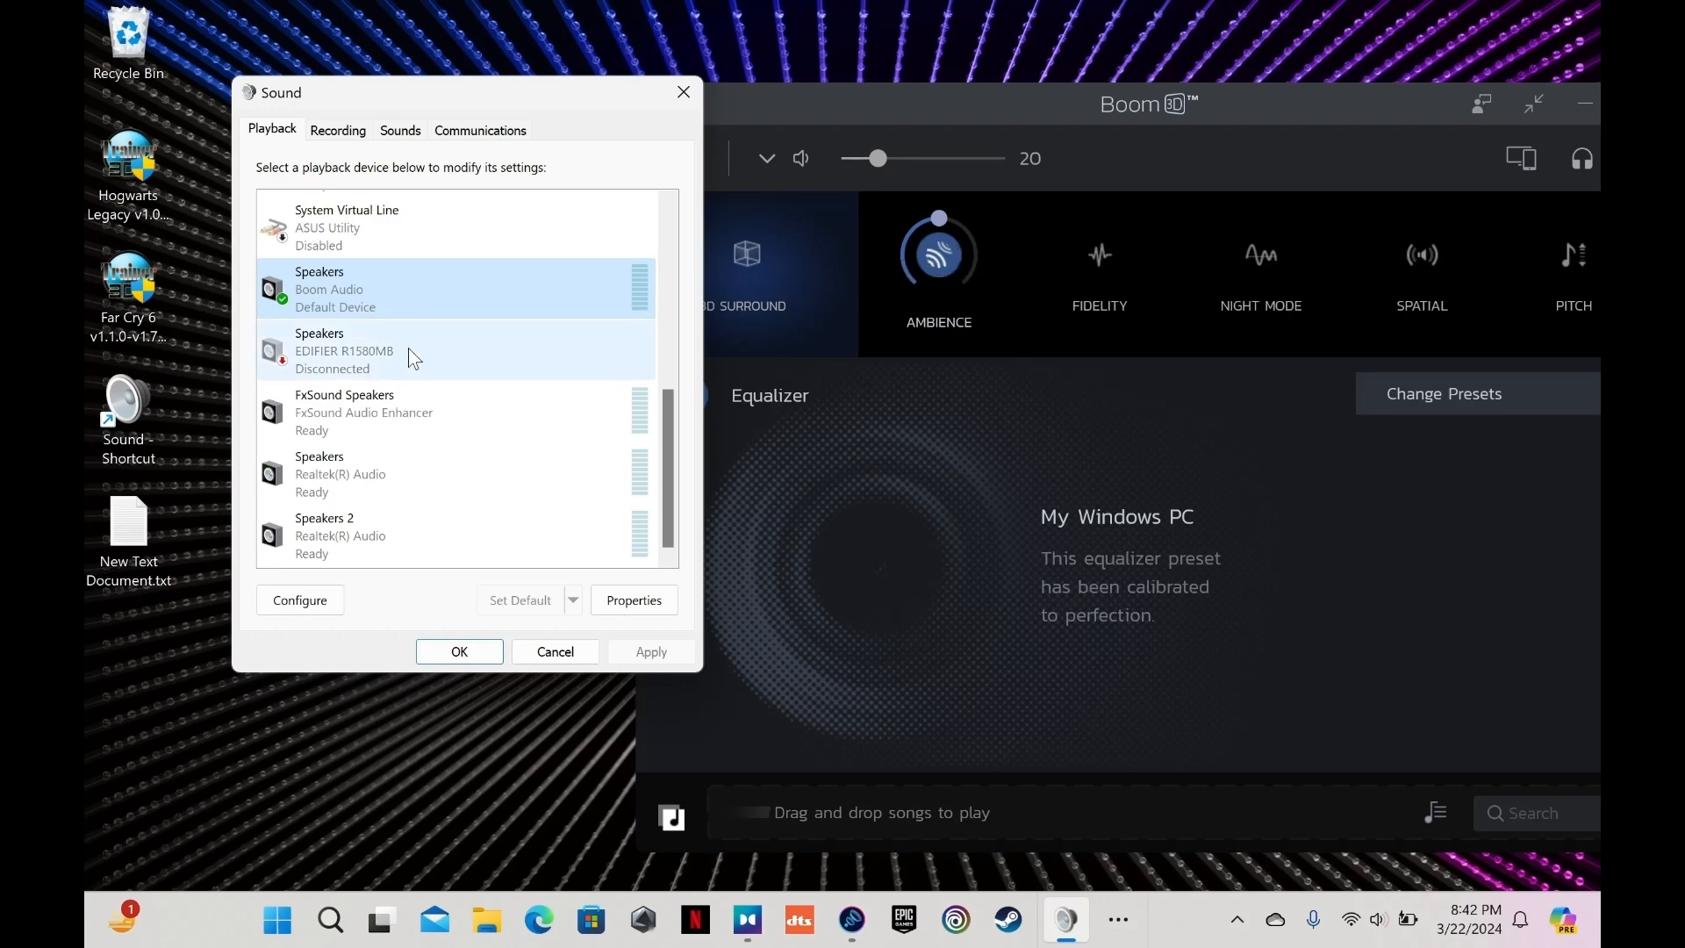
Select the Speakers 2 and Boom Audio devices, then reopen Speakers 2's options menu
left_click(430, 535)
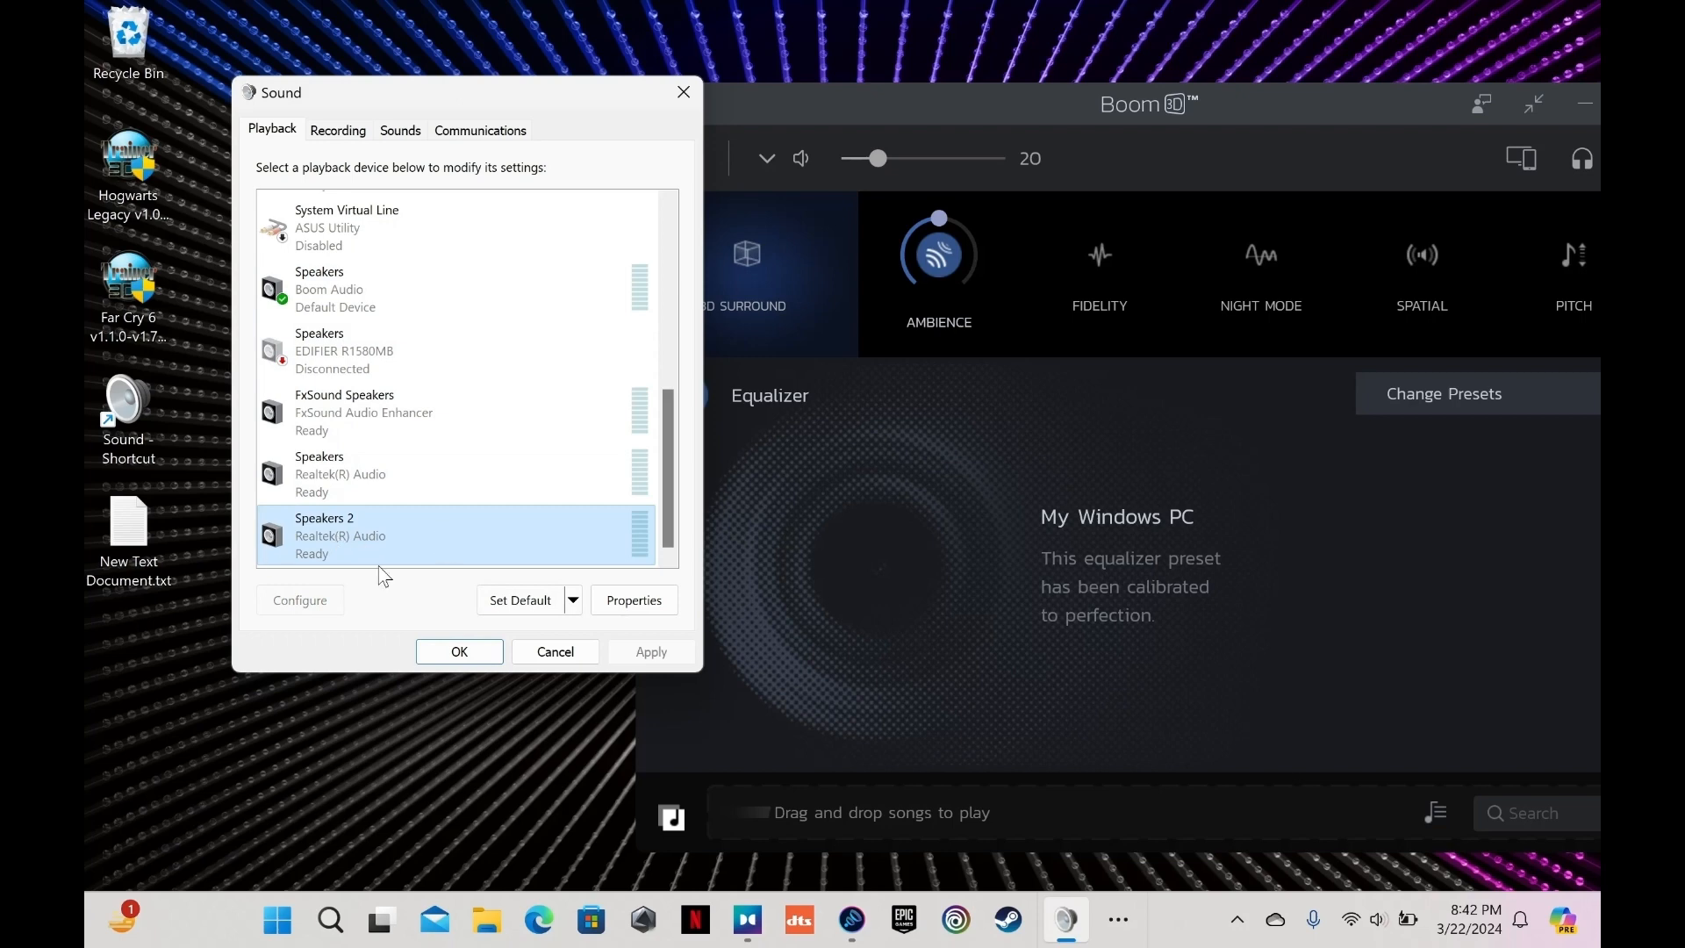
mouse_move(193, 398)
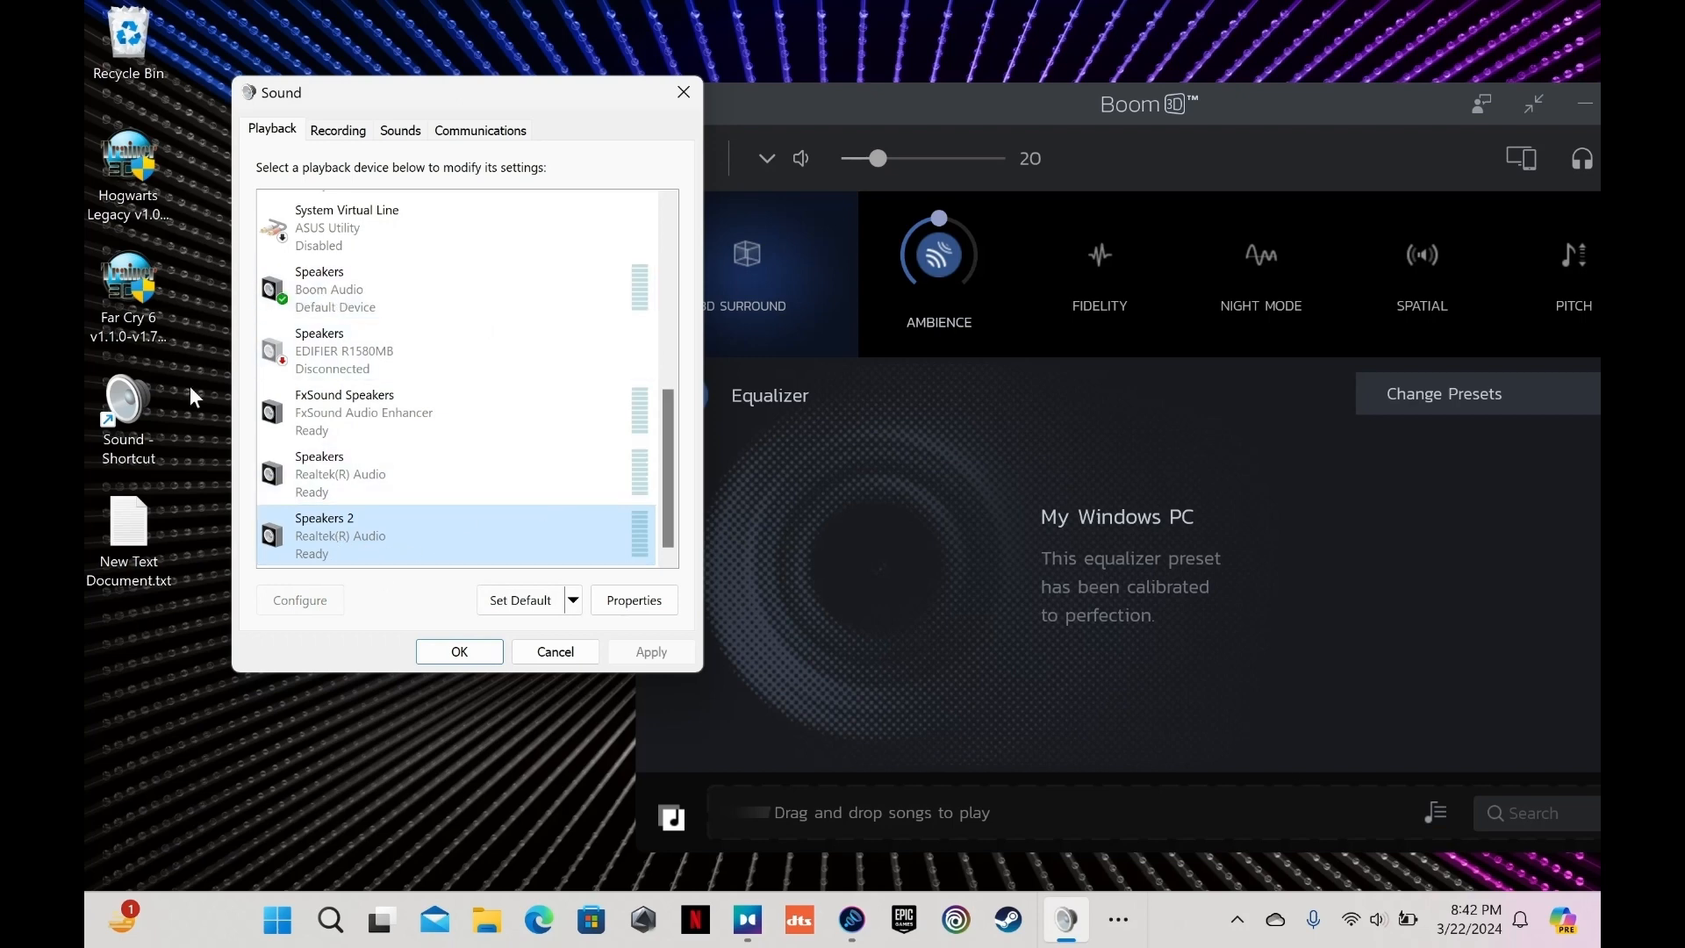
left_click(766, 158)
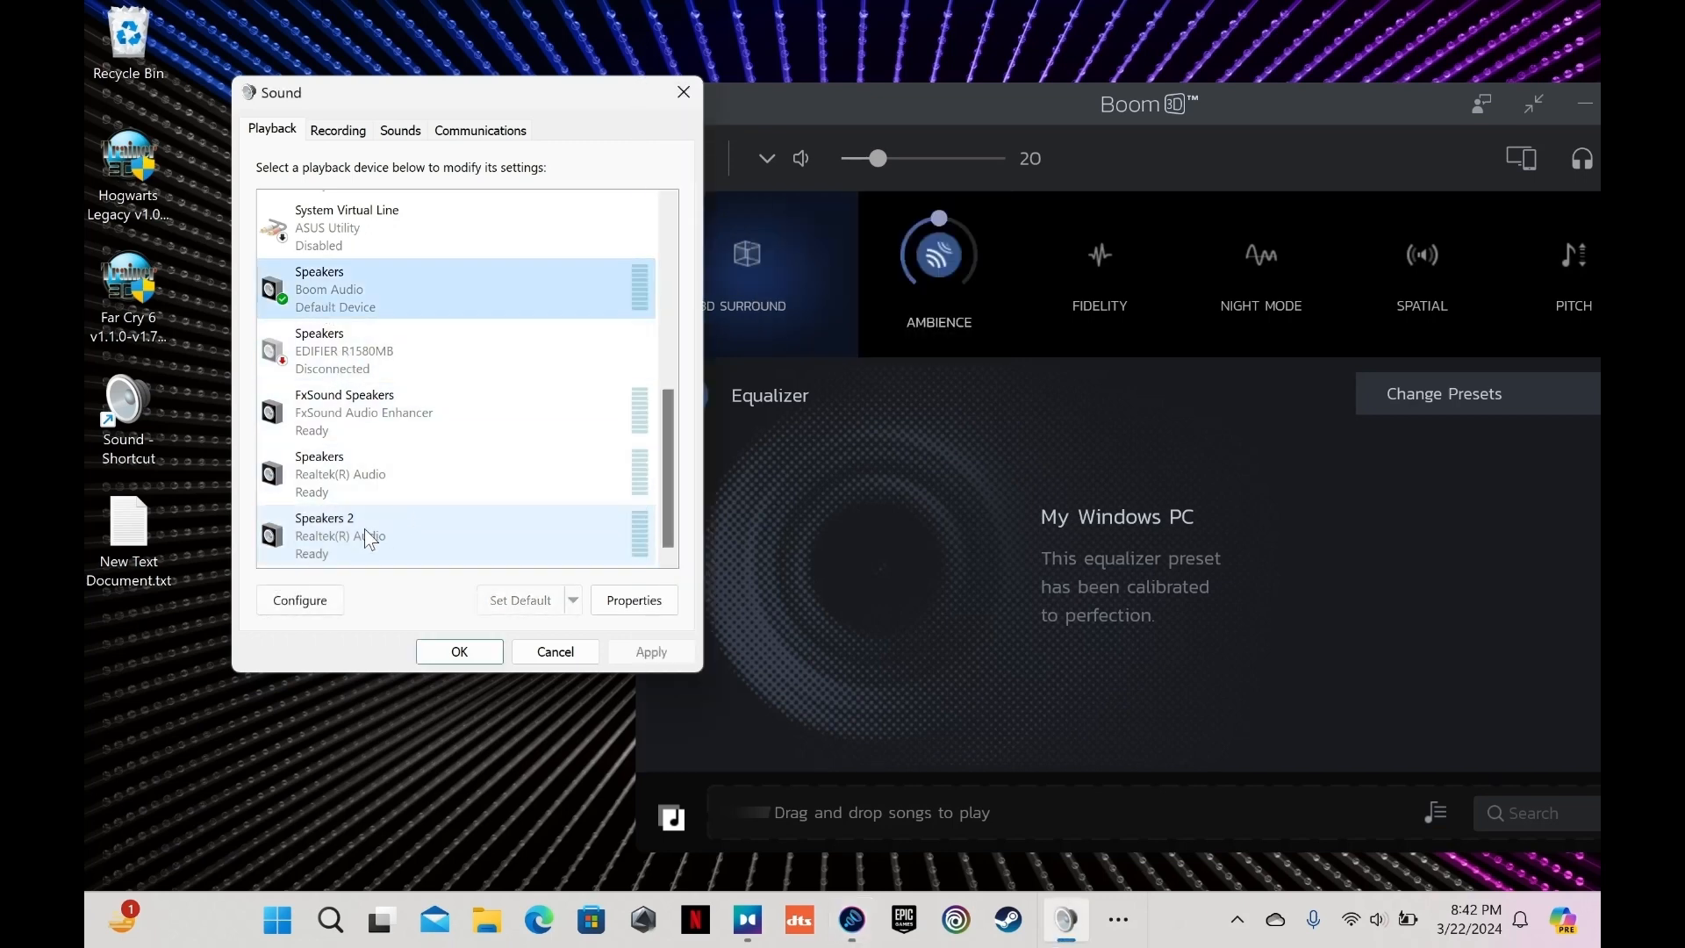
right_click(365, 535)
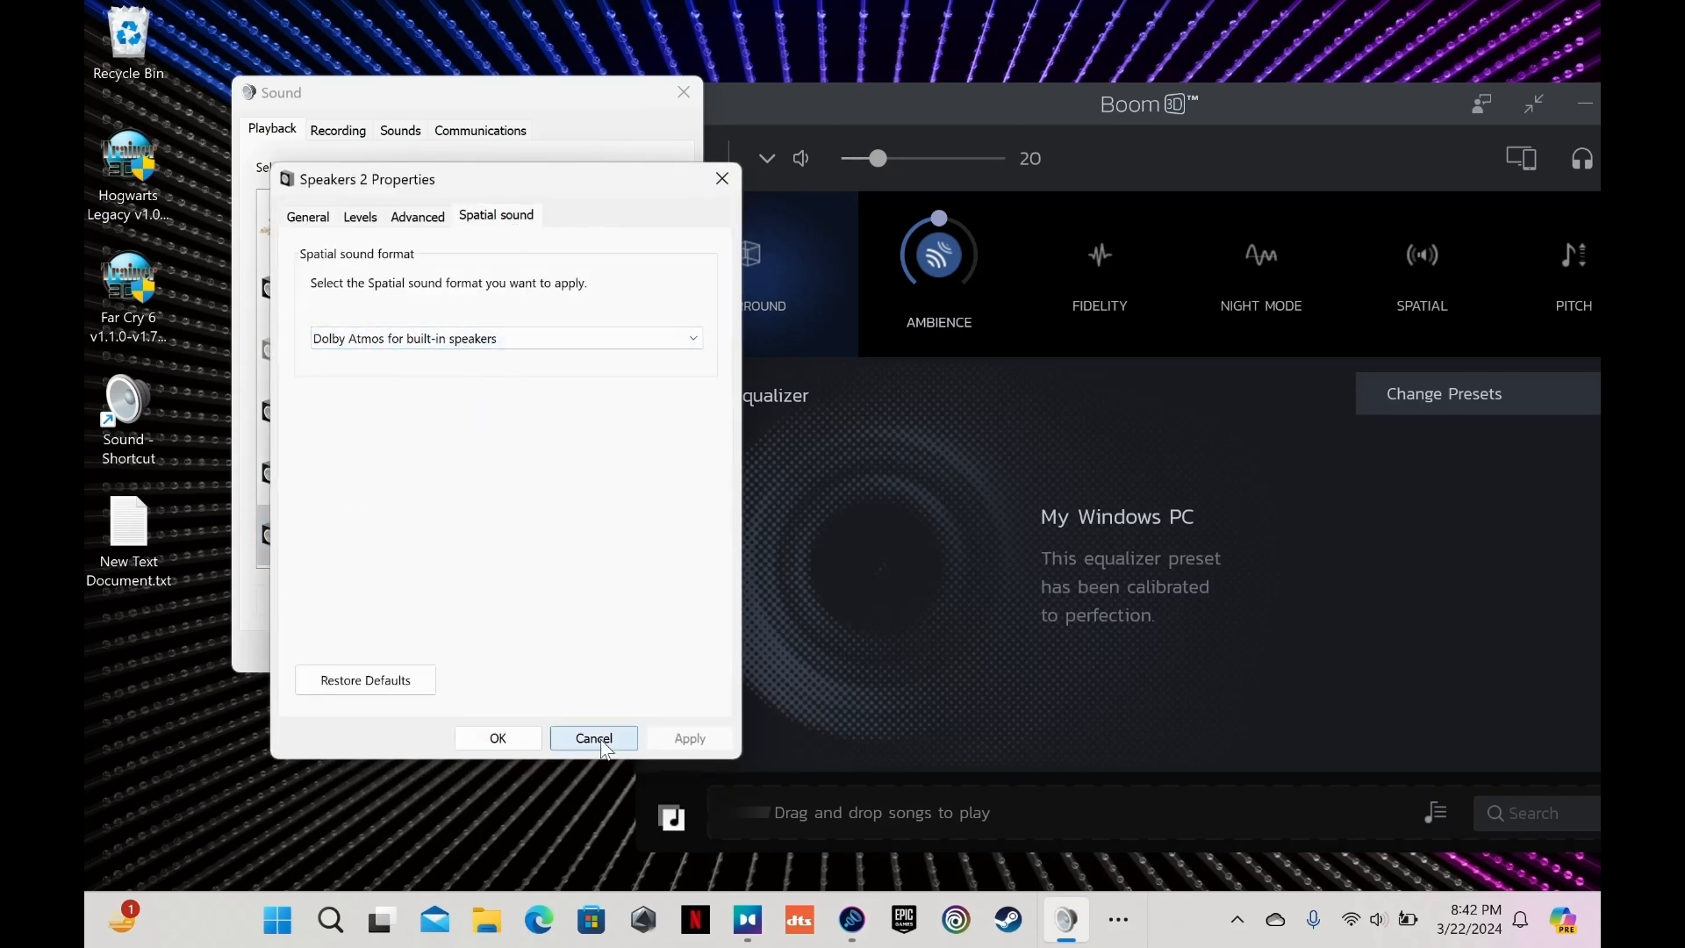
Close Speakers 2 properties and view the built-in speakers, home theater and headphones Dolby products
left_click(592, 738)
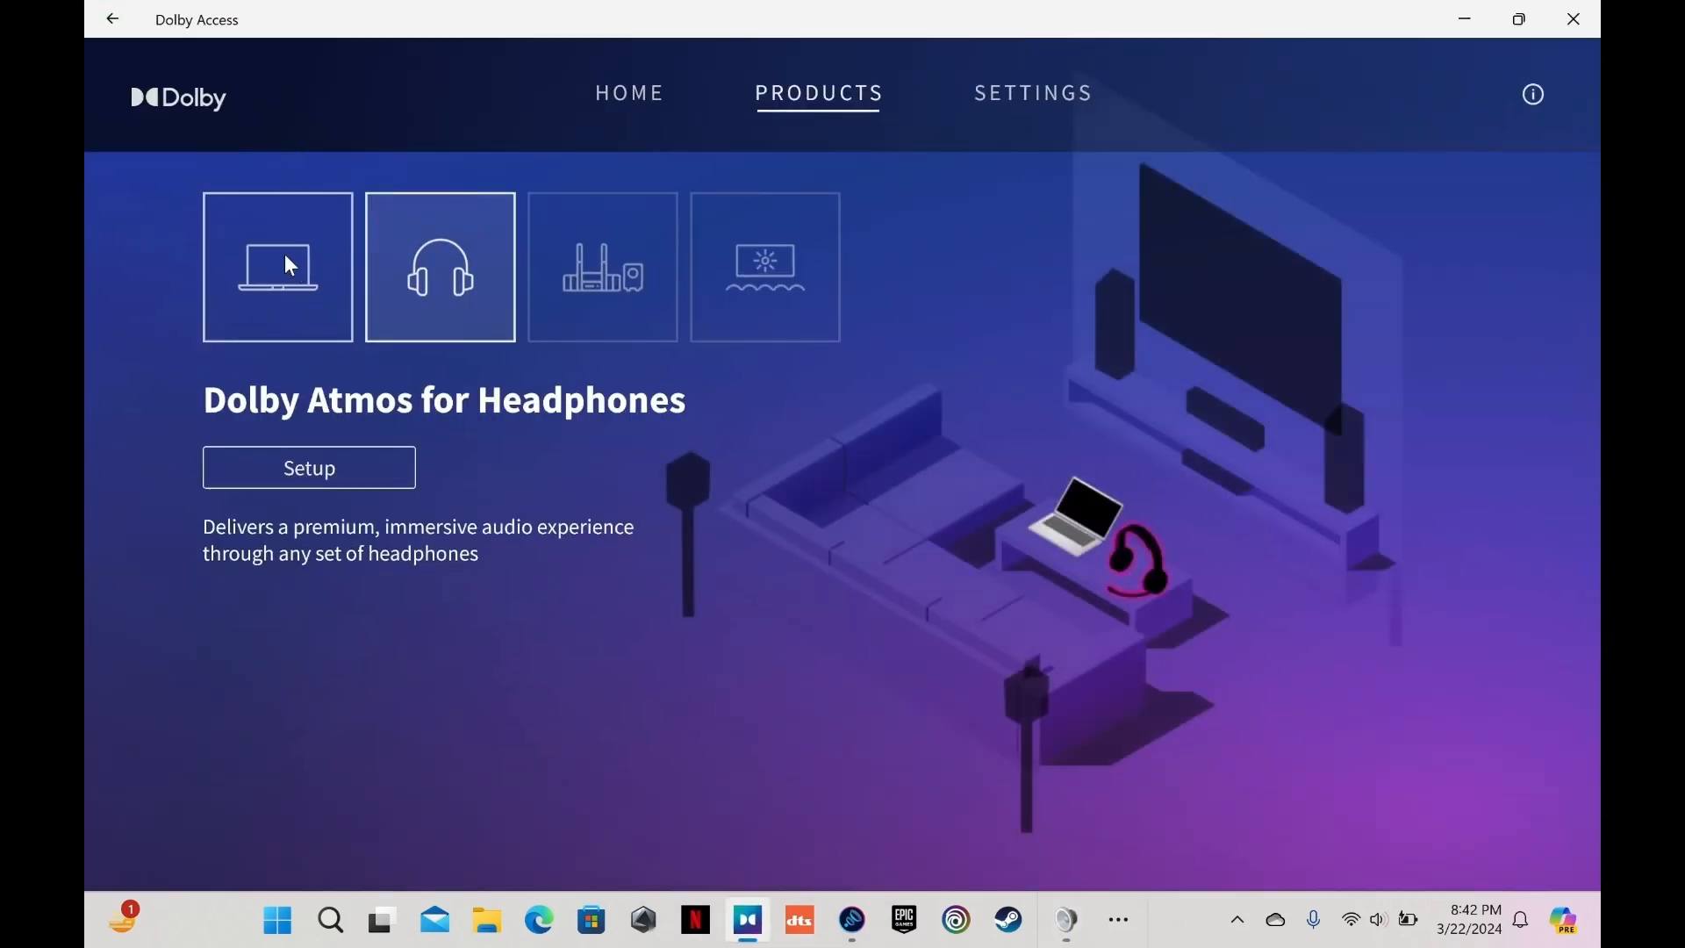
left_click(277, 267)
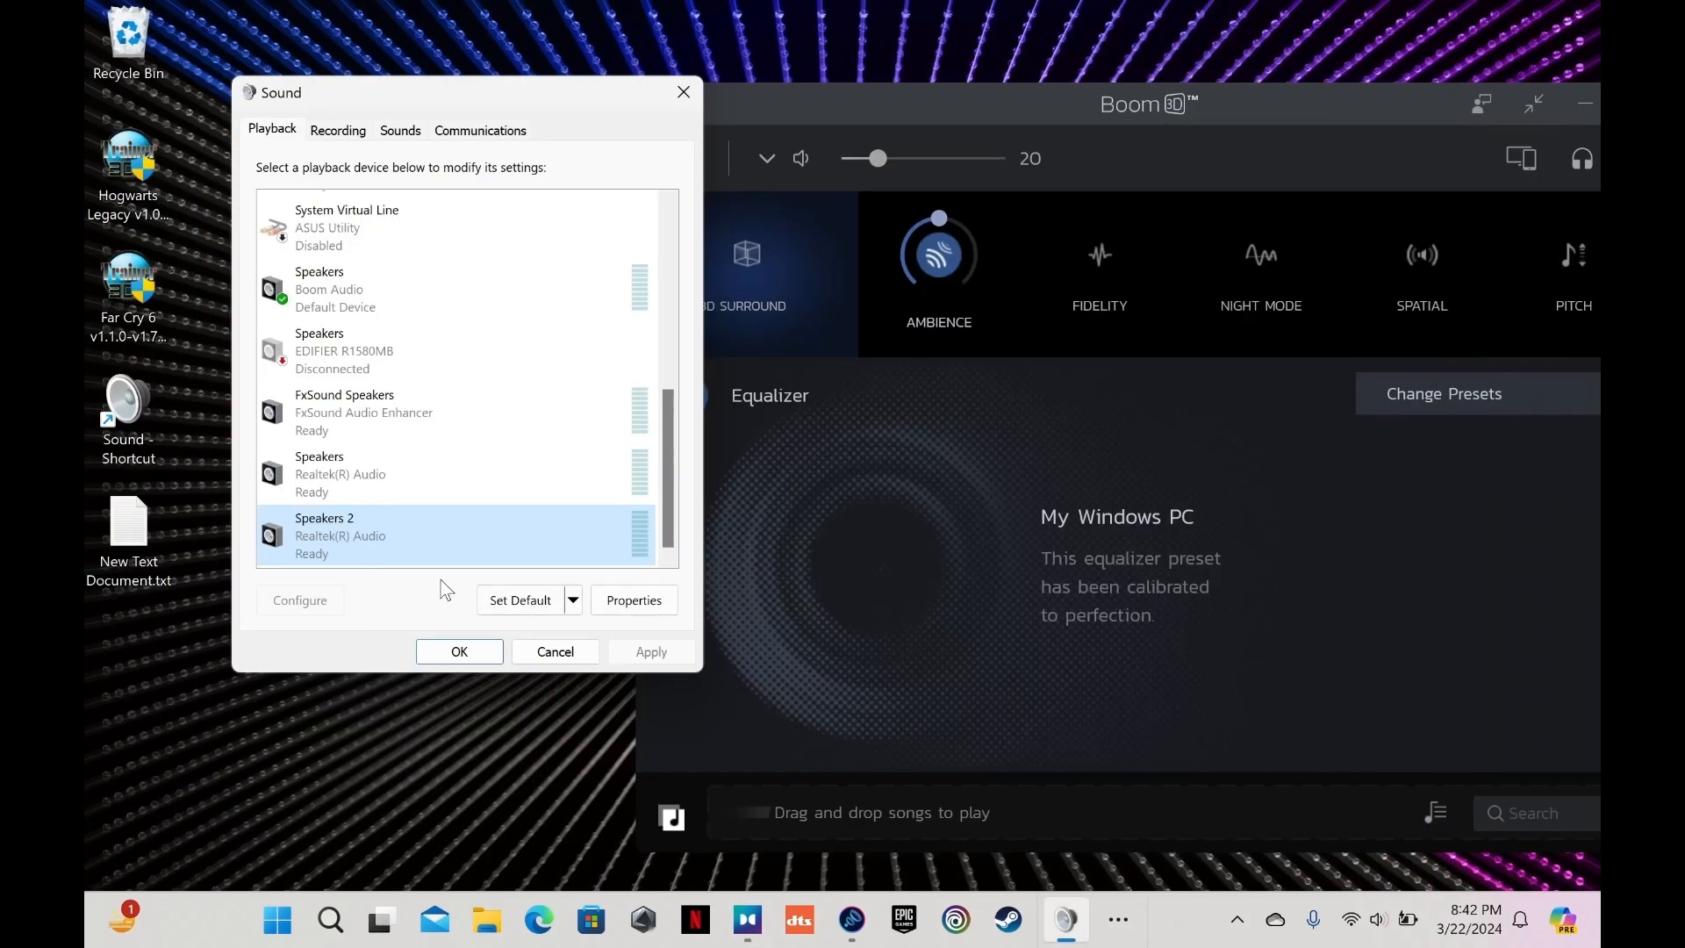
mouse_move(400, 540)
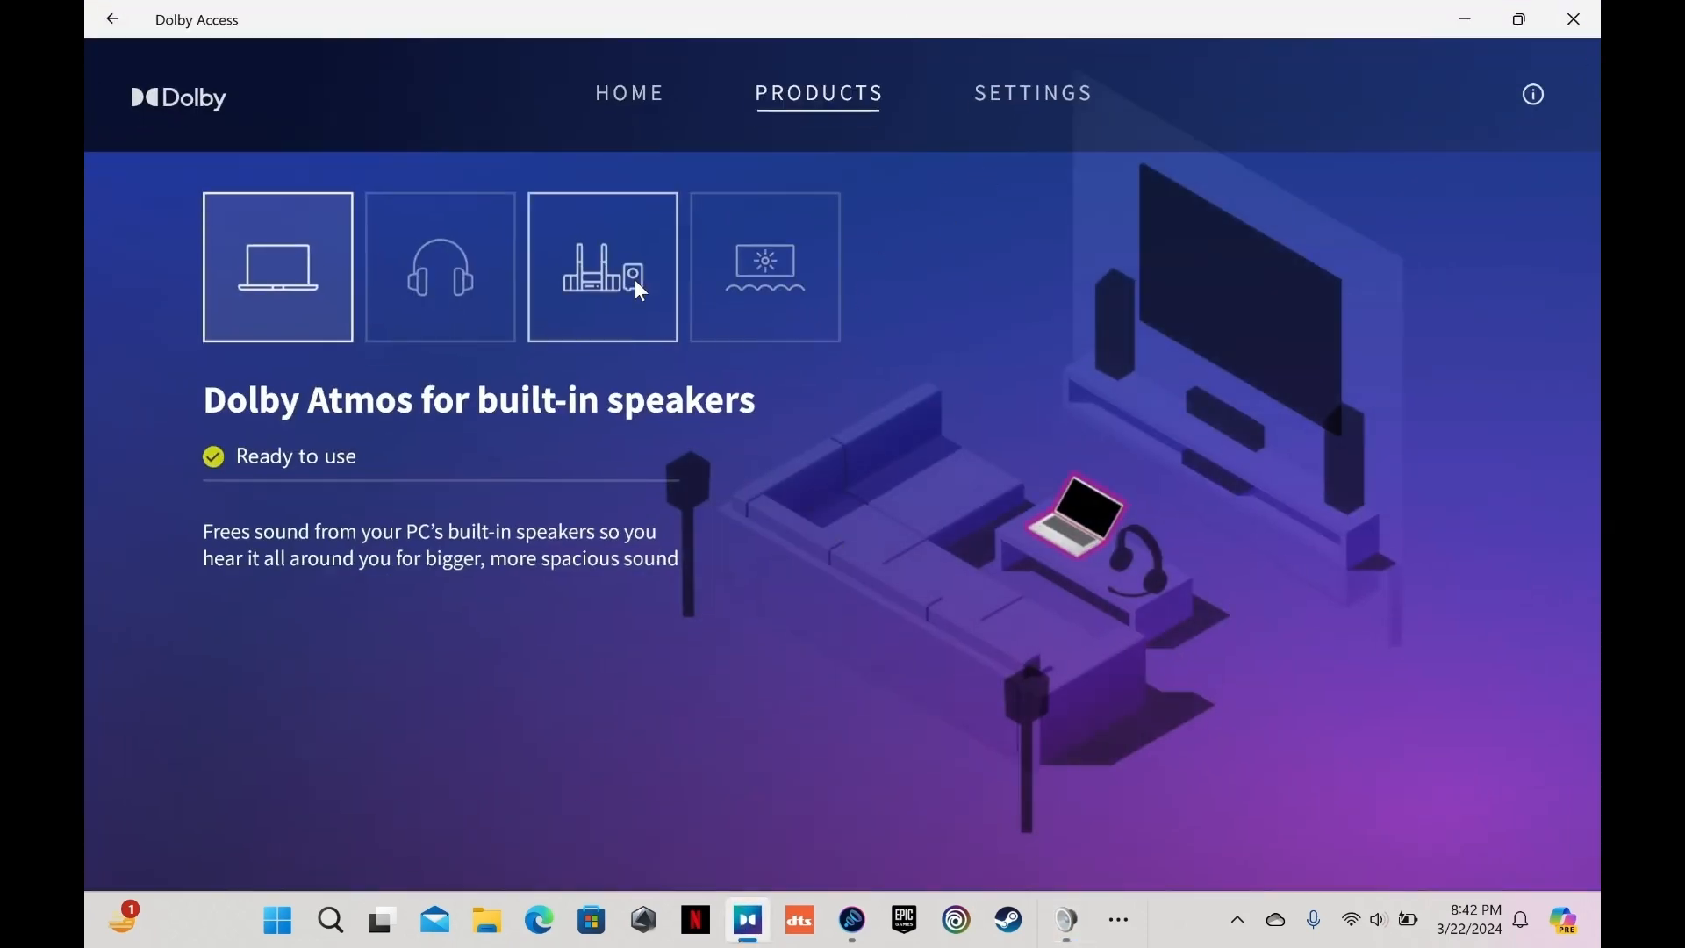
left_click(602, 265)
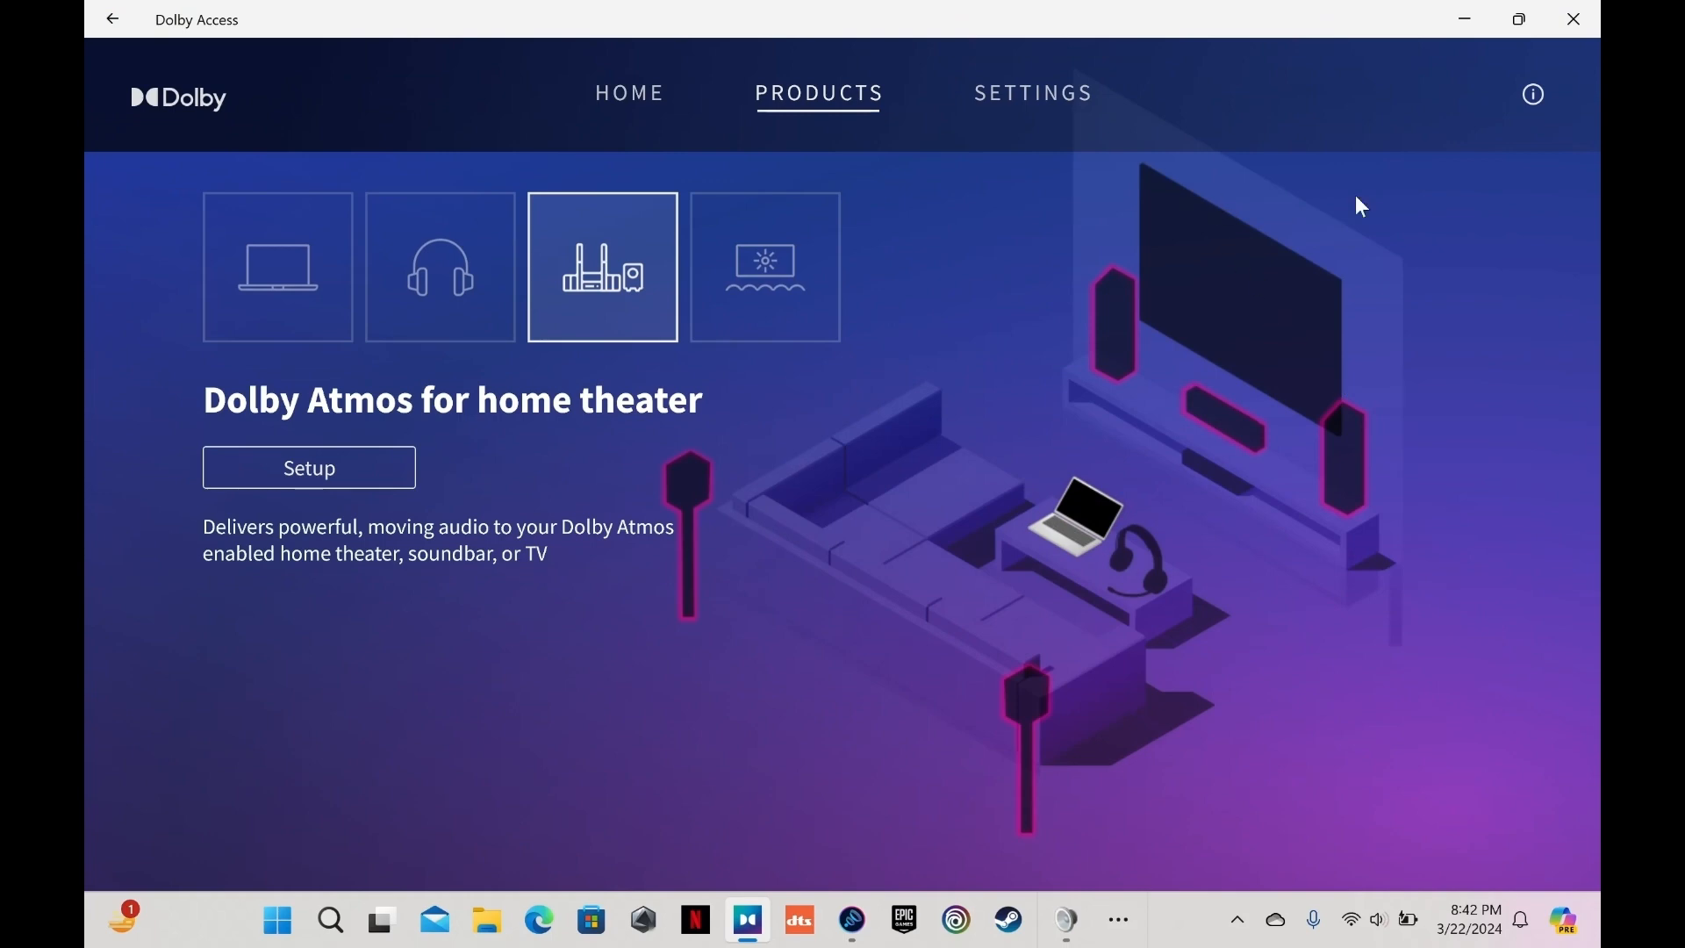
mouse_move(1369, 461)
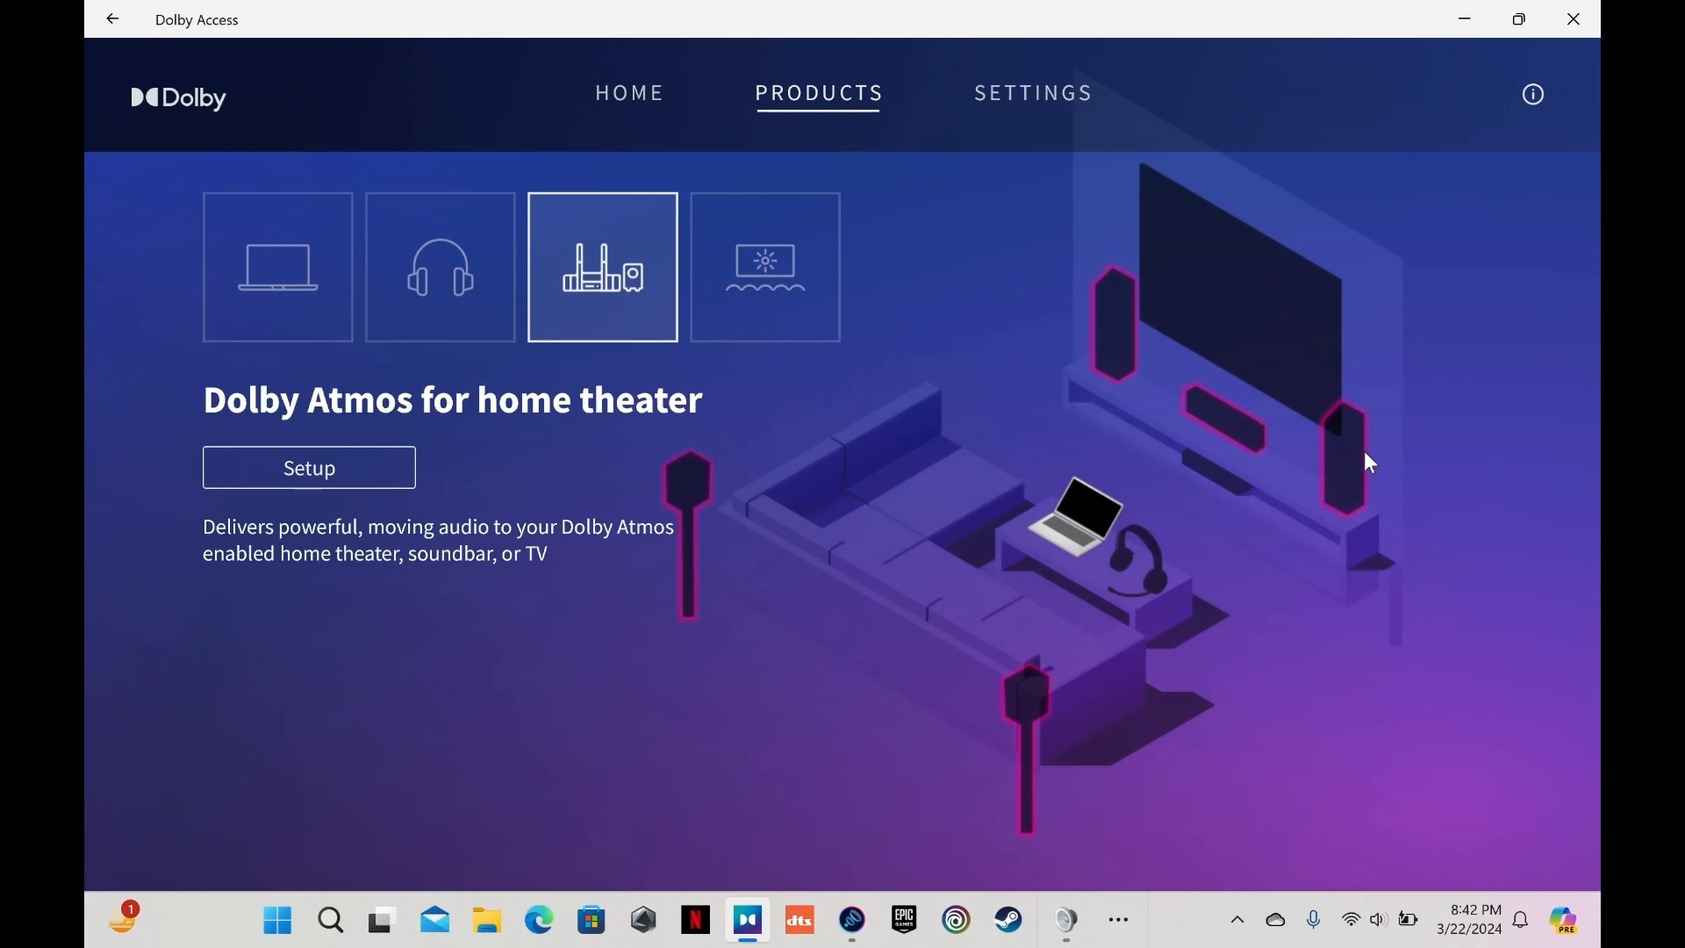
mouse_move(1313, 537)
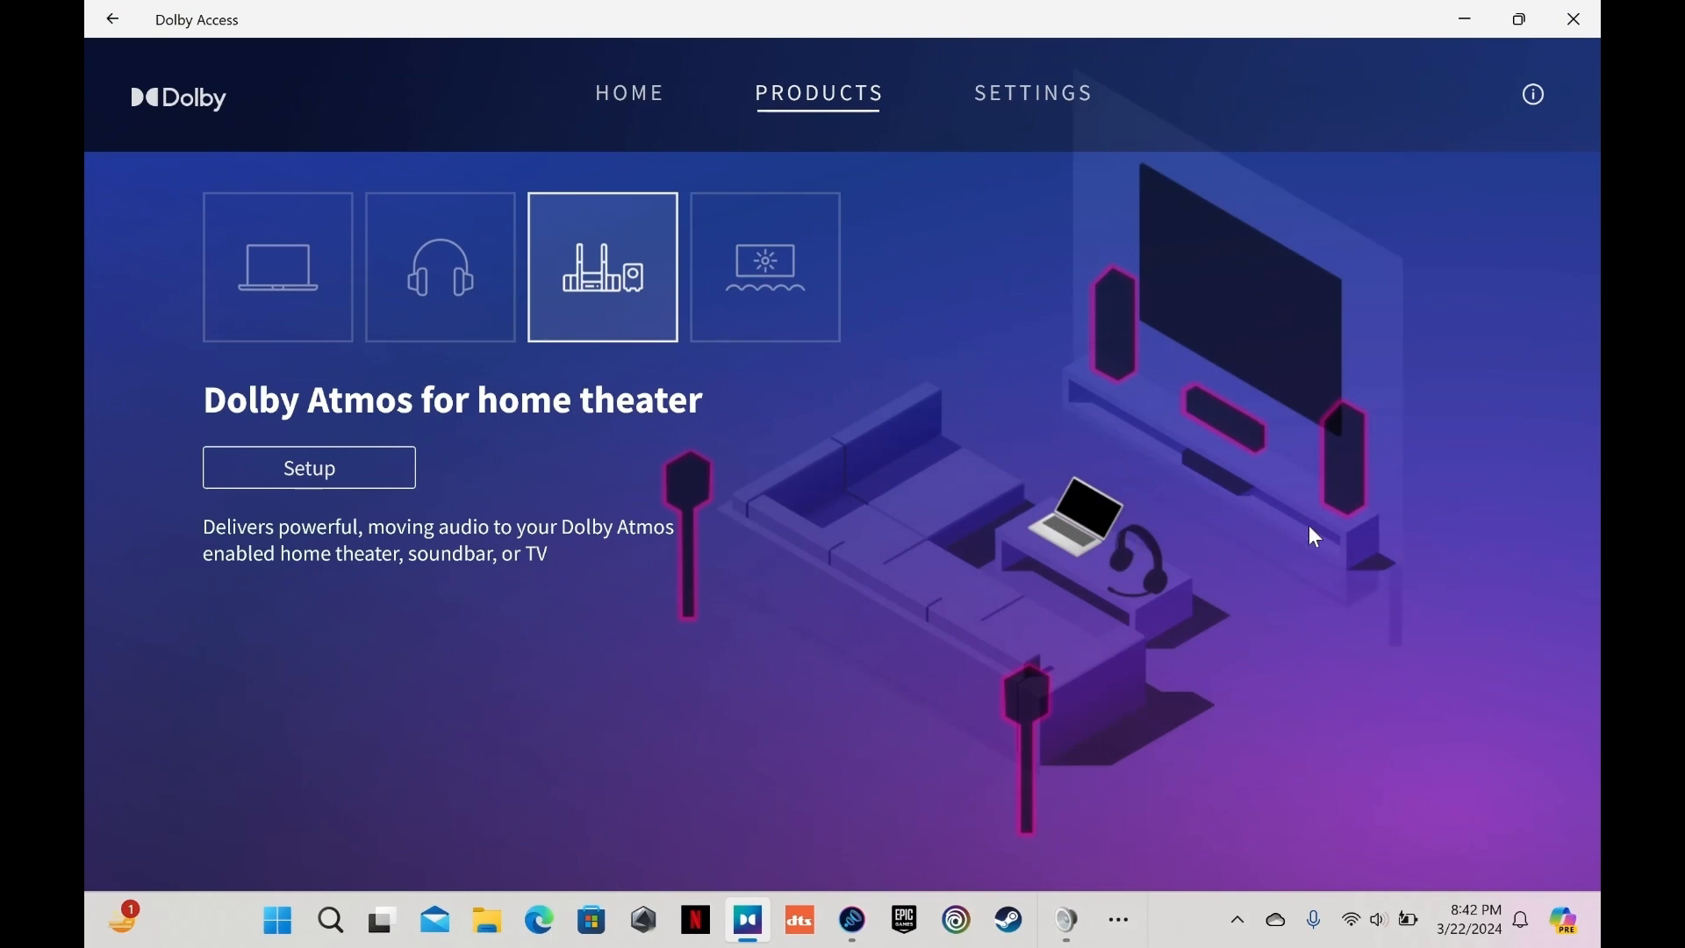
left_click(439, 267)
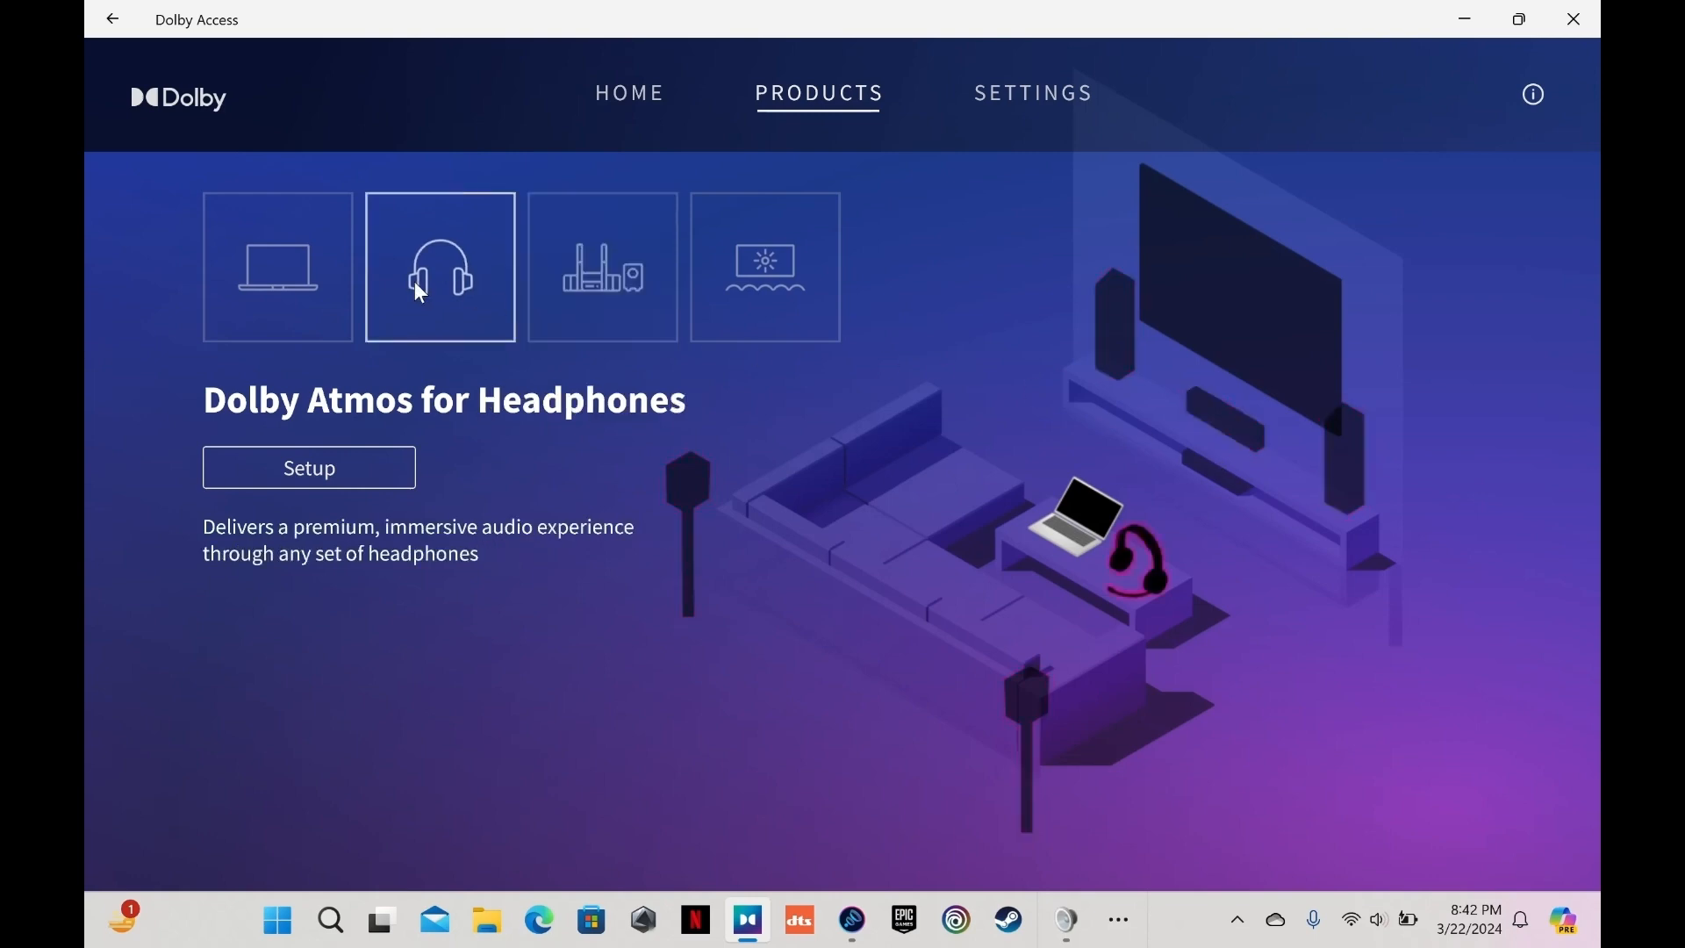
left_click(277, 267)
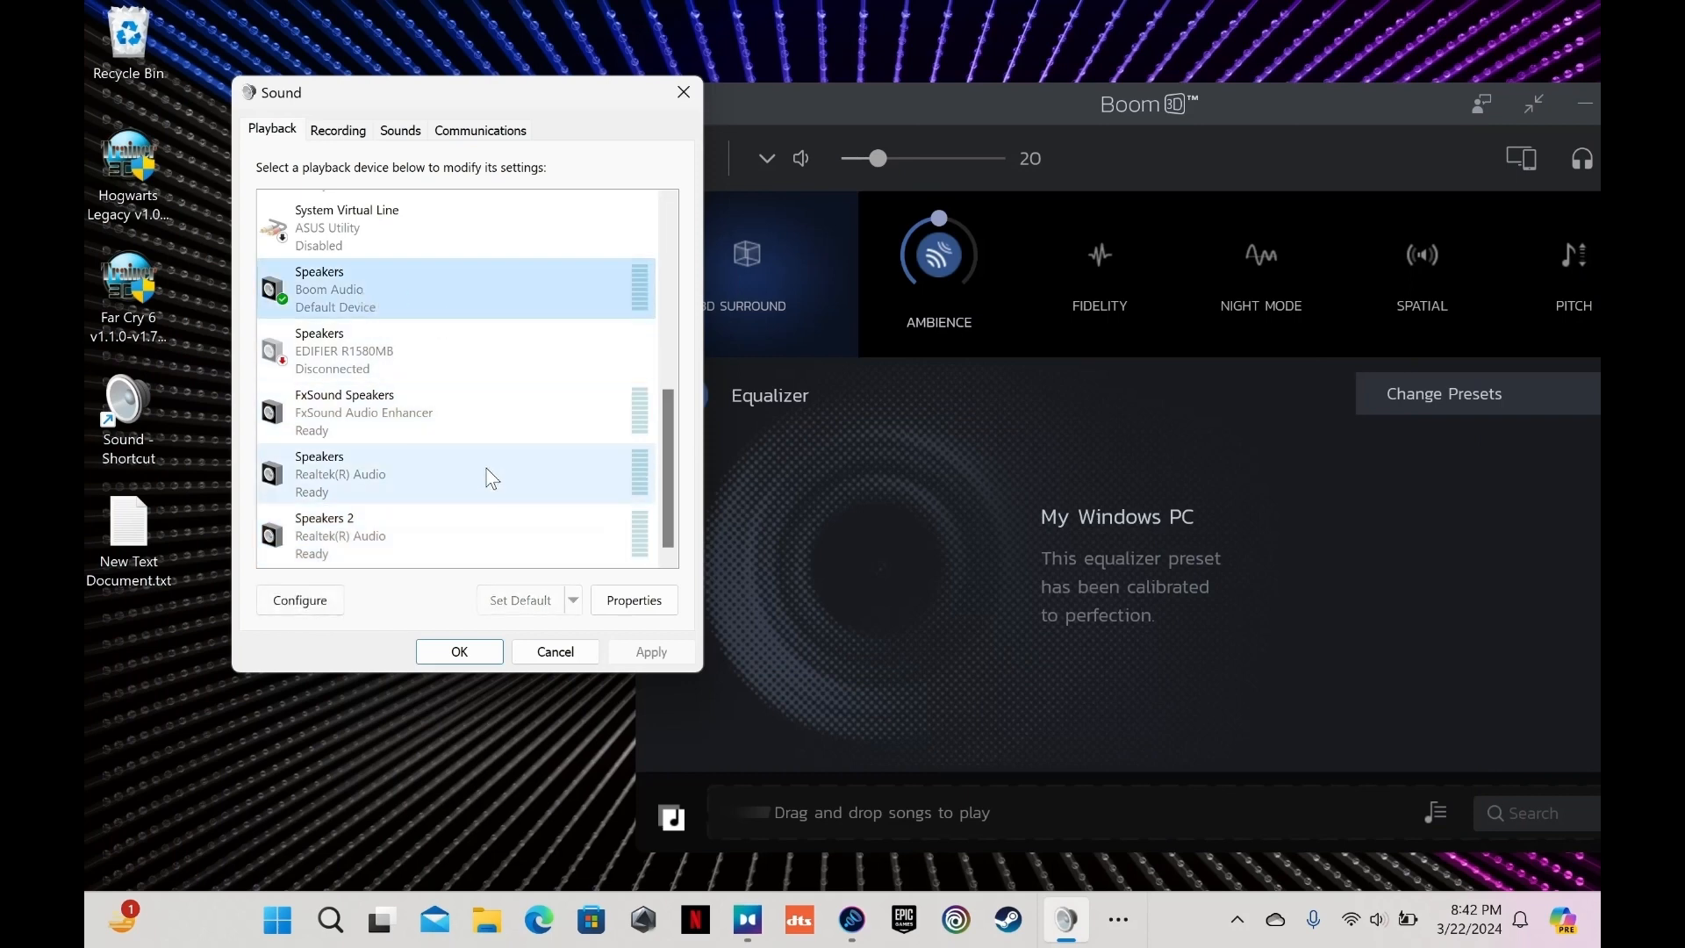
mouse_move(498, 485)
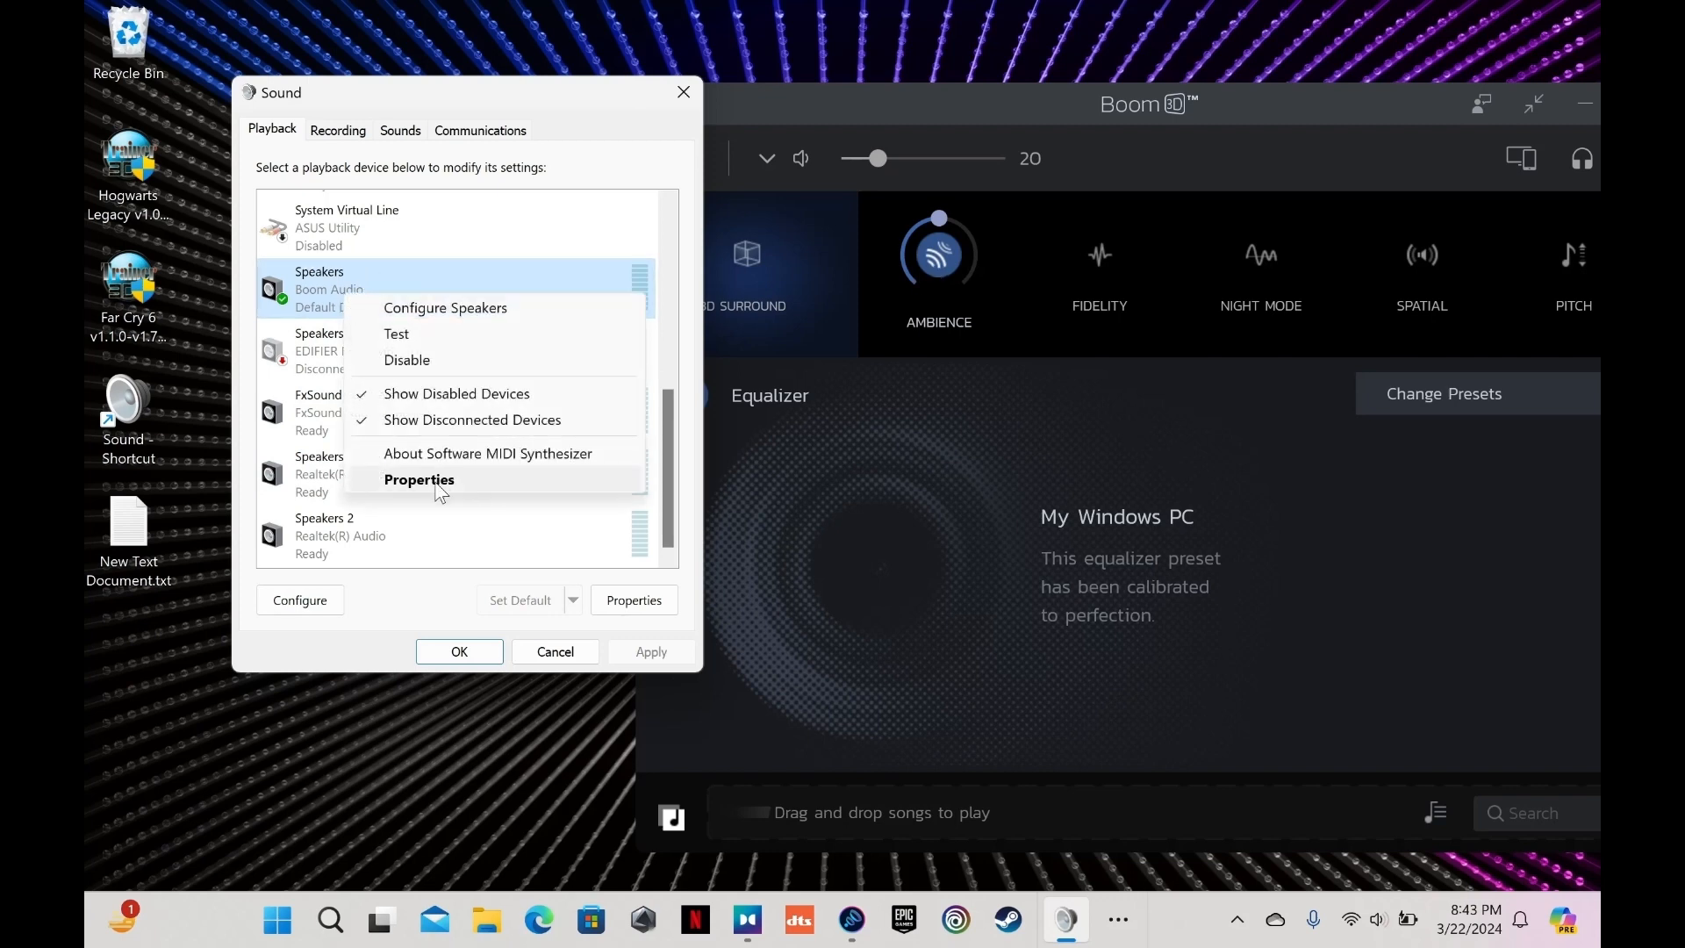
Open the Boom Audio speakers' properties, then the Speakers 2 properties
left_click(420, 479)
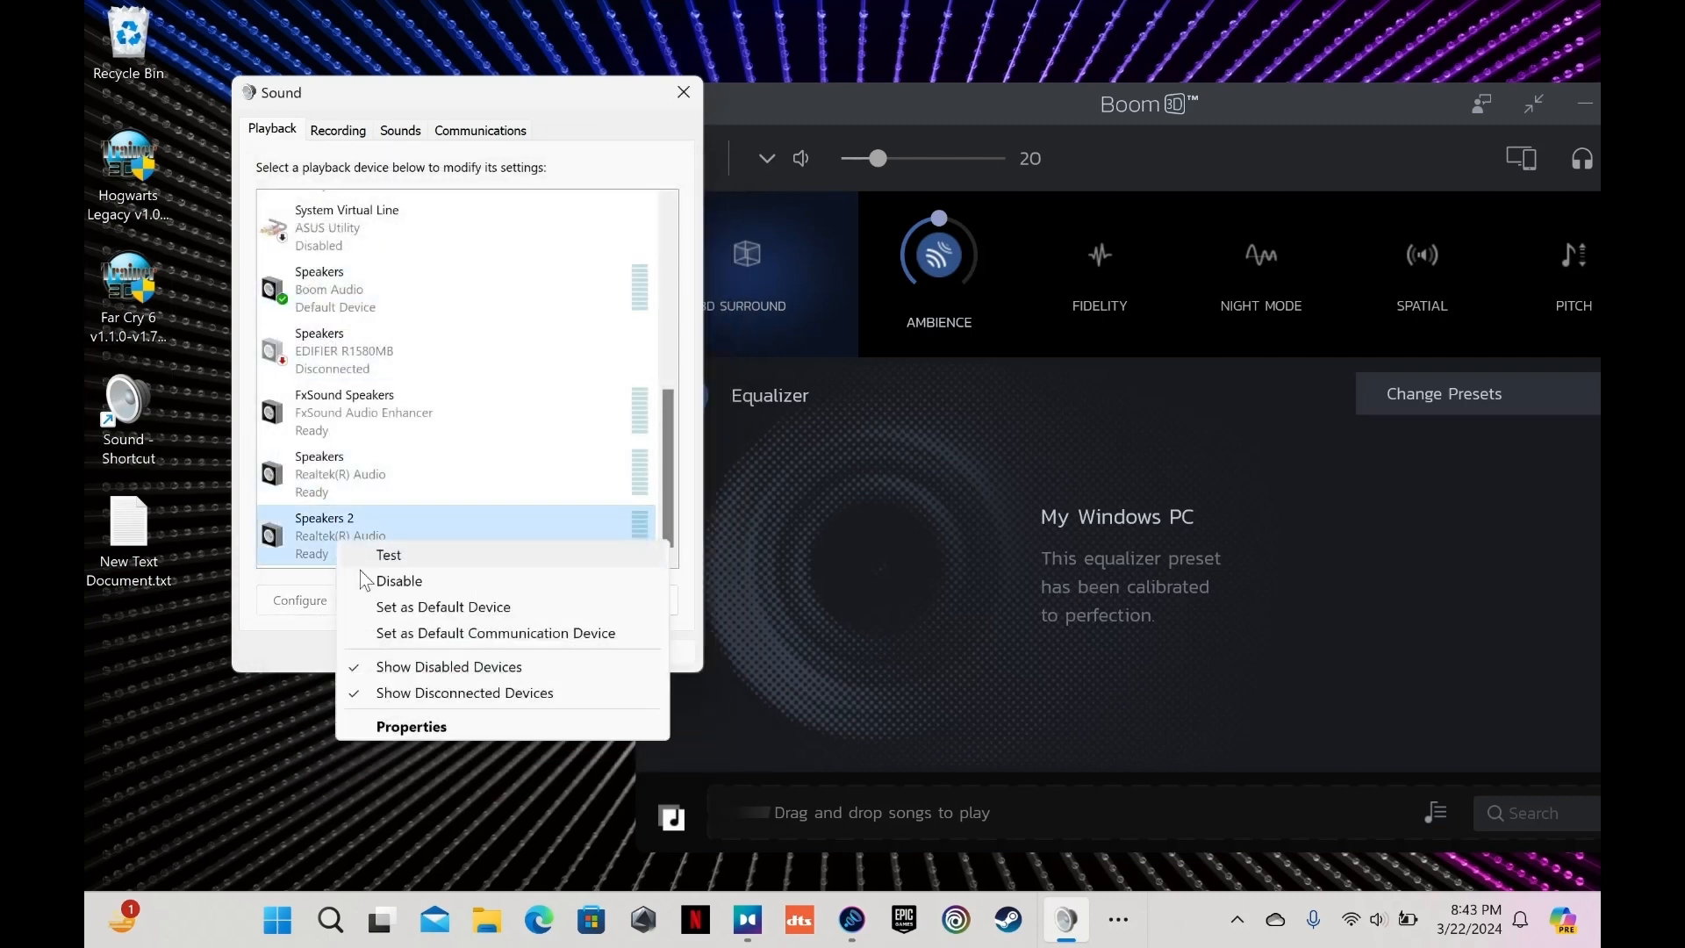
left_click(410, 726)
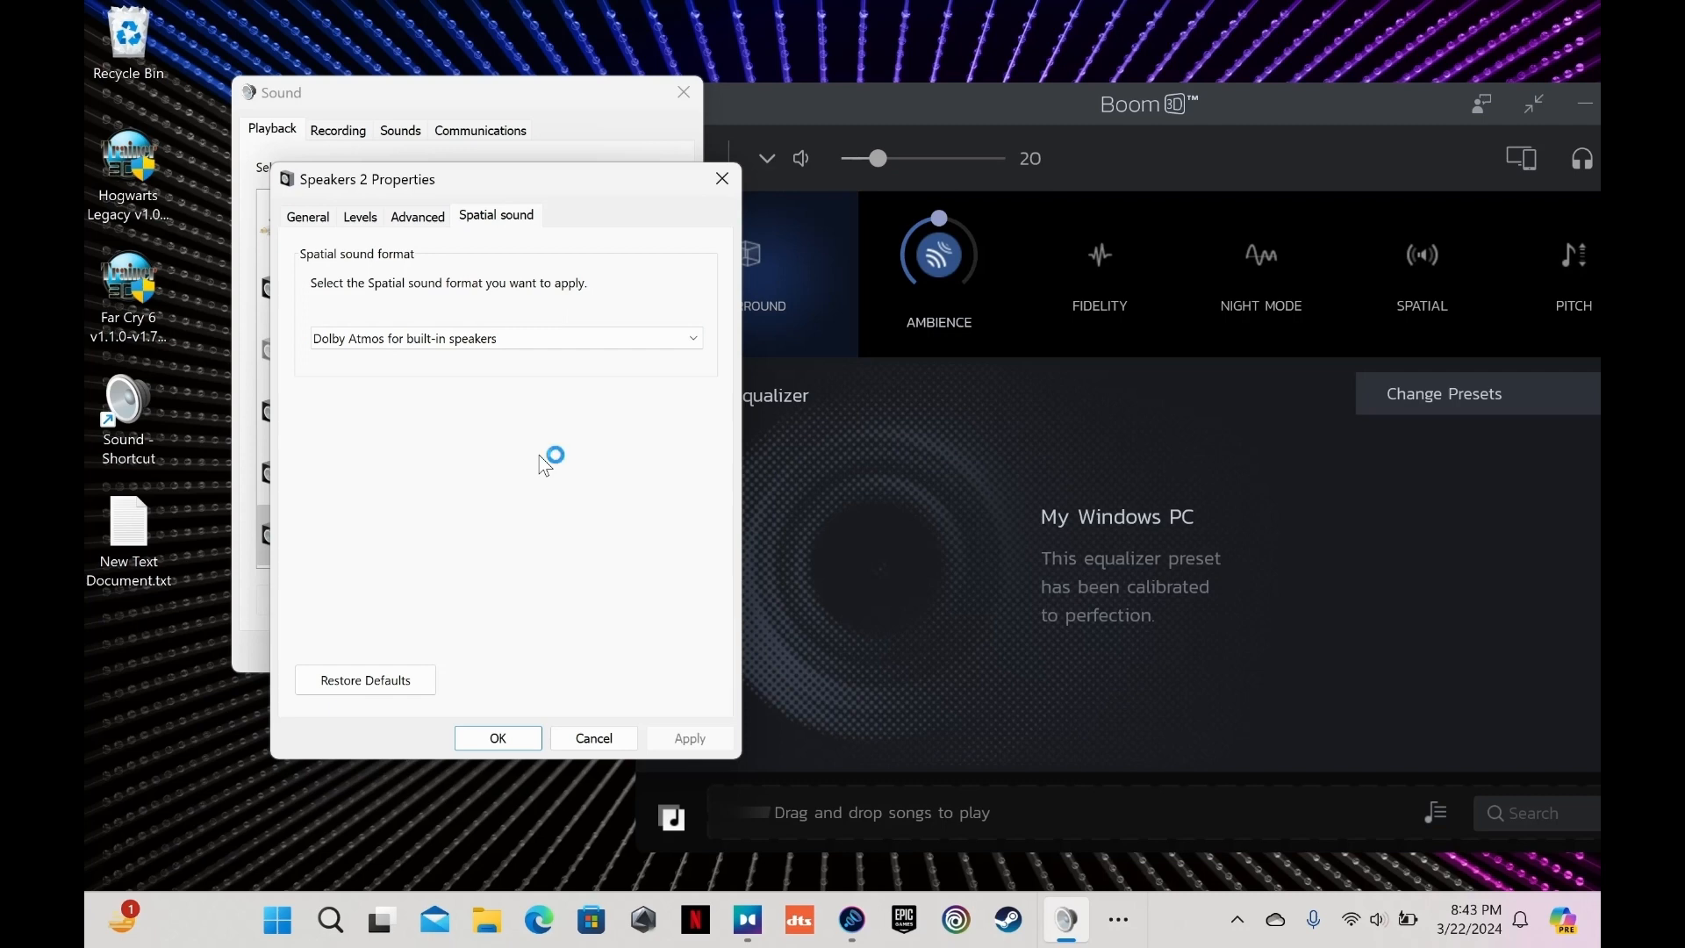
mouse_move(574, 491)
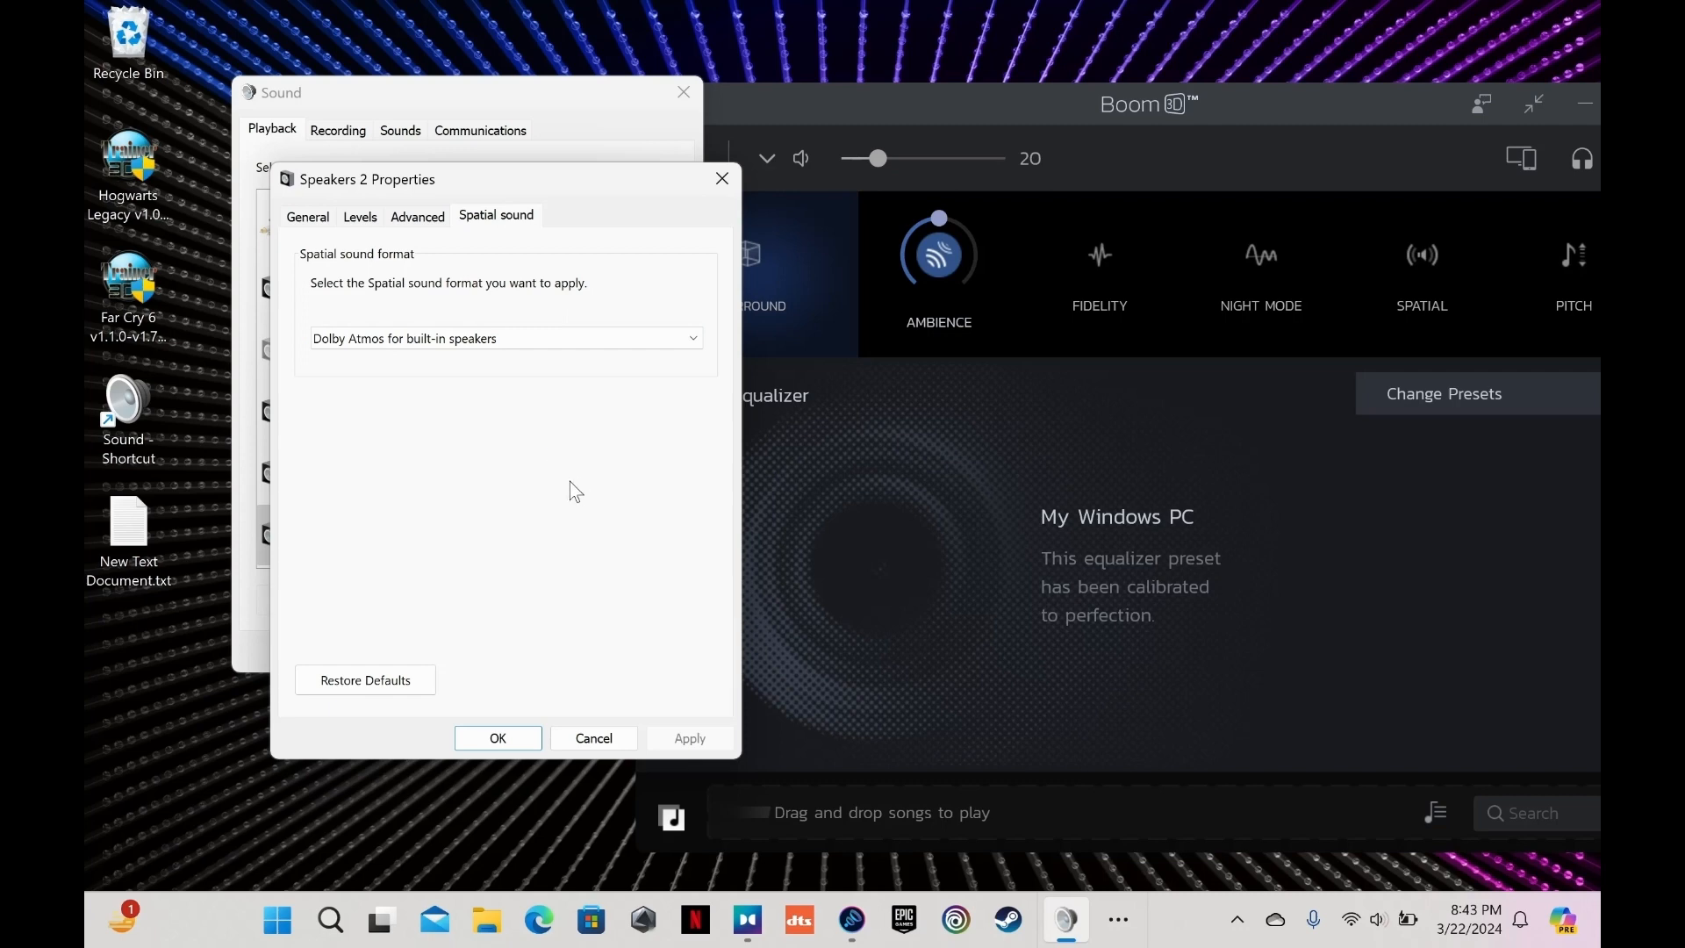
mouse_move(719, 591)
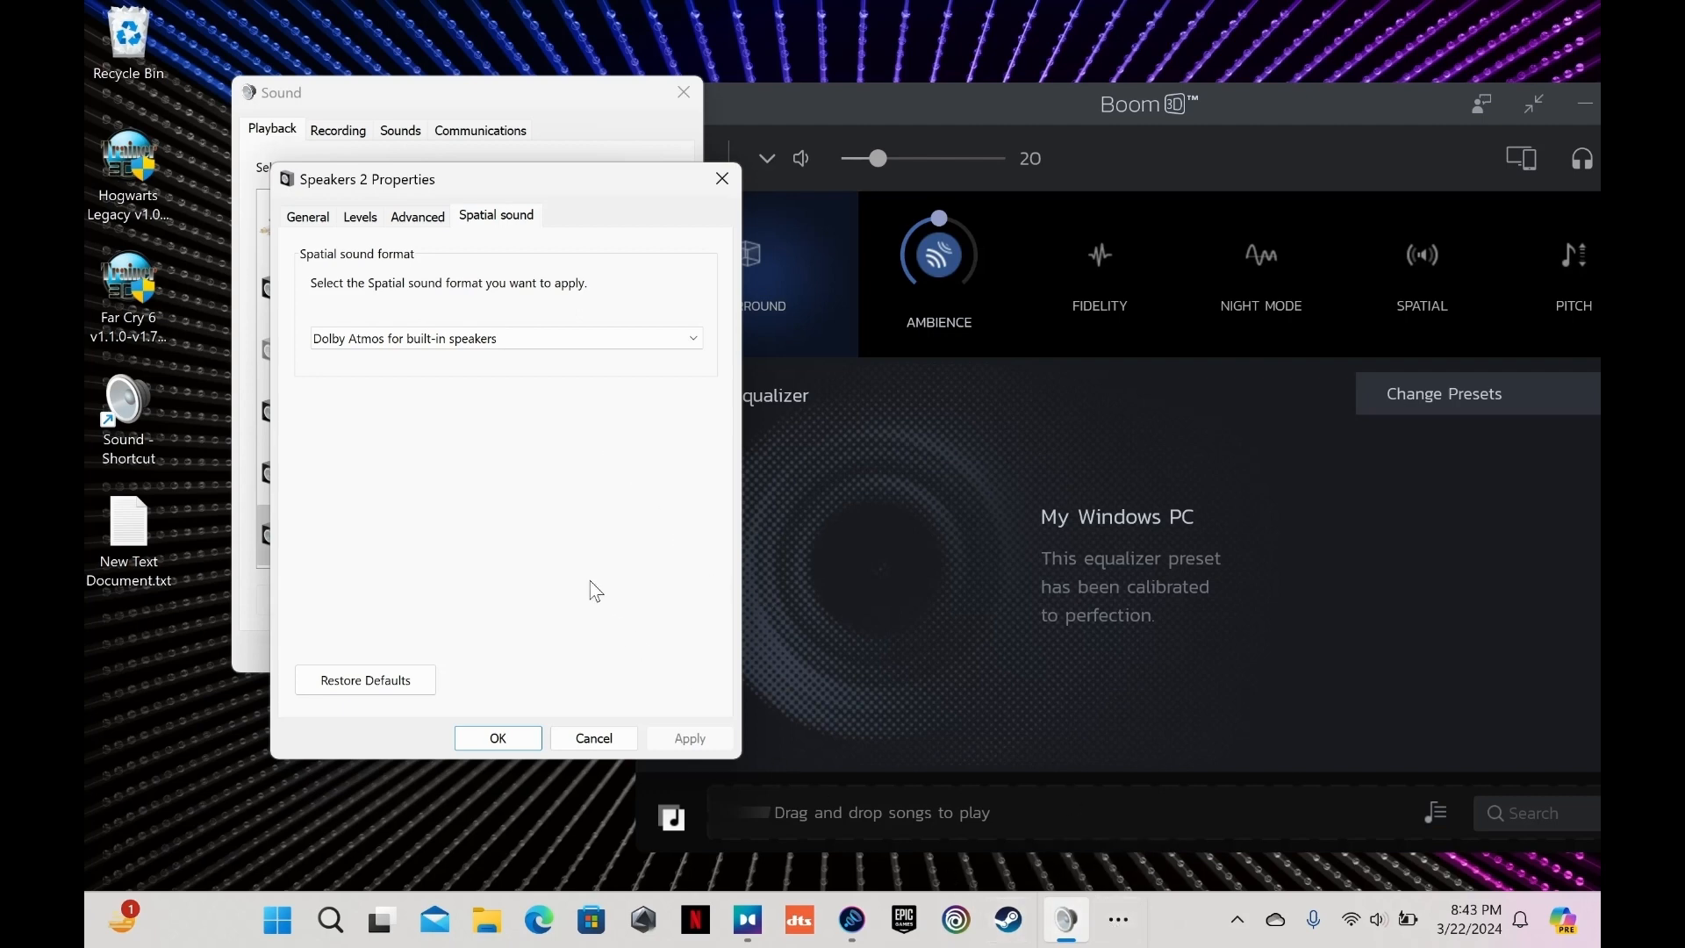
mouse_move(605, 449)
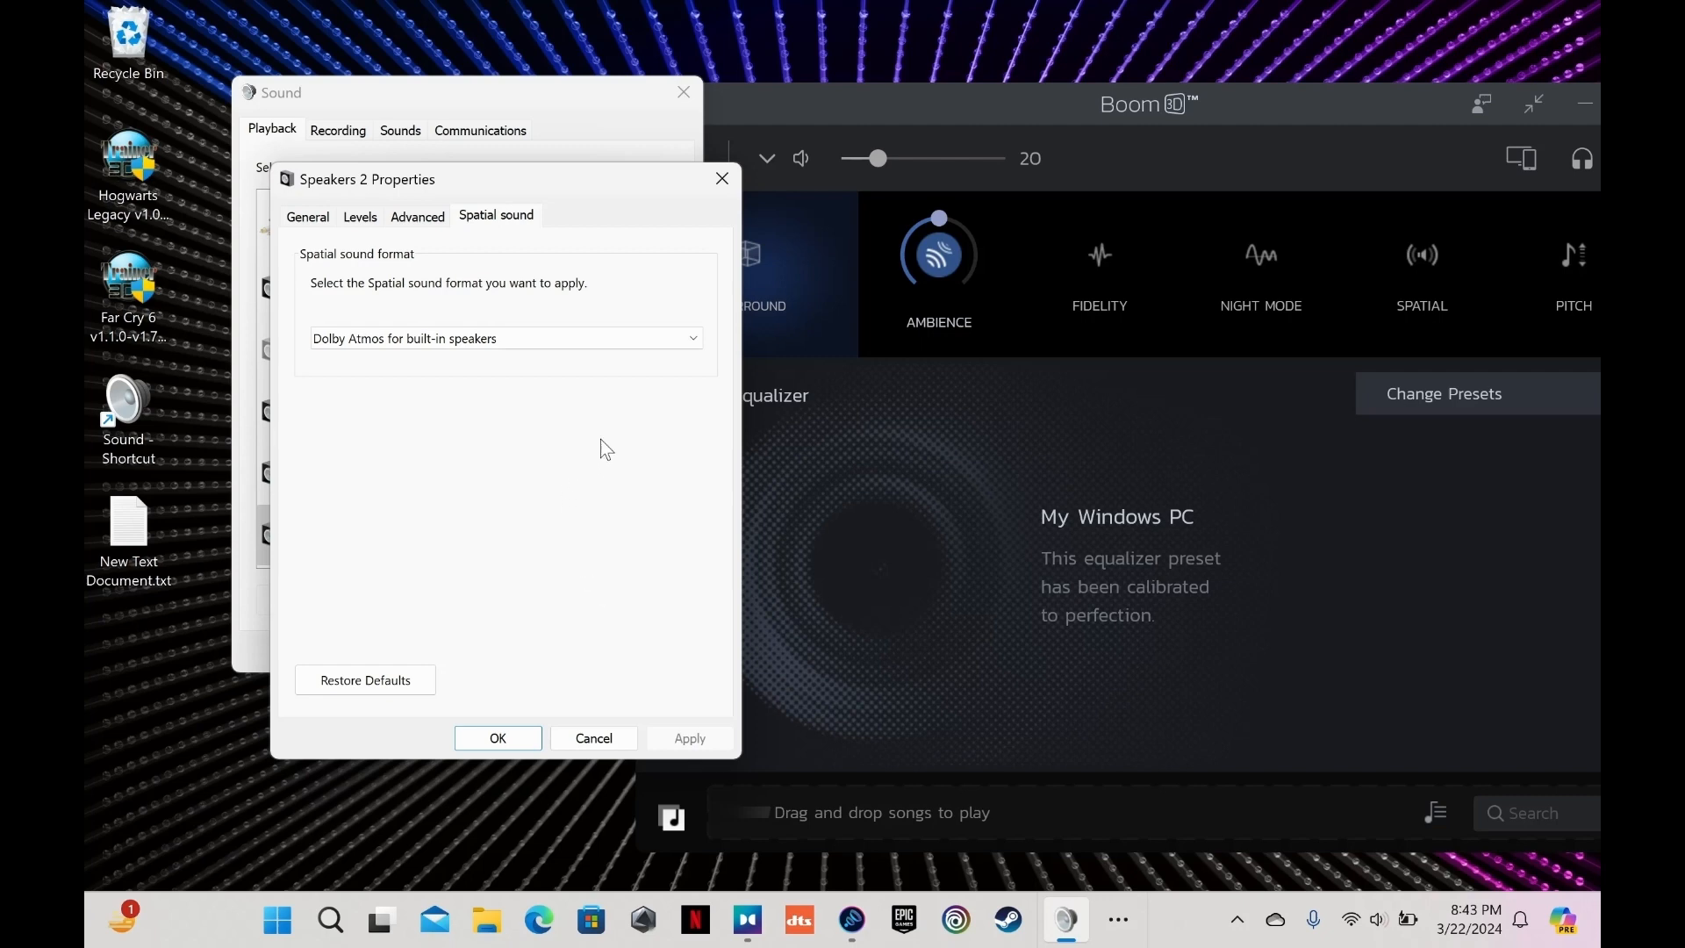
mouse_move(568, 422)
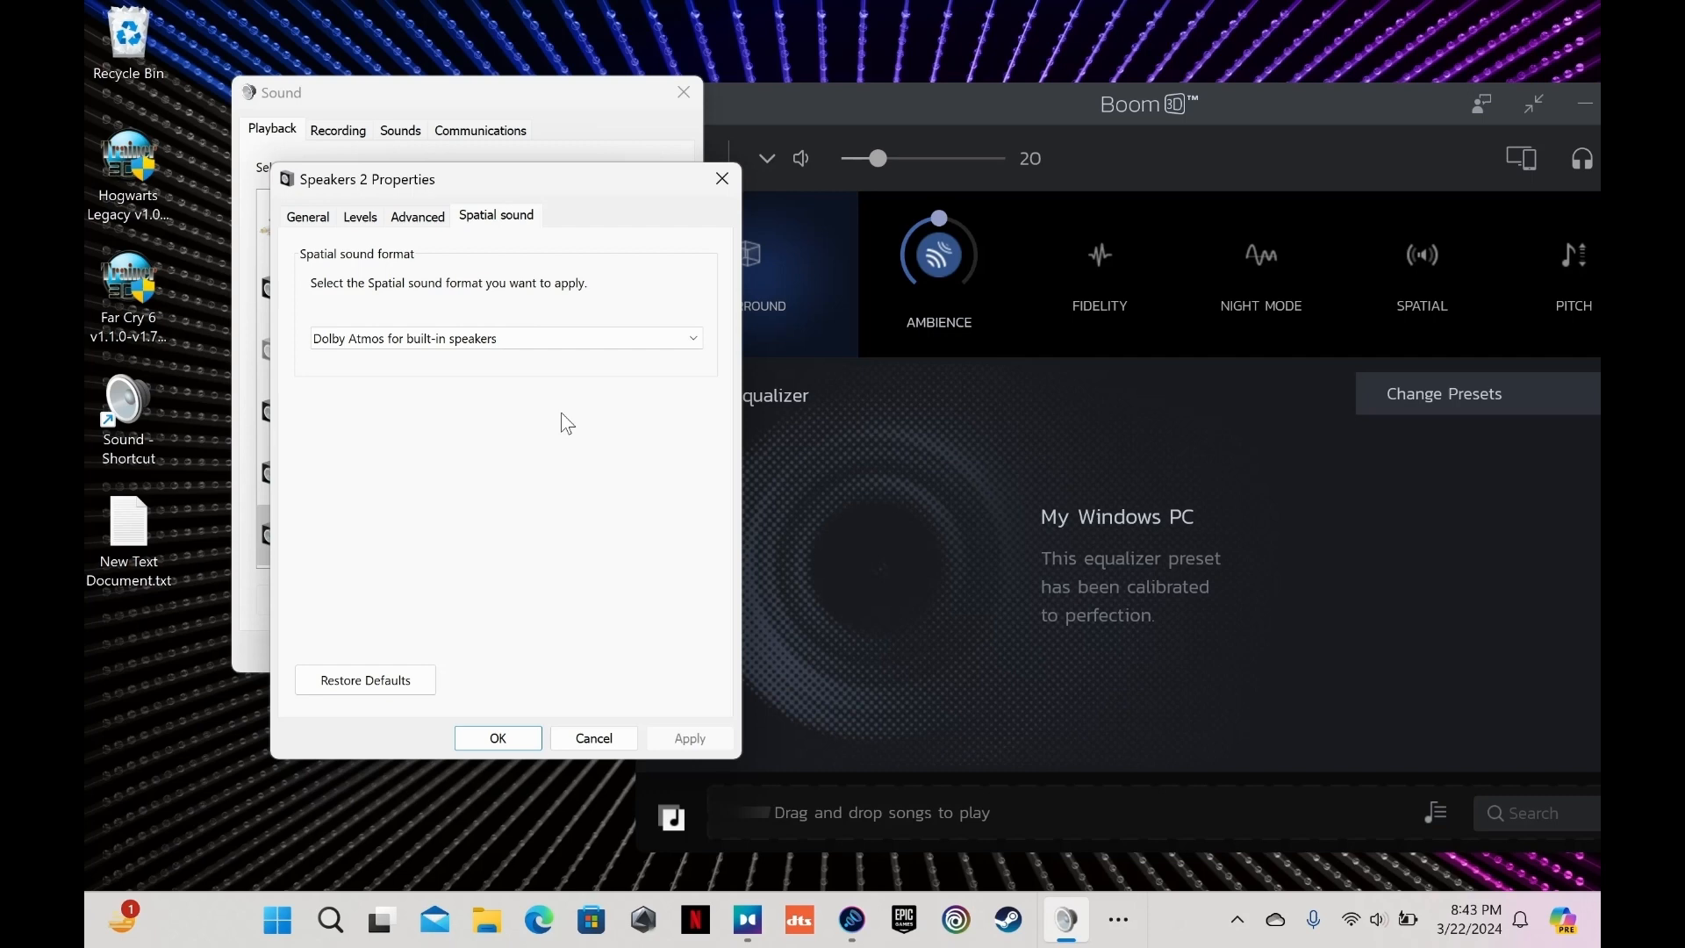
mouse_move(731, 569)
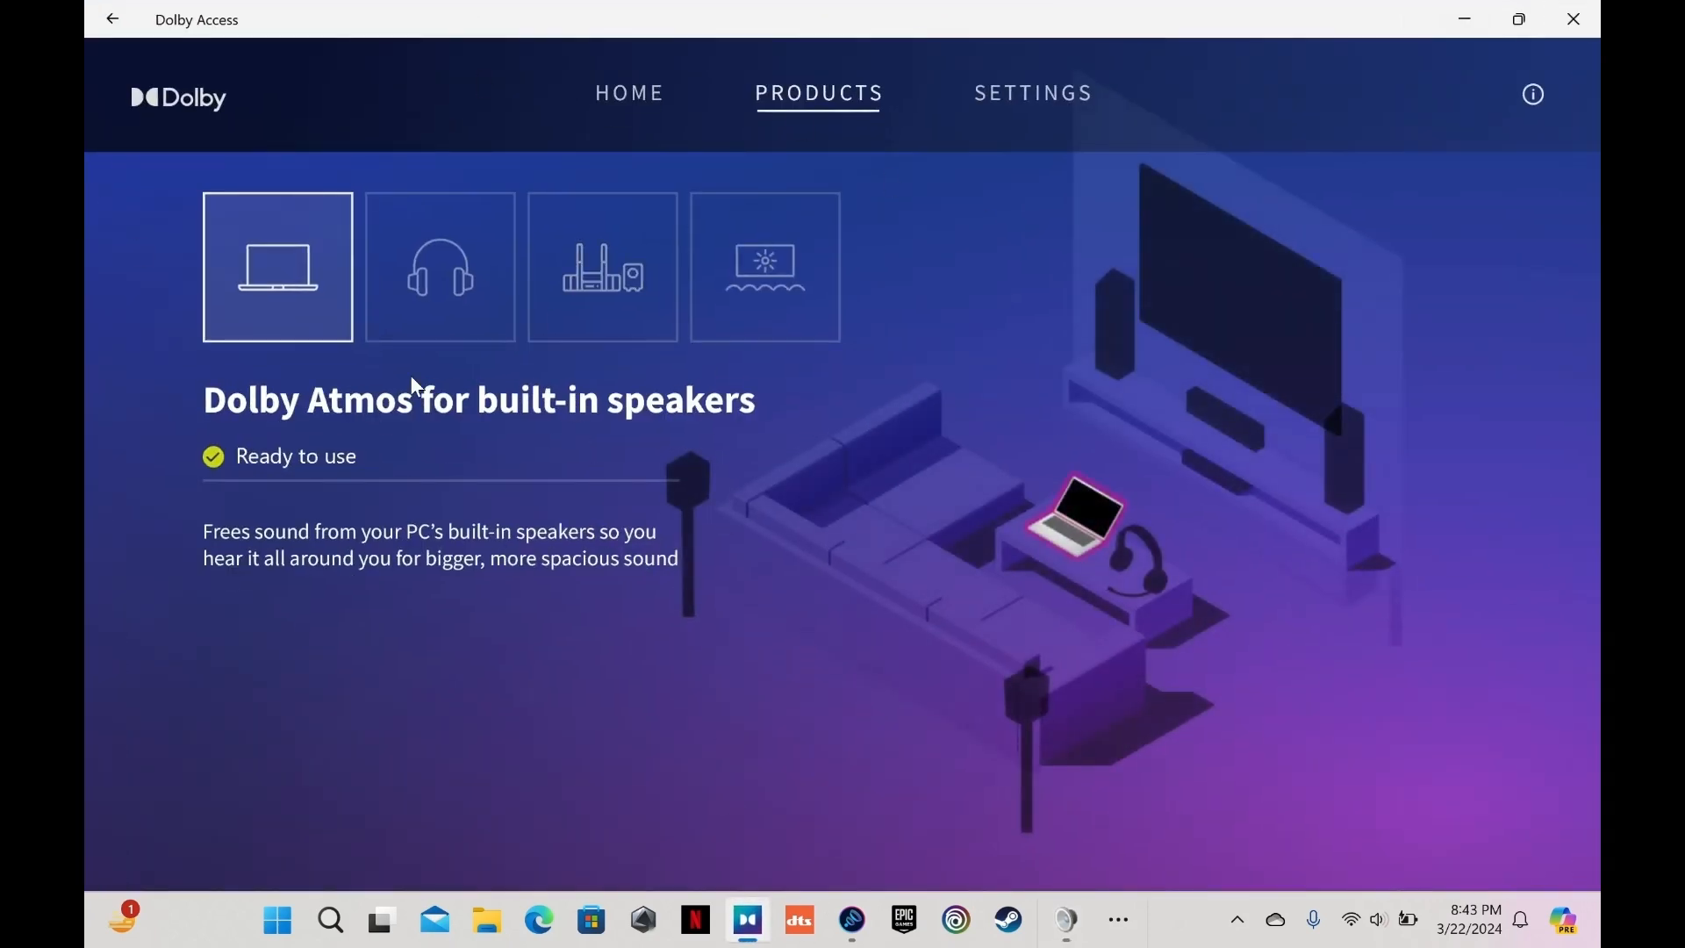
mouse_move(1365, 312)
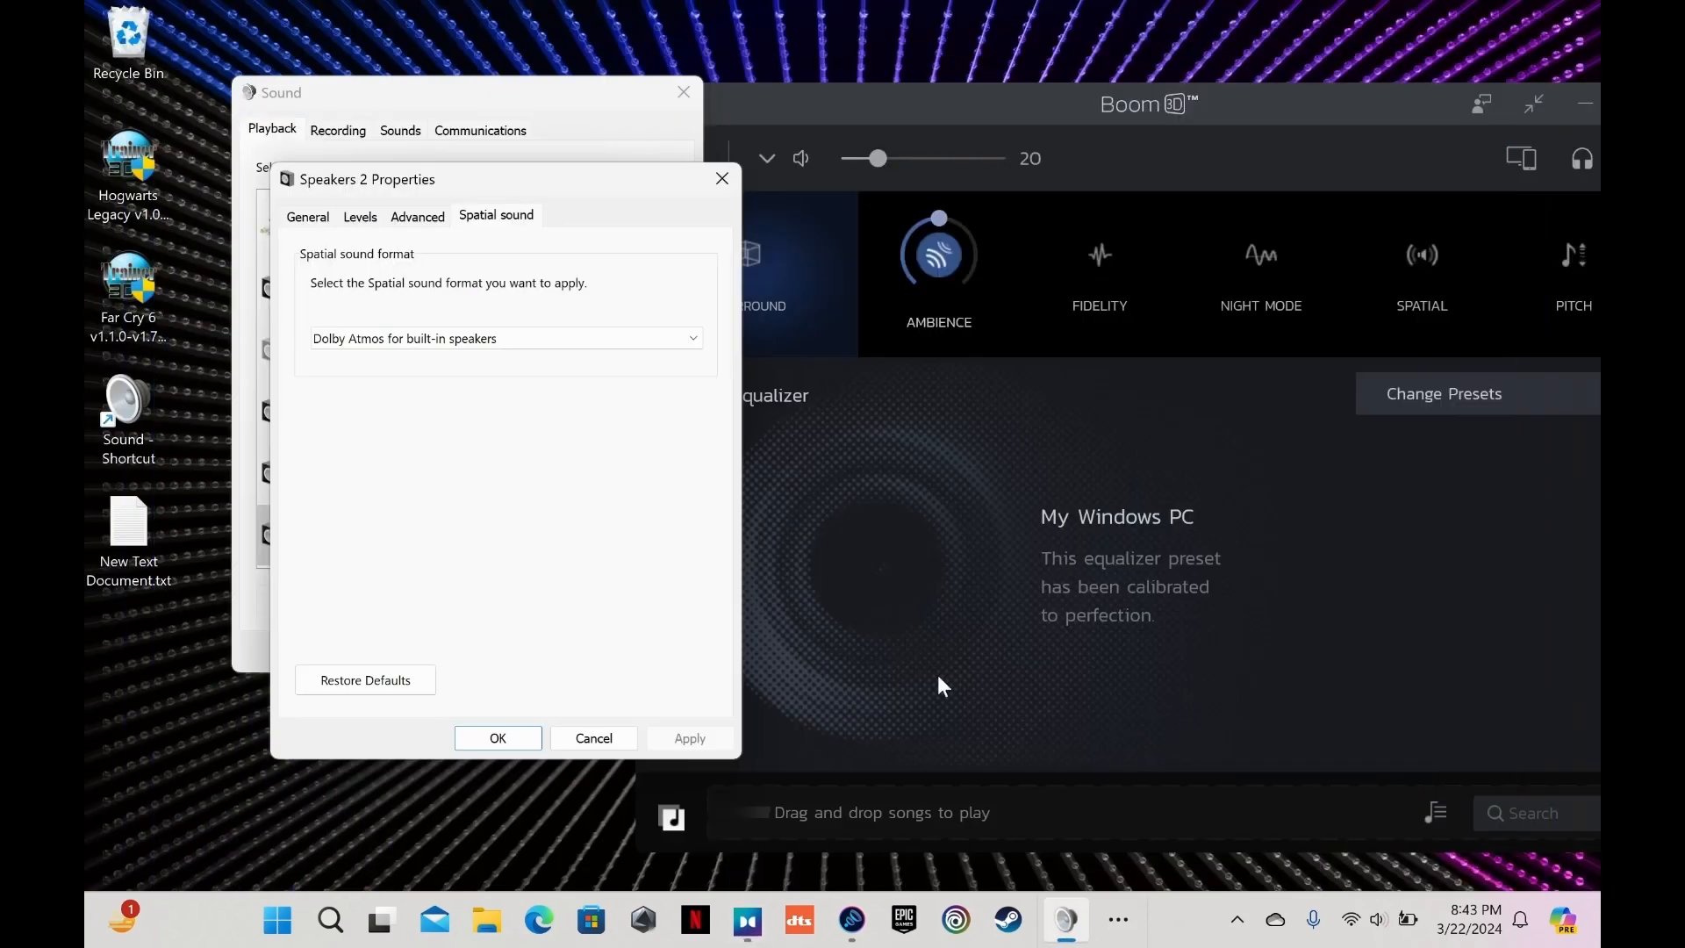
mouse_move(550, 521)
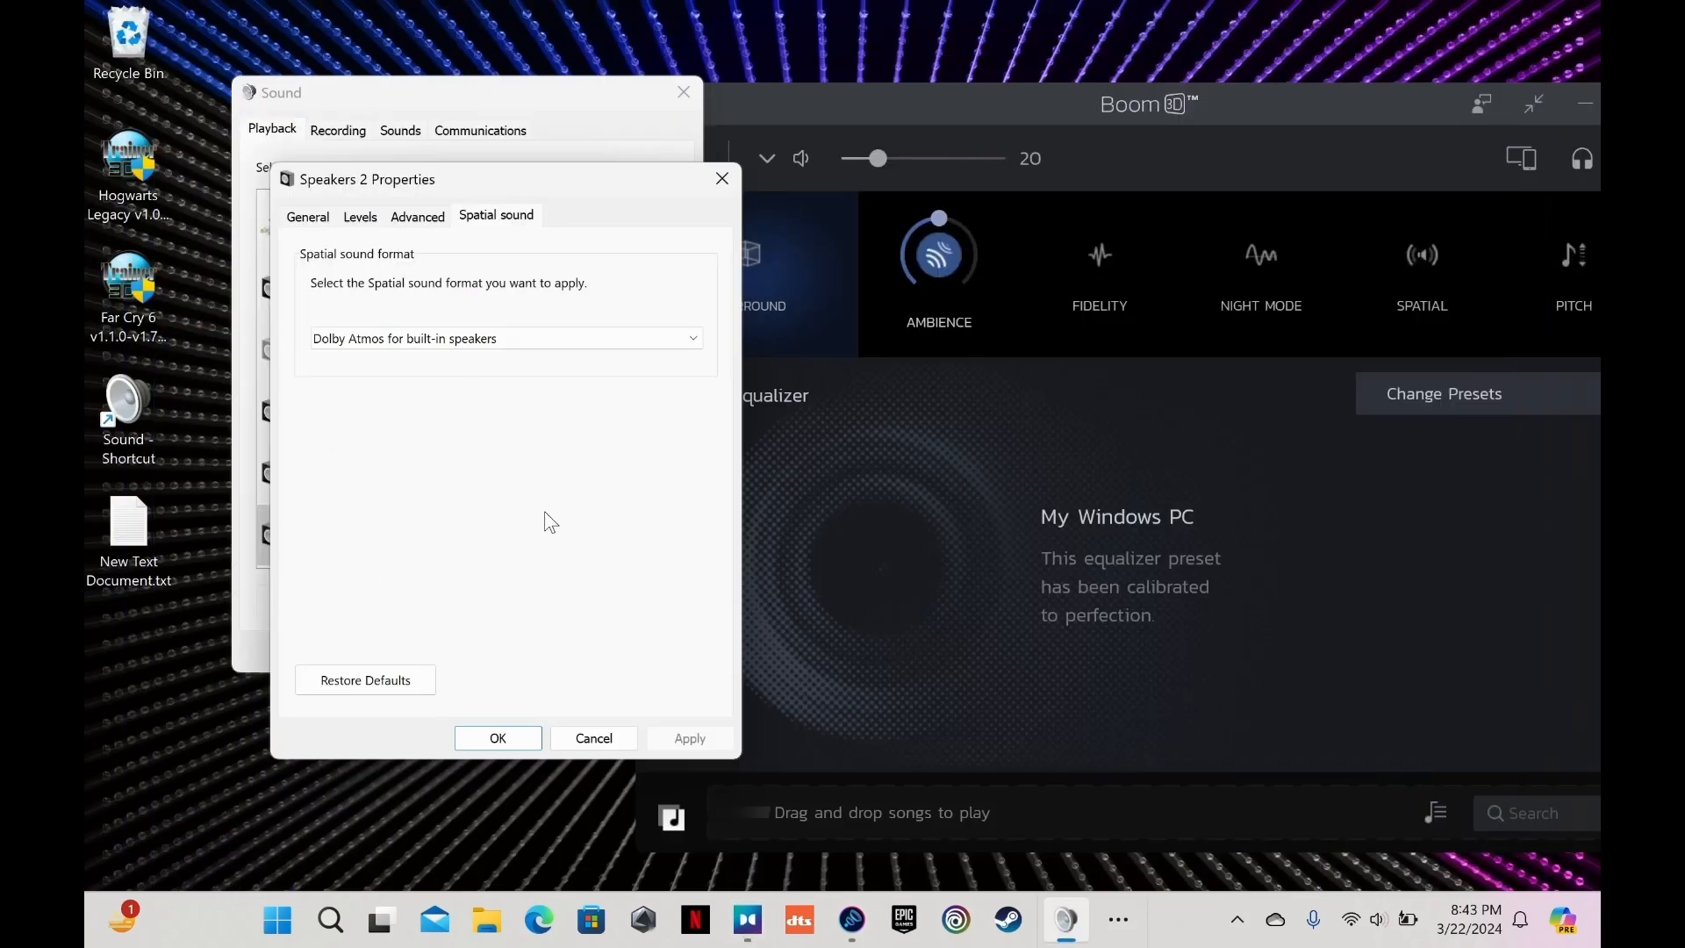